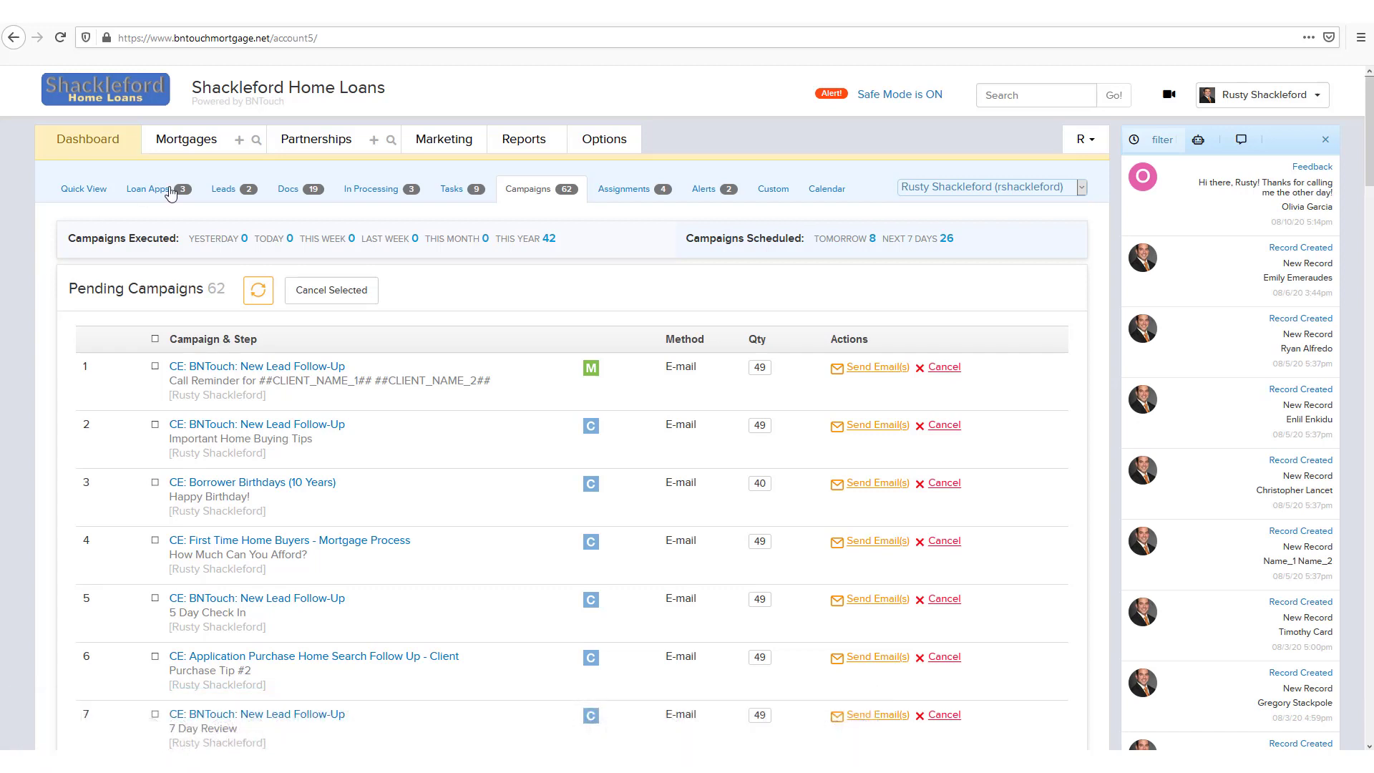
Show the Campaigns list from the Marketing tab
left_click(443, 139)
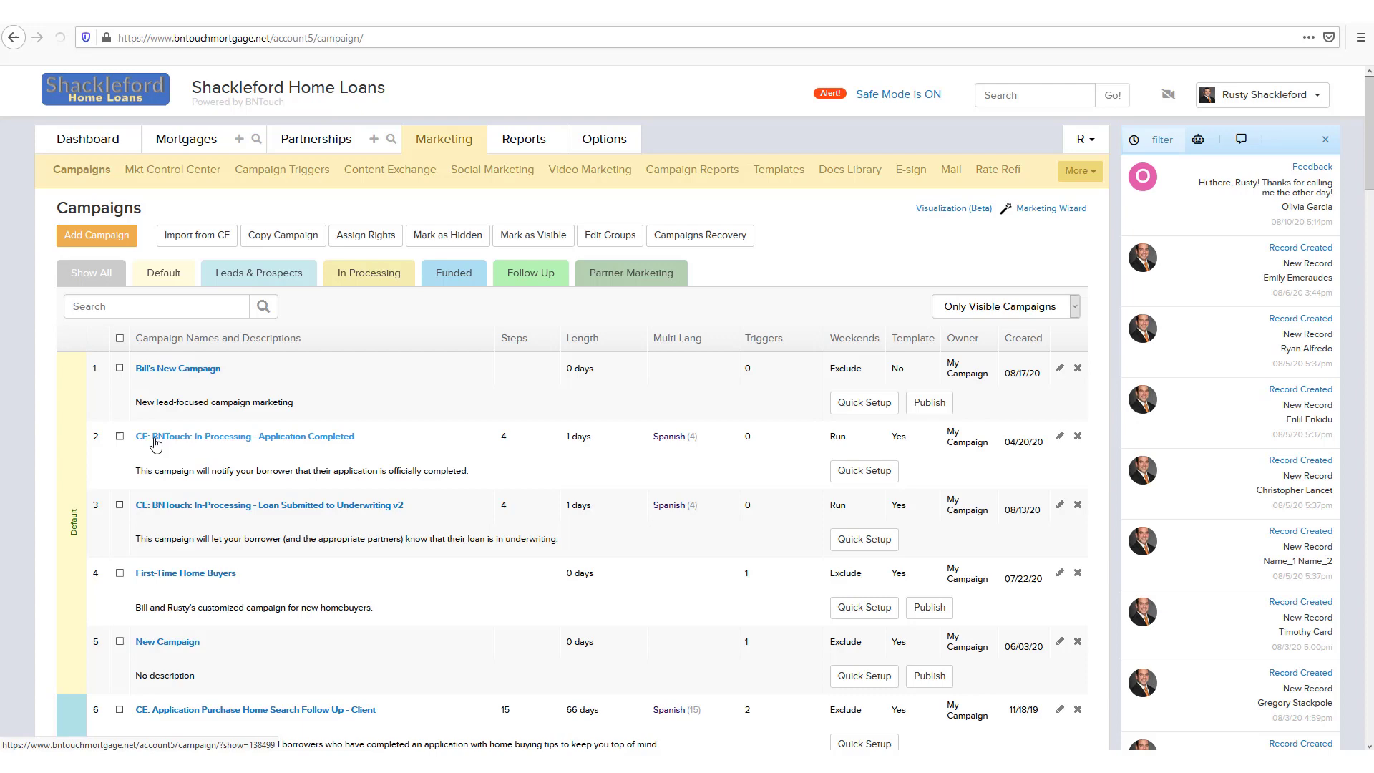
left_click(246, 435)
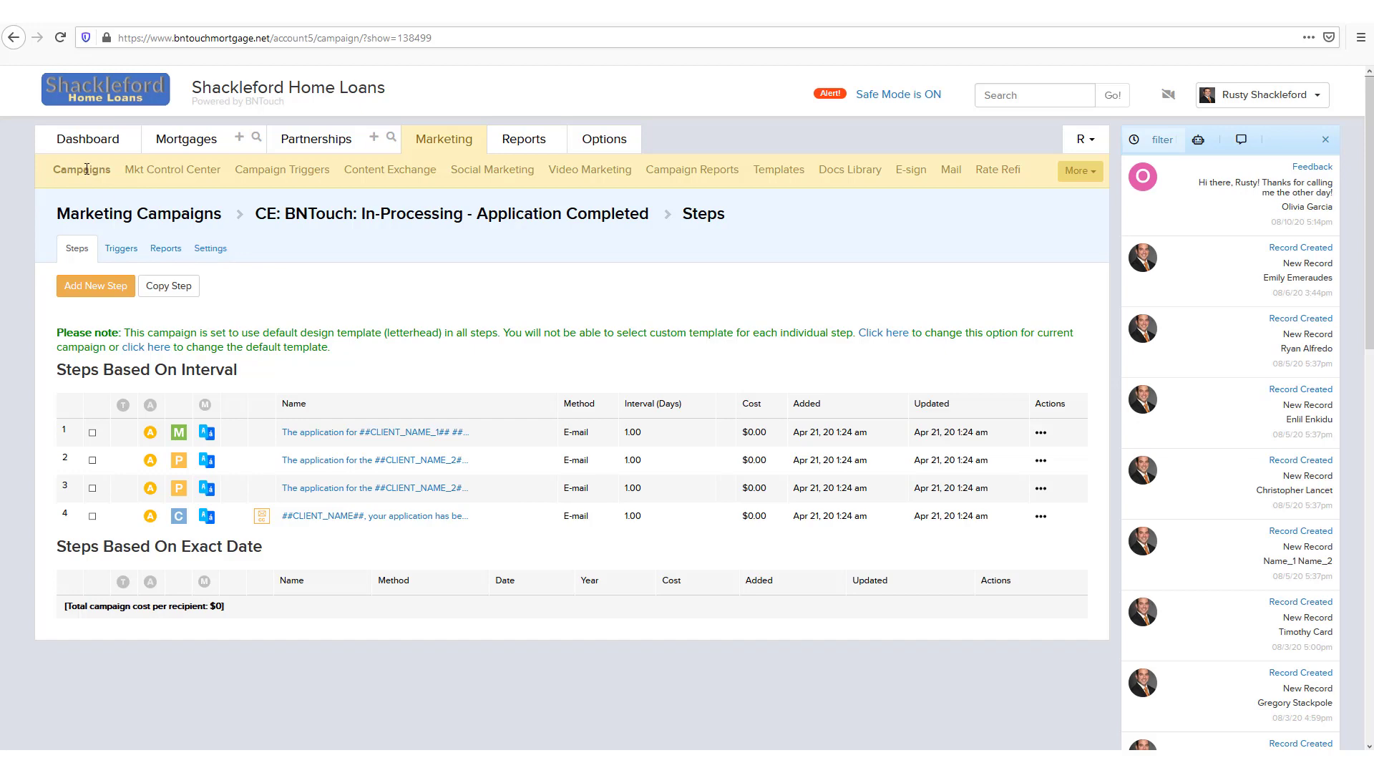
mouse_move(87, 216)
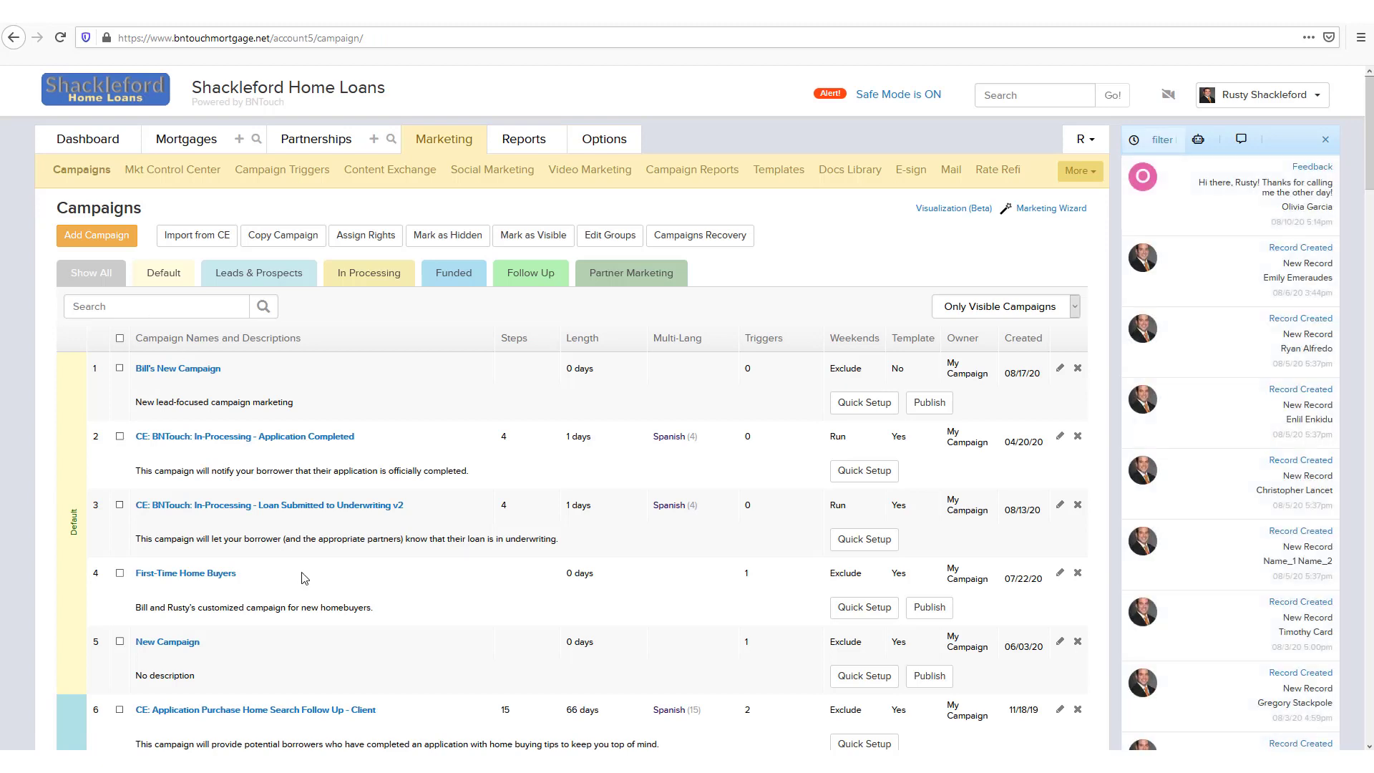
mouse_move(51, 399)
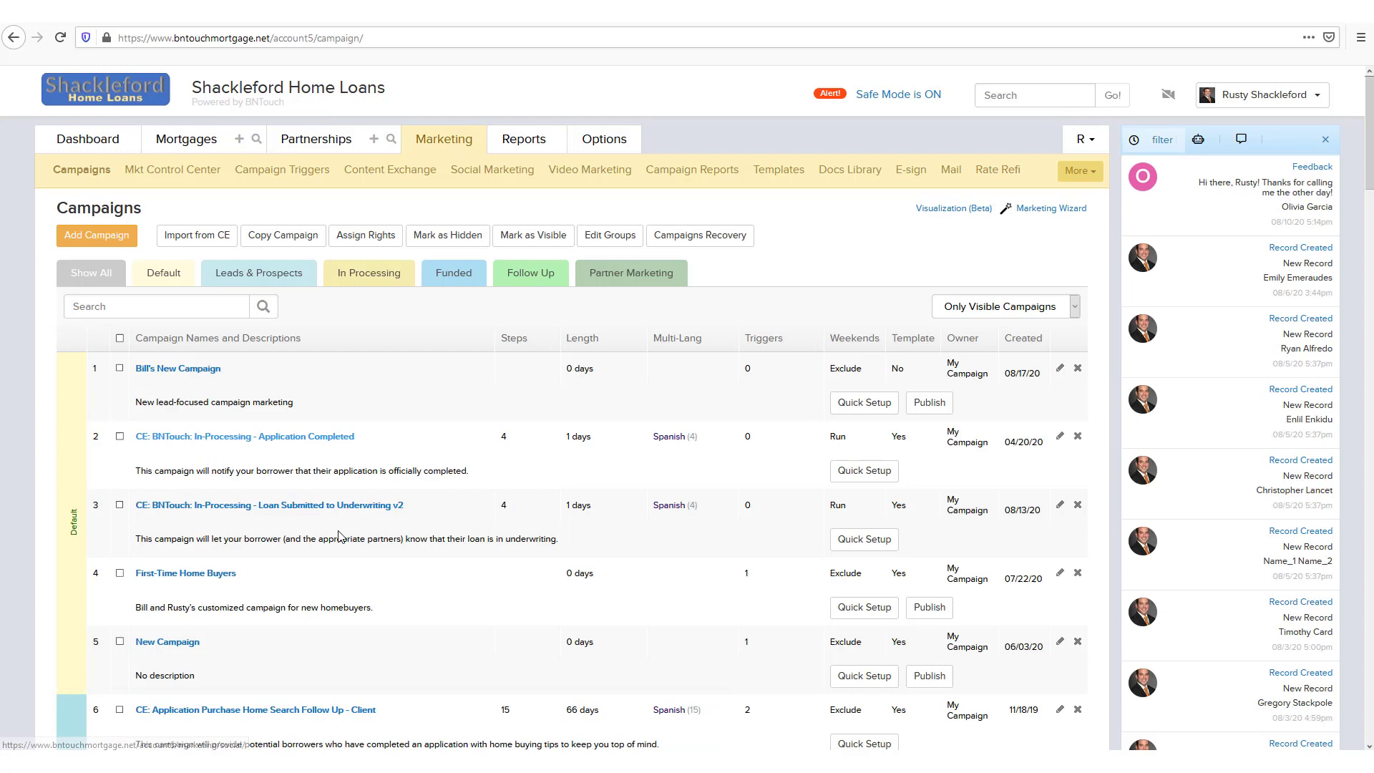
scroll("down", 3)
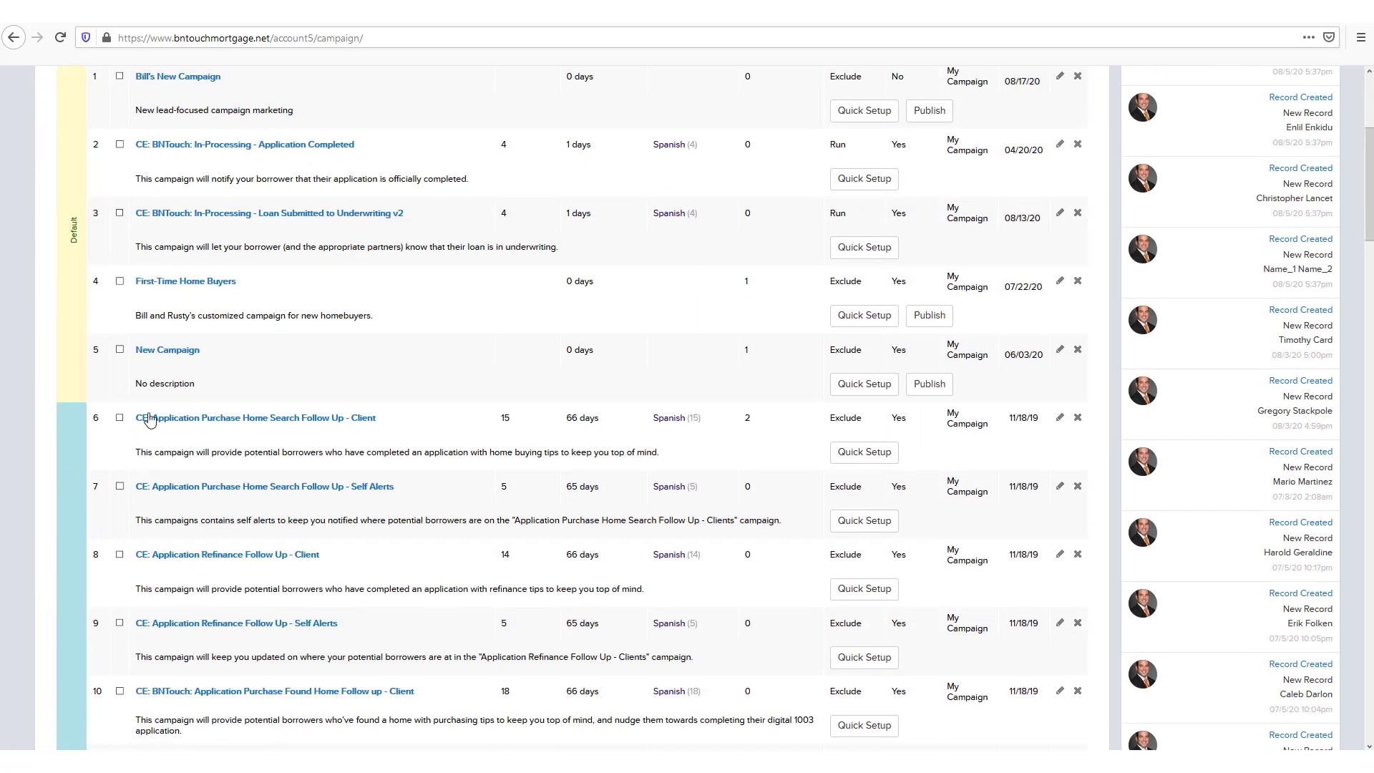
View the Application Purchase Home Search Follow Up - Client campaign's fifteen interval-based steps
left_click(255, 416)
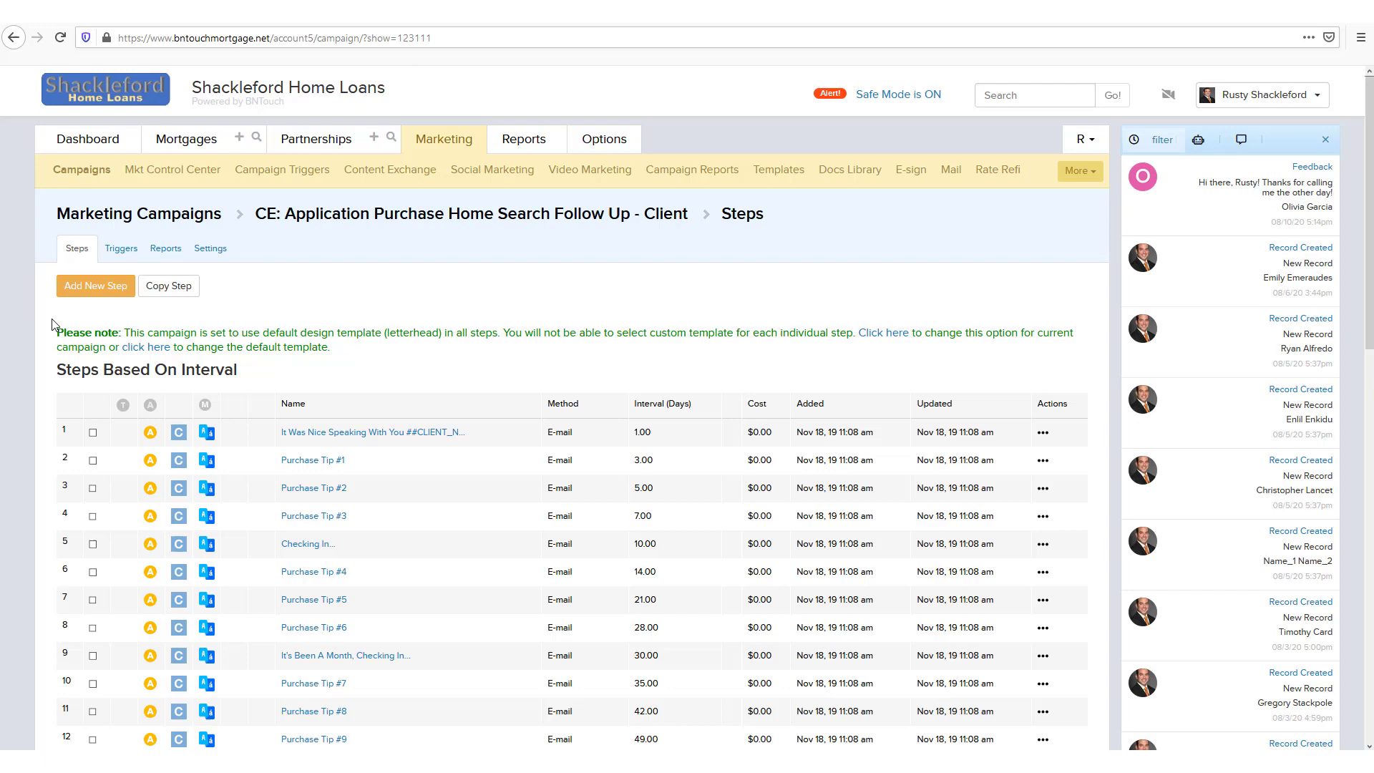
scroll("down", 3)
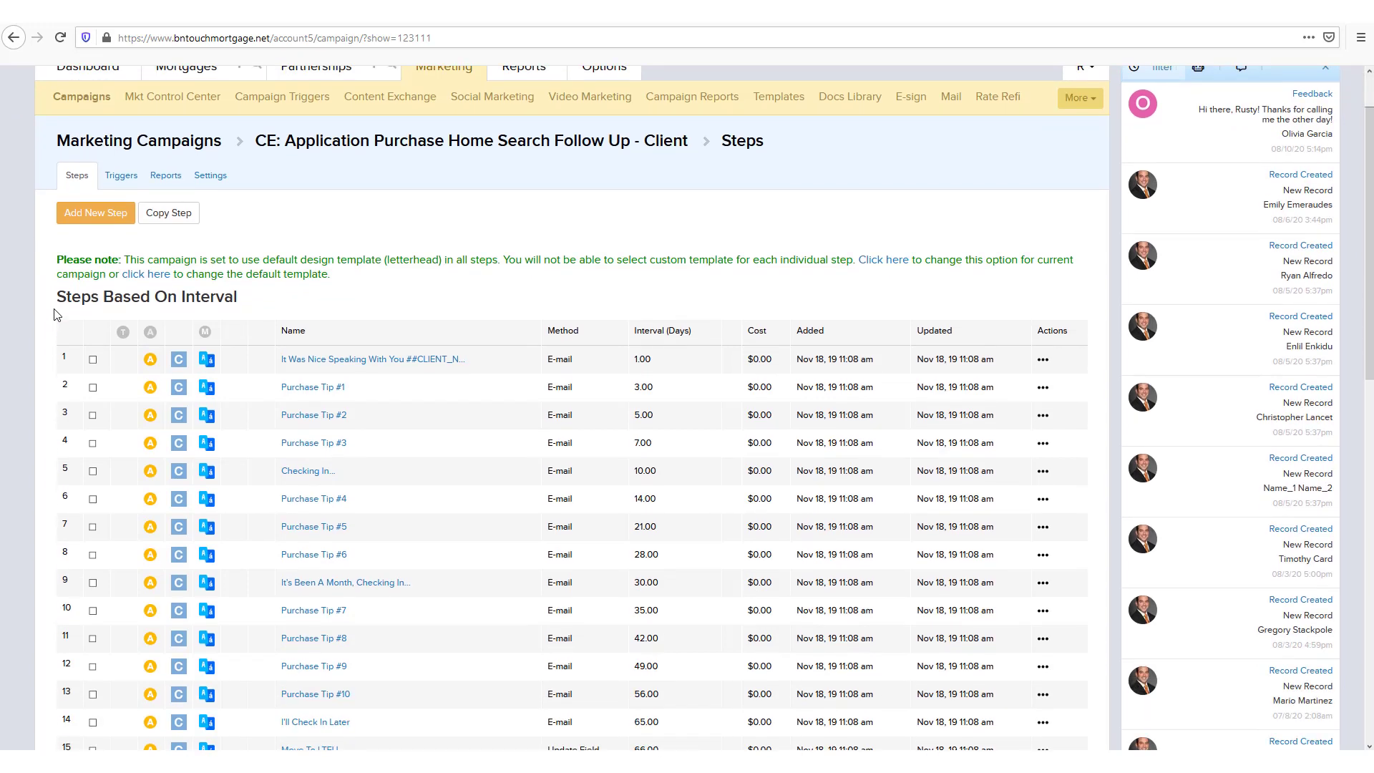
scroll("down", 3)
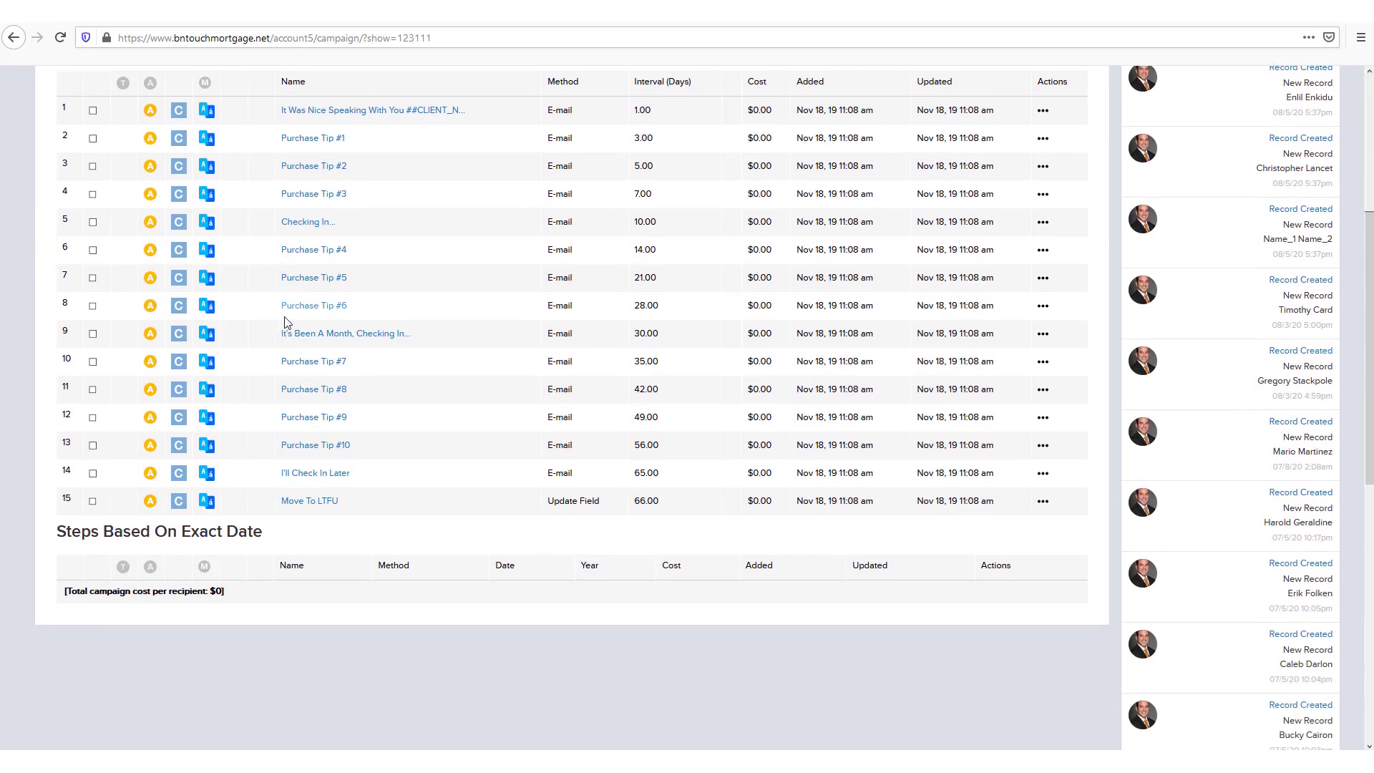
scroll("down", 3)
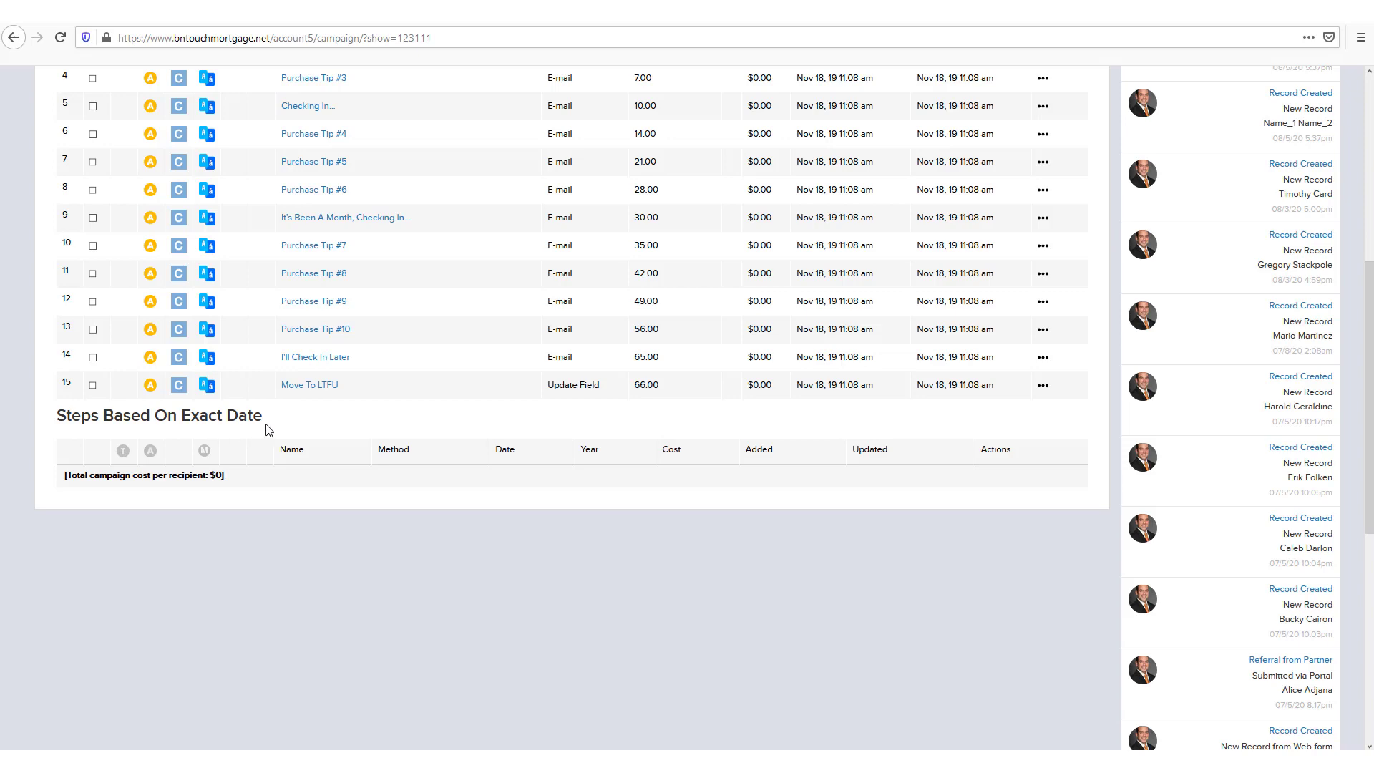
scroll("up", 3)
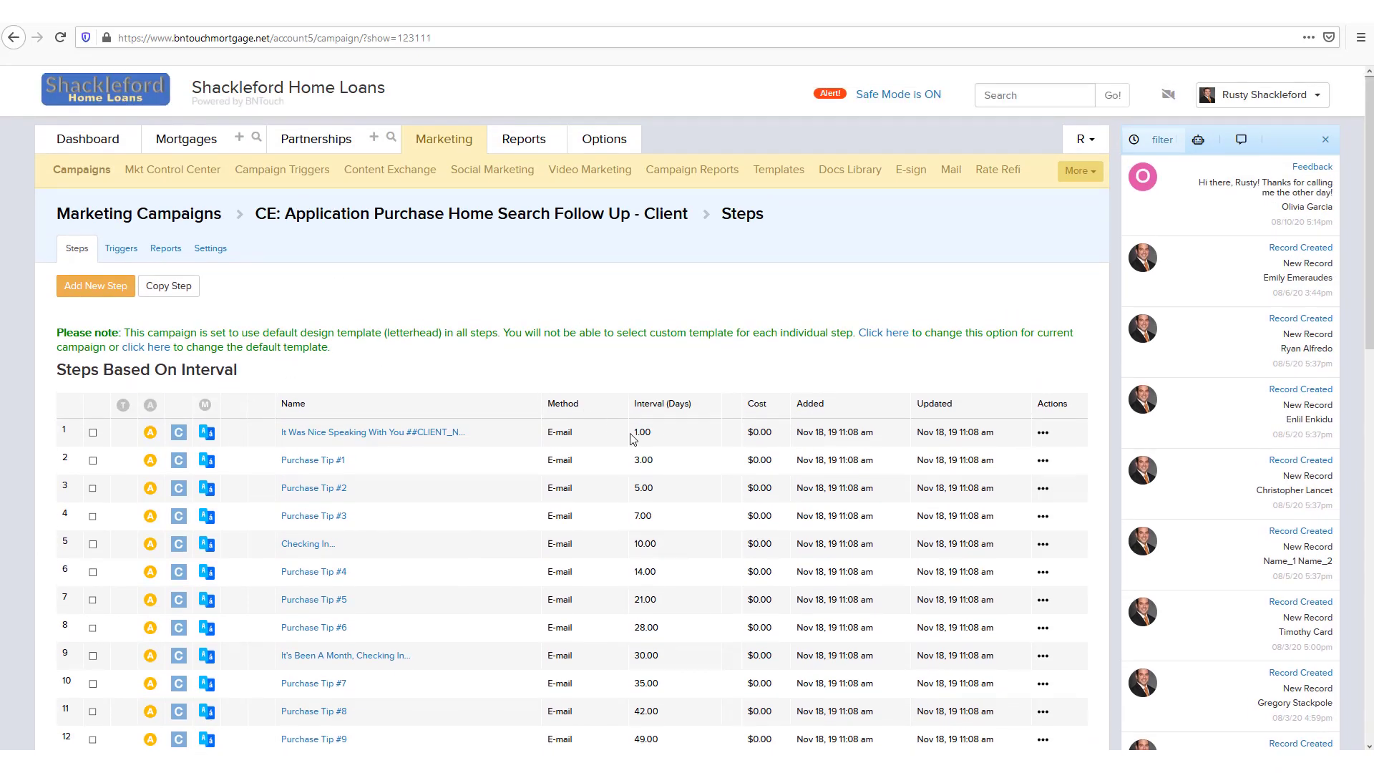
mouse_move(644, 600)
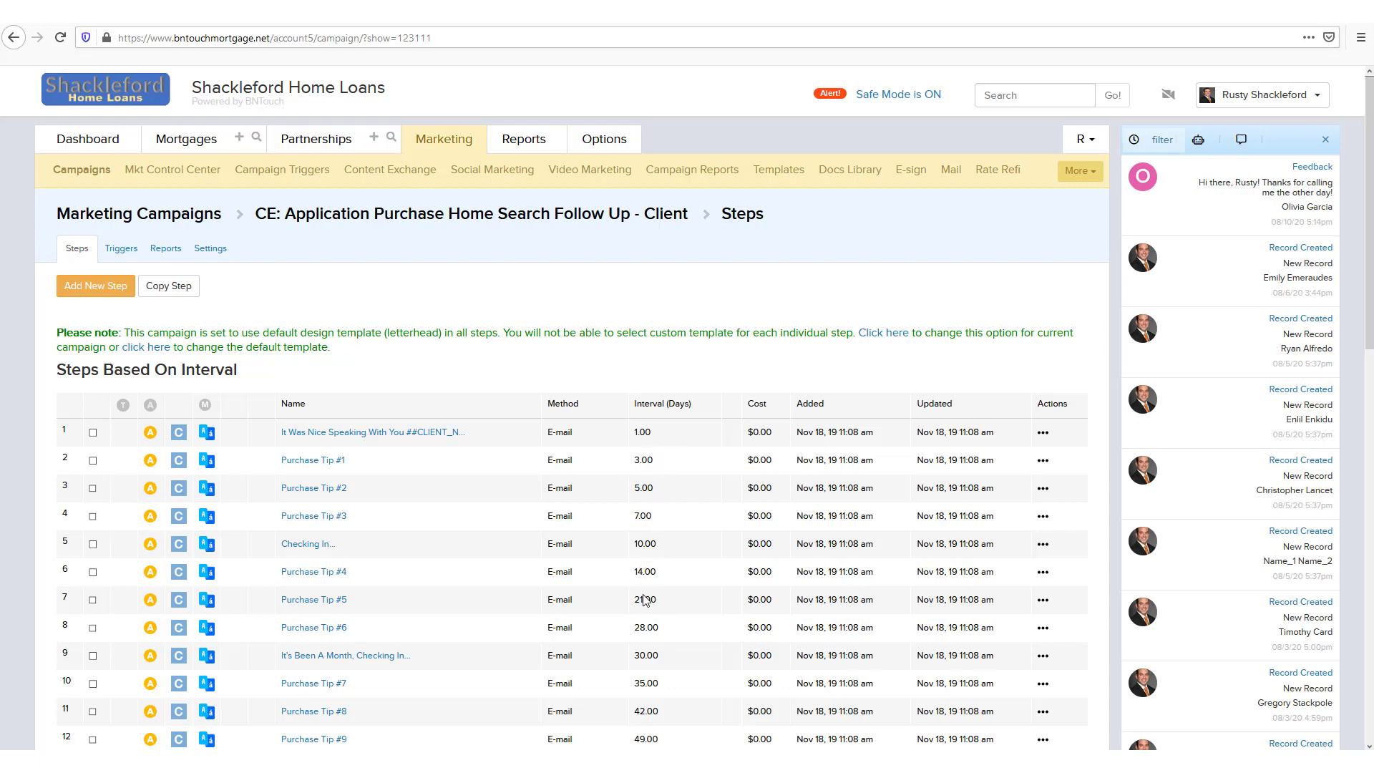
mouse_move(627, 581)
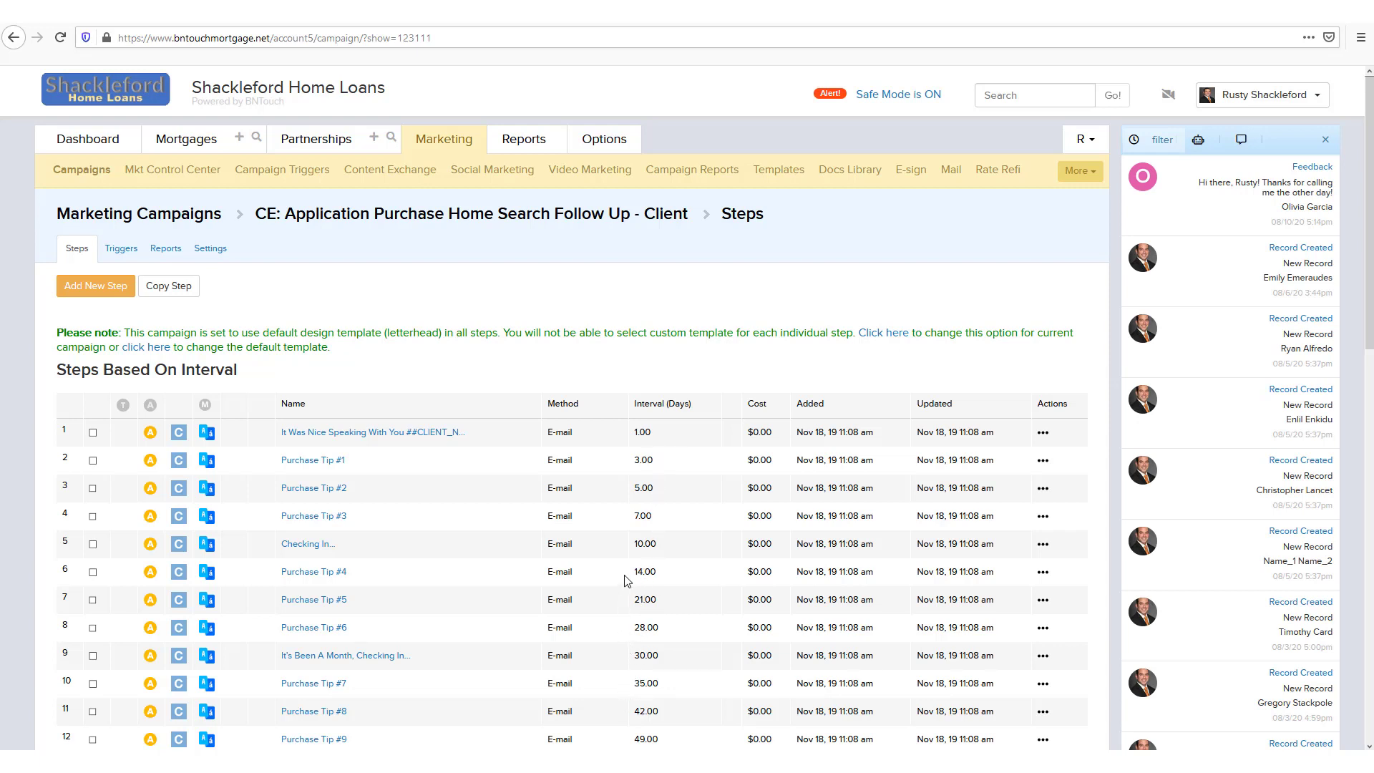
mouse_move(616, 388)
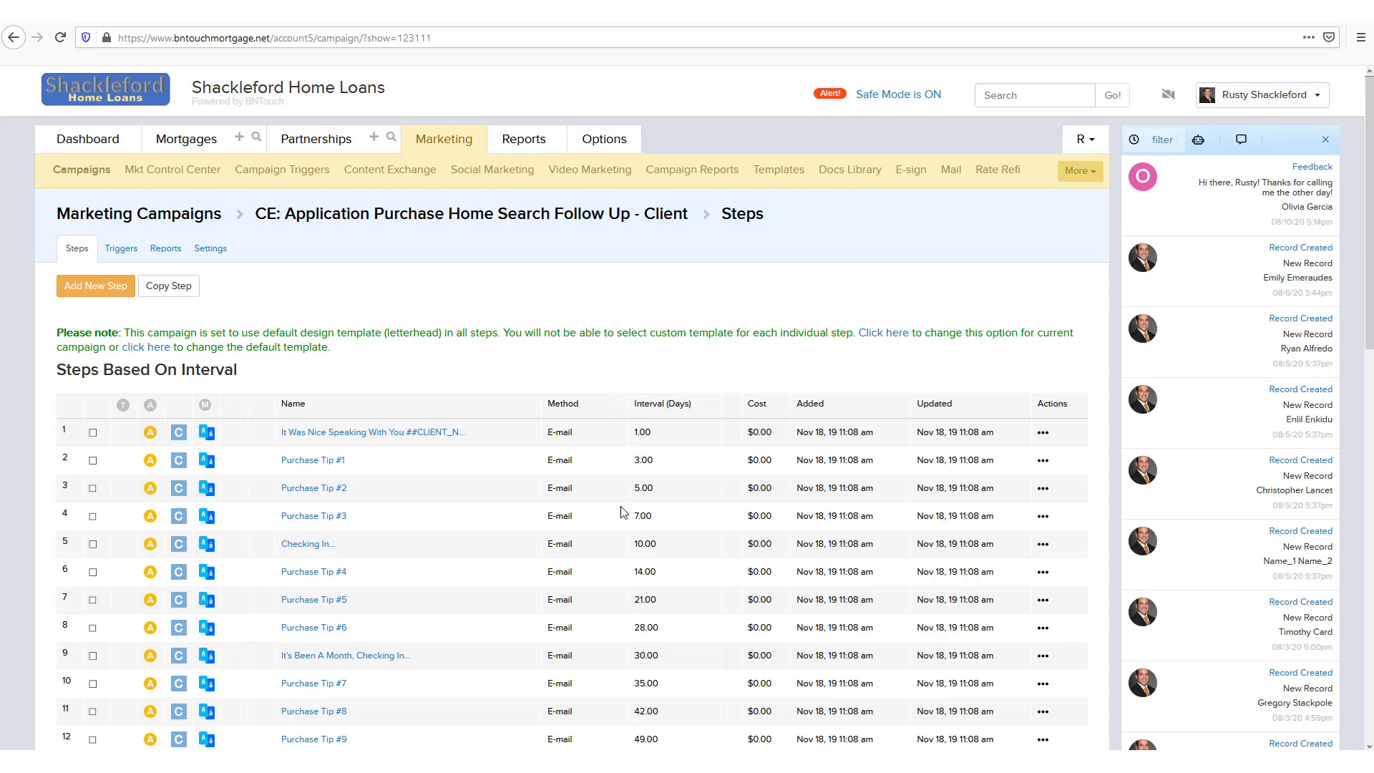
mouse_move(429, 533)
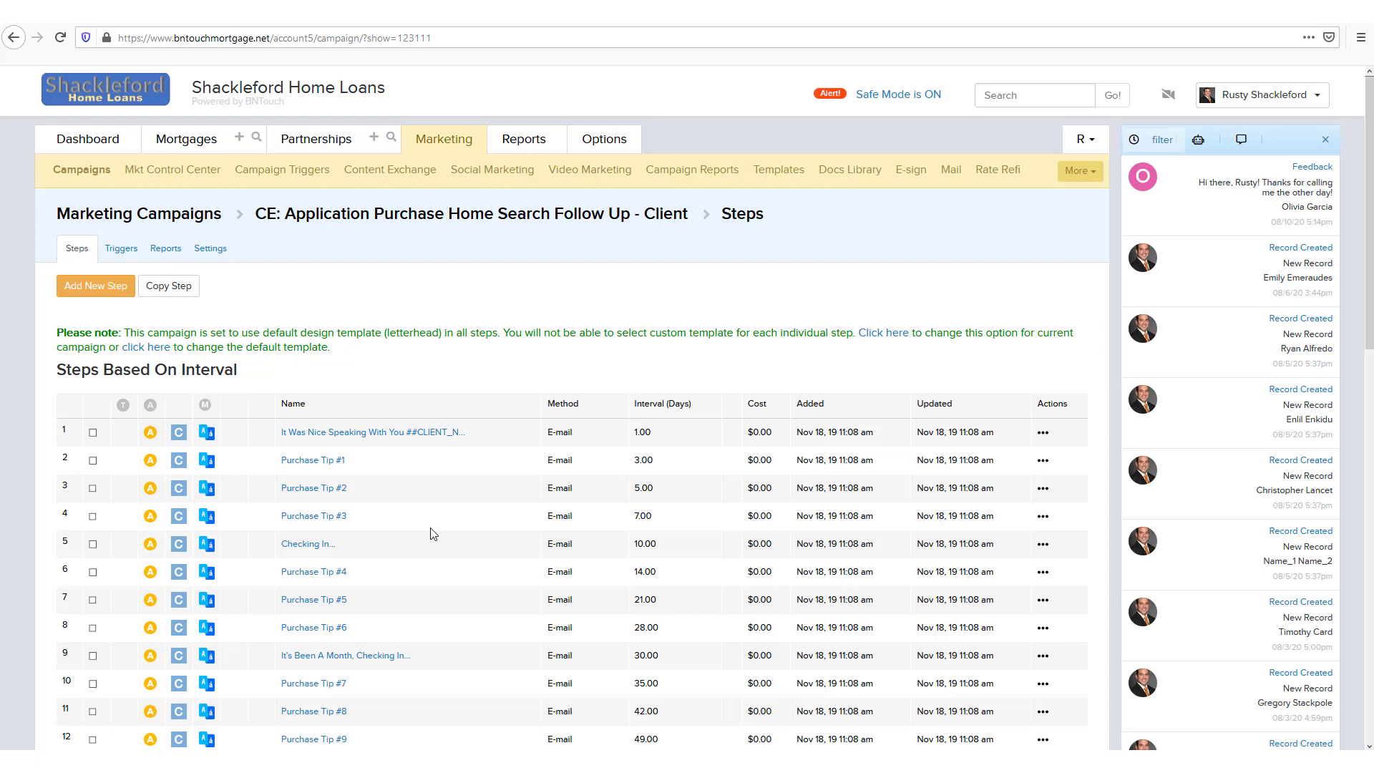
mouse_move(554, 467)
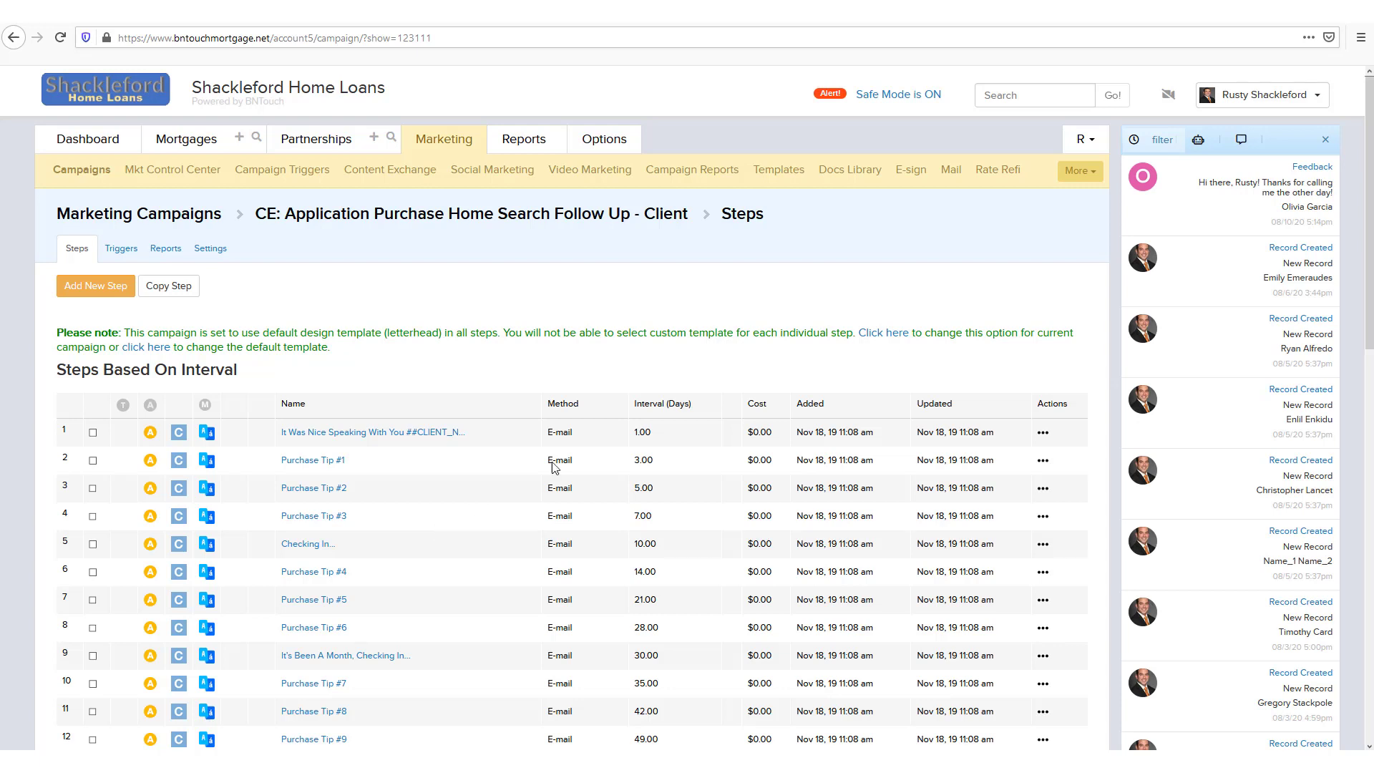
mouse_move(689, 440)
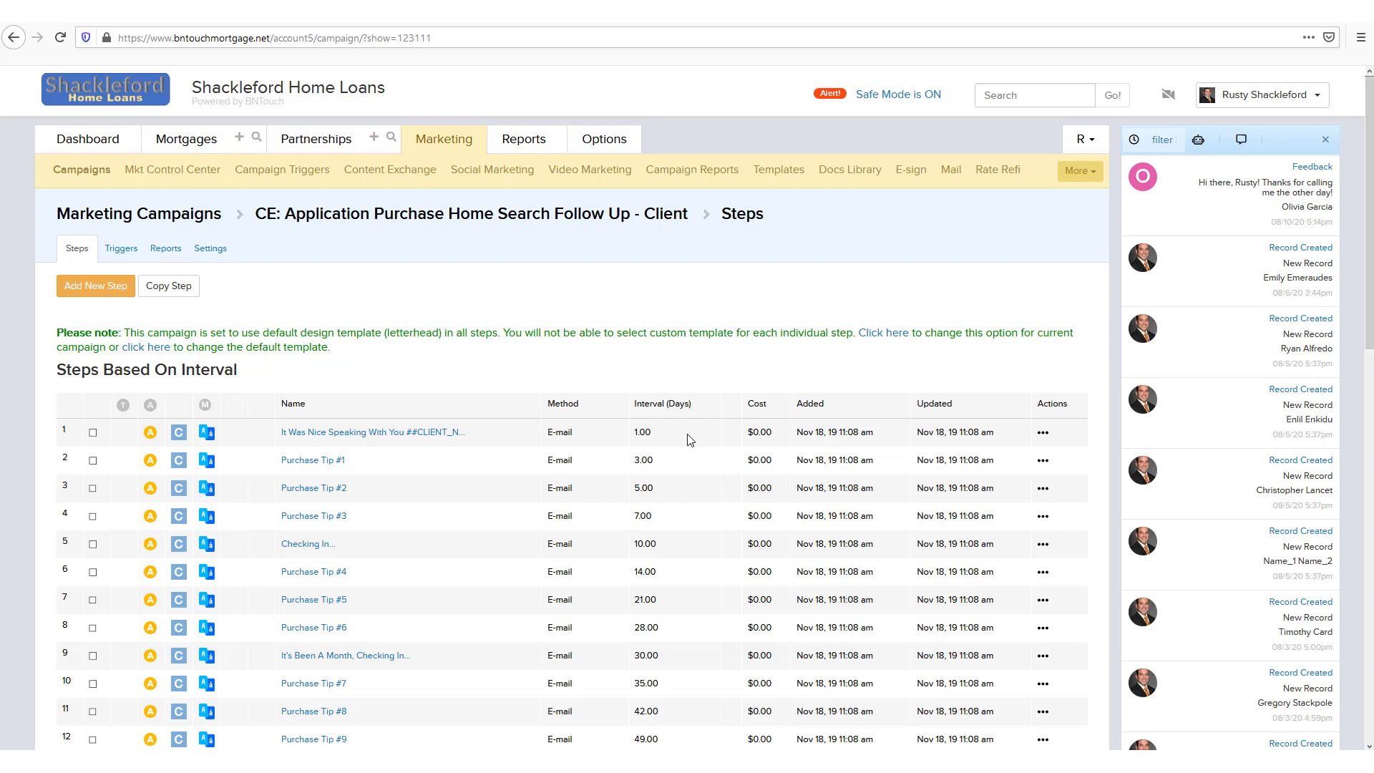
mouse_move(708, 728)
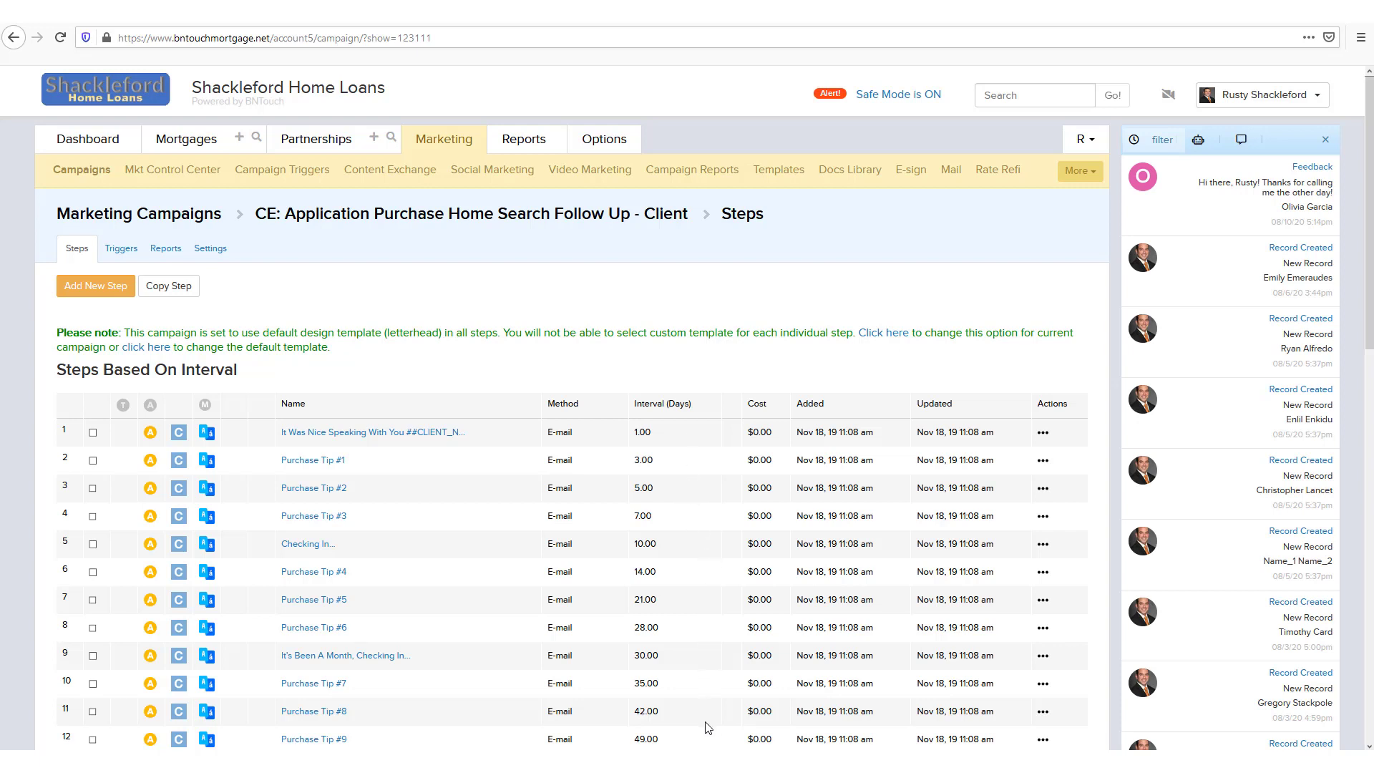
mouse_move(85, 167)
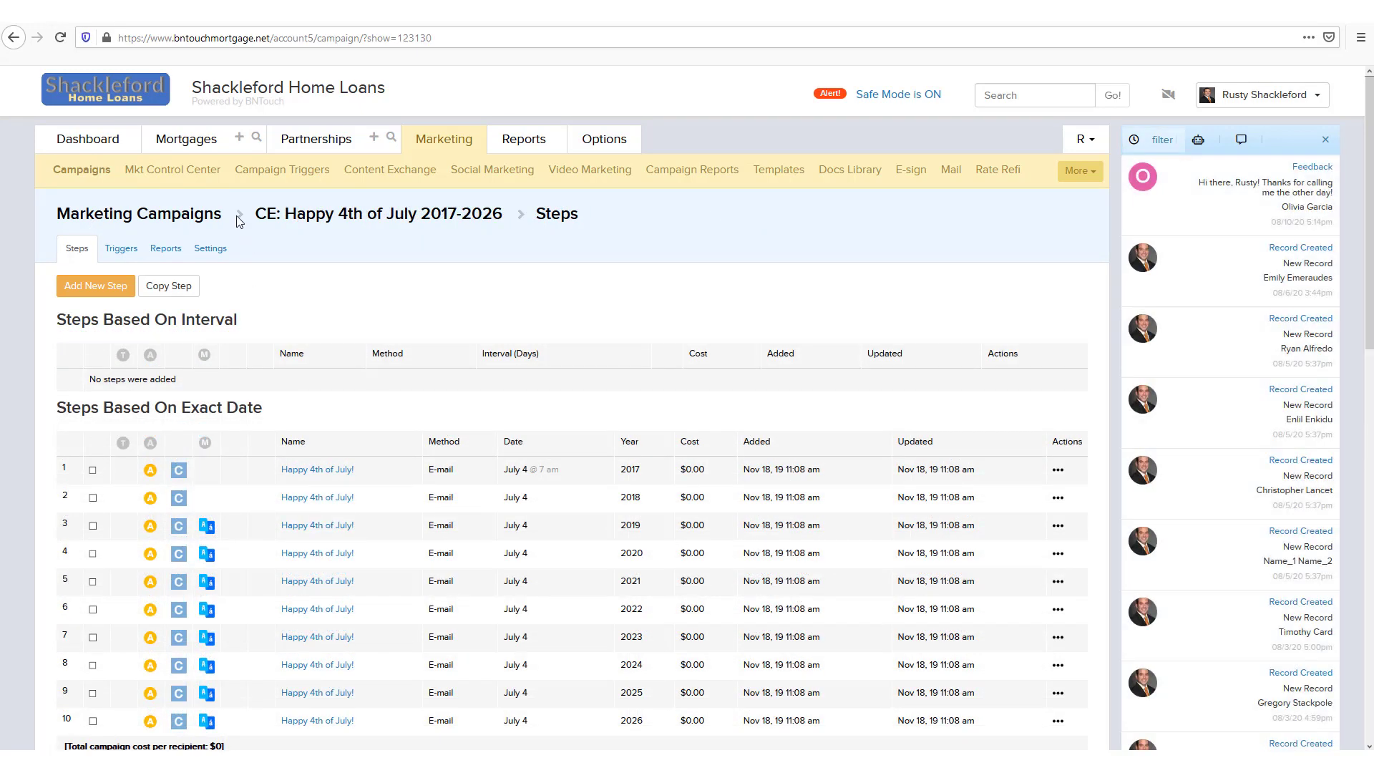
Scroll through the Happy 4th of July 2017-2026 campaign's exact-date steps
scroll("down", 3)
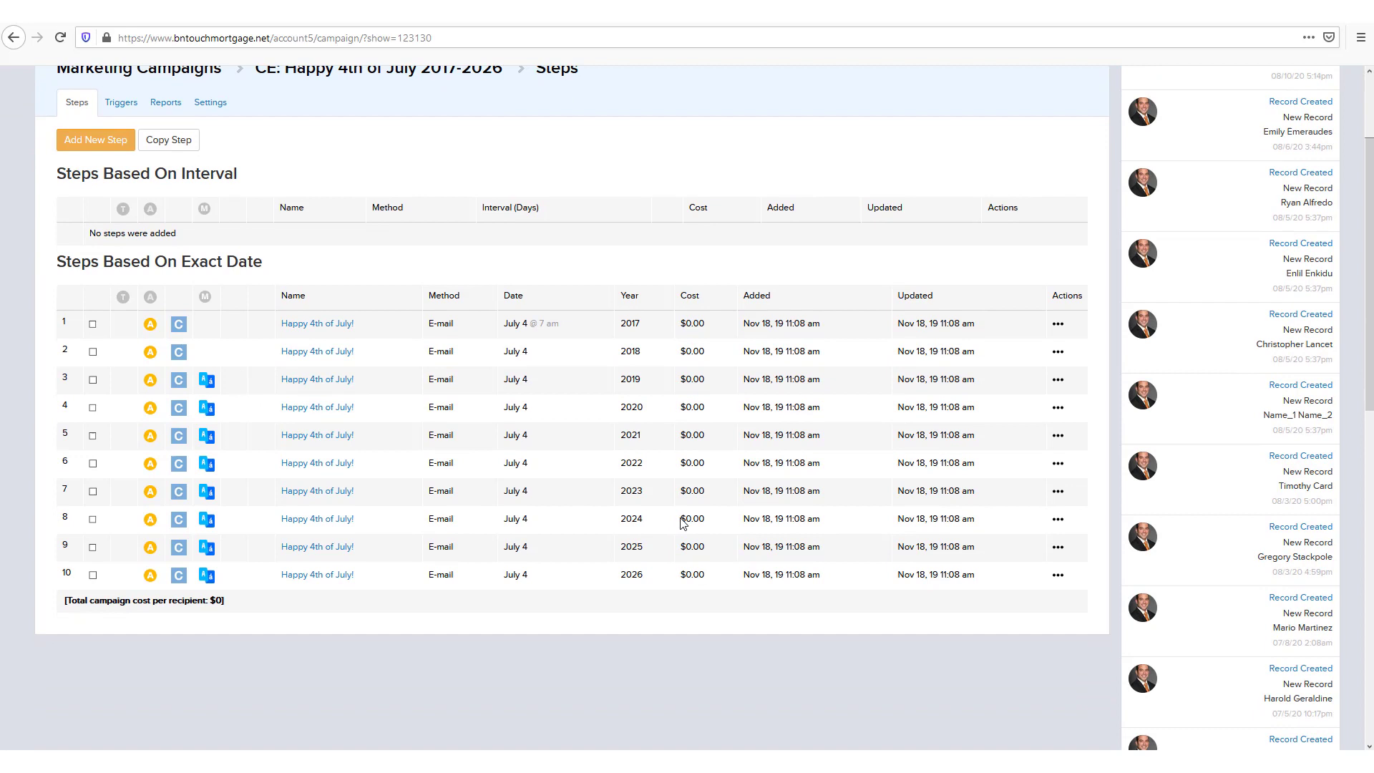
mouse_move(633, 325)
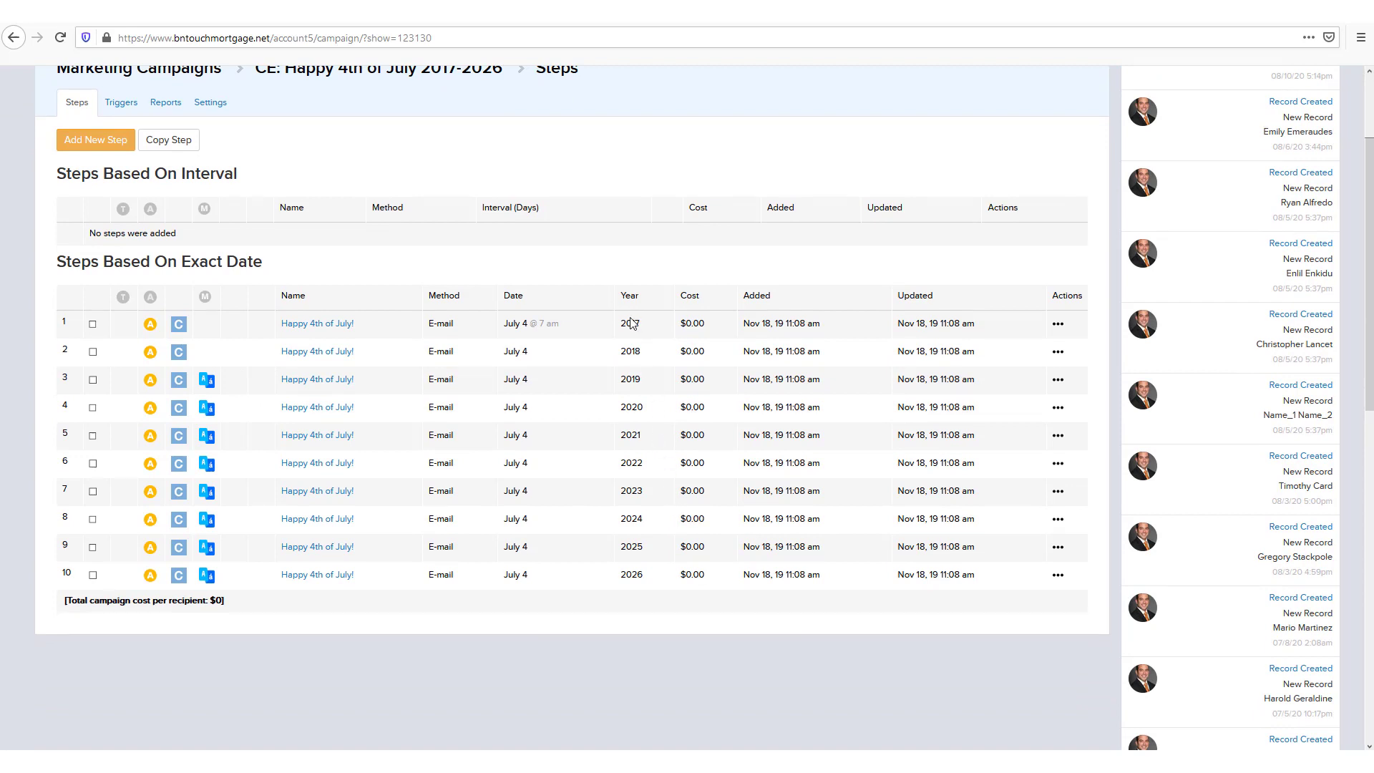
mouse_move(558, 557)
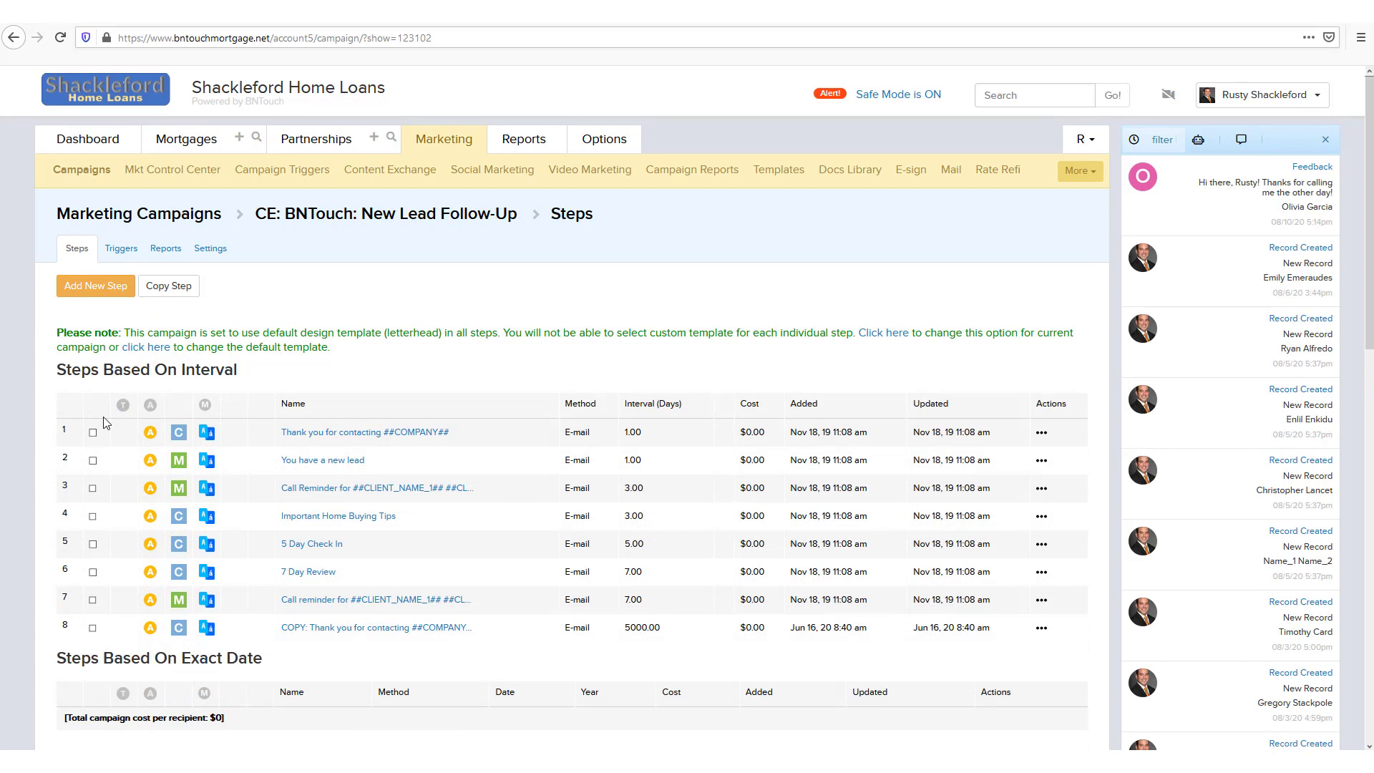
mouse_move(259, 516)
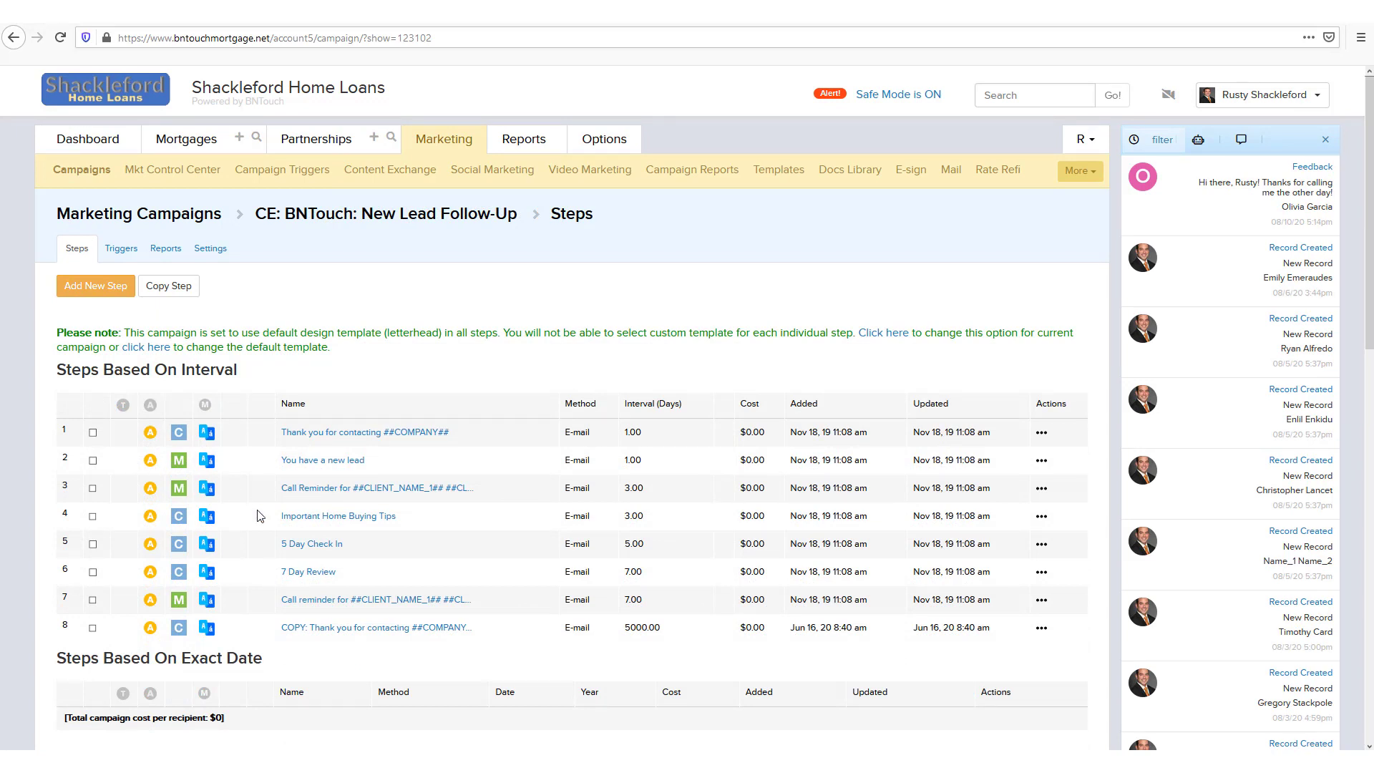
mouse_move(119, 415)
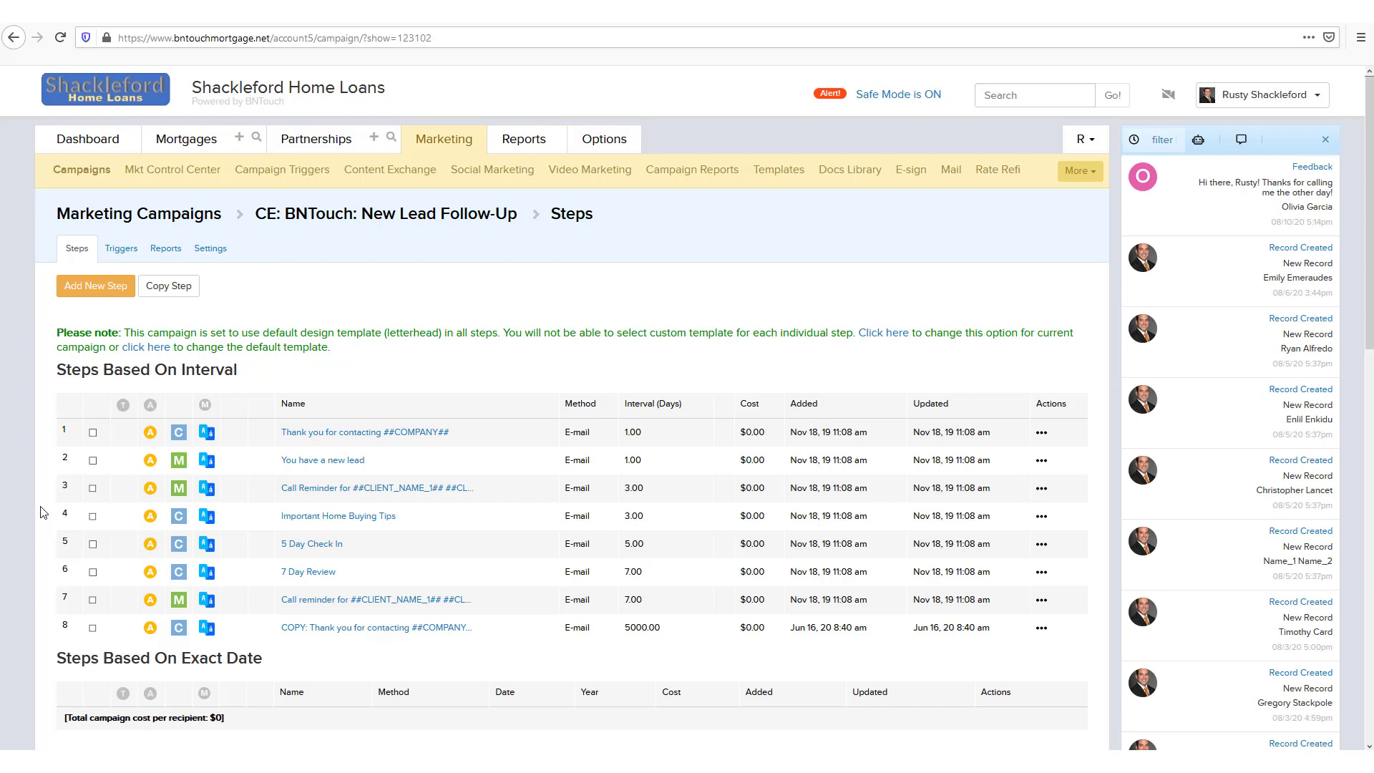
mouse_move(147, 421)
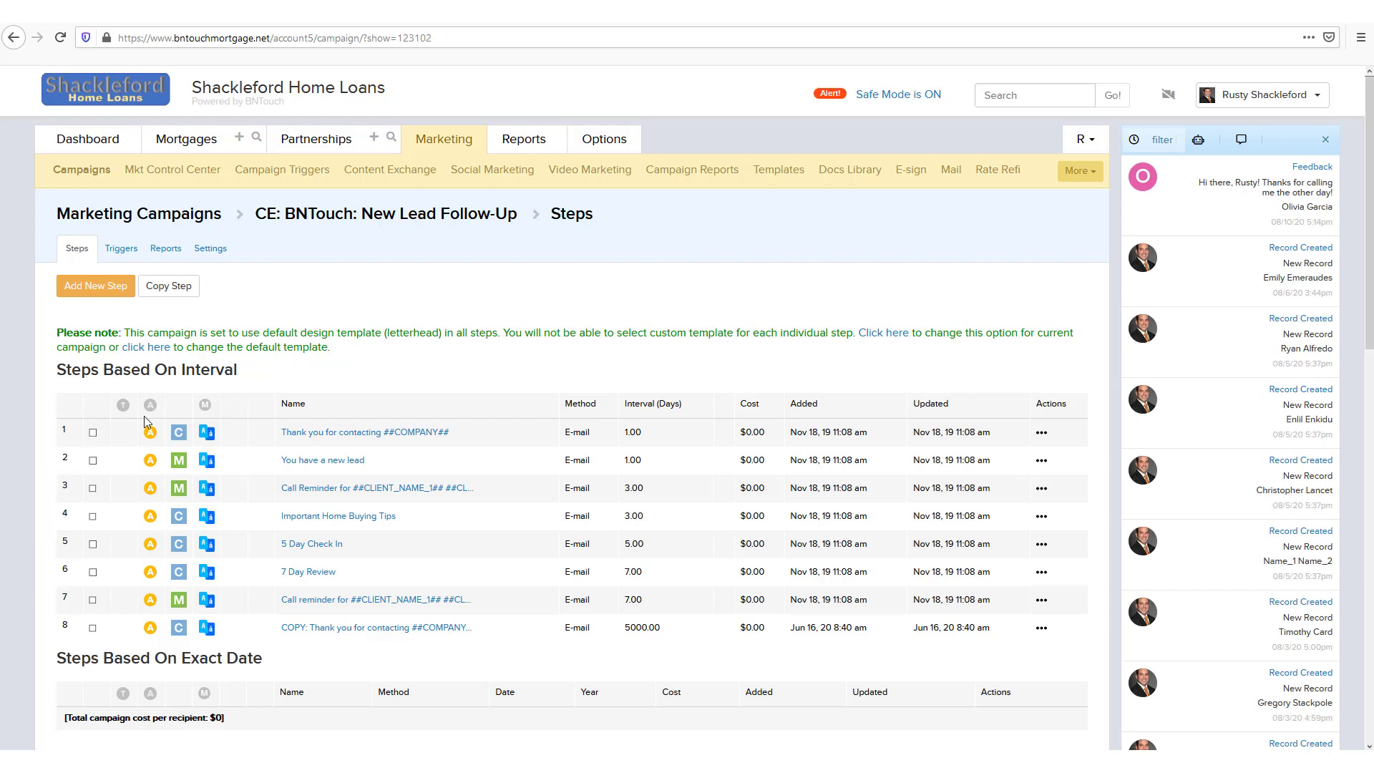
mouse_move(151, 433)
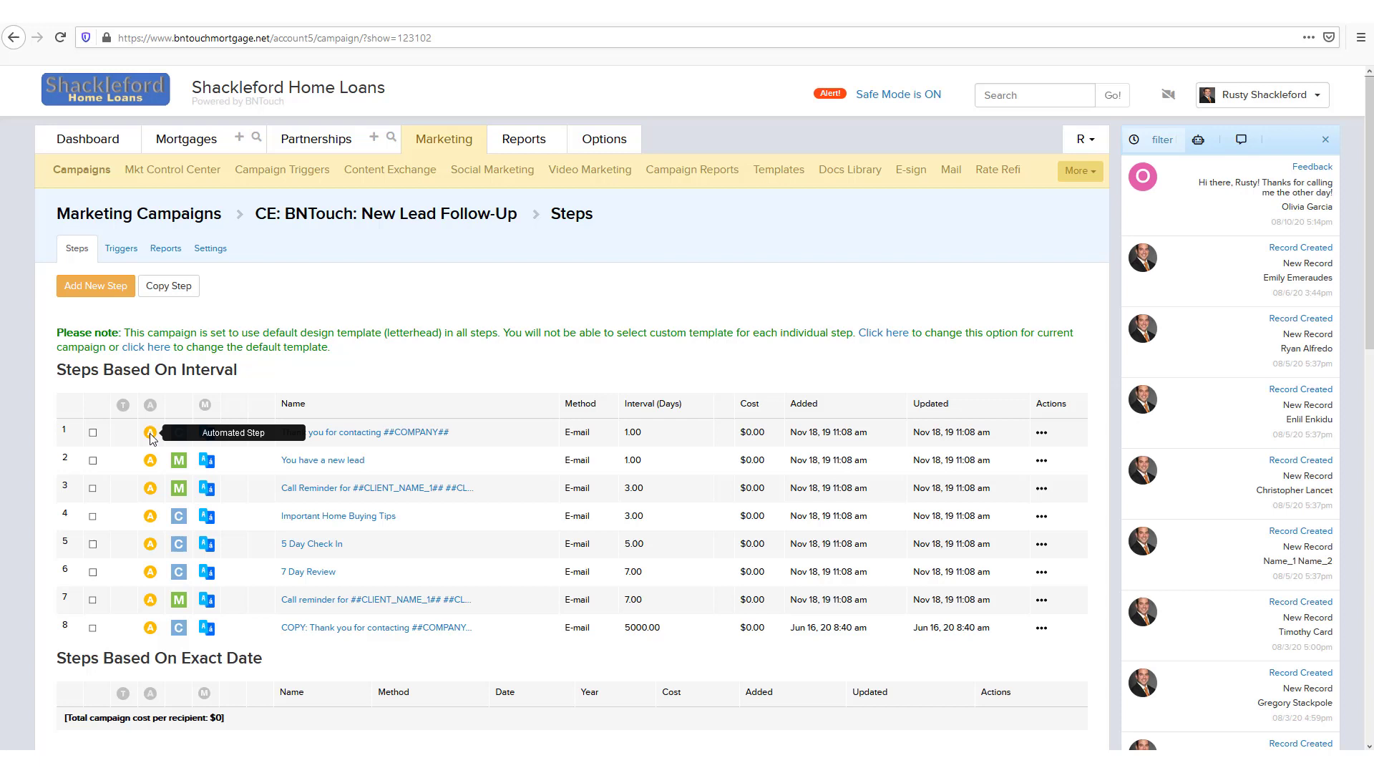
mouse_move(182, 415)
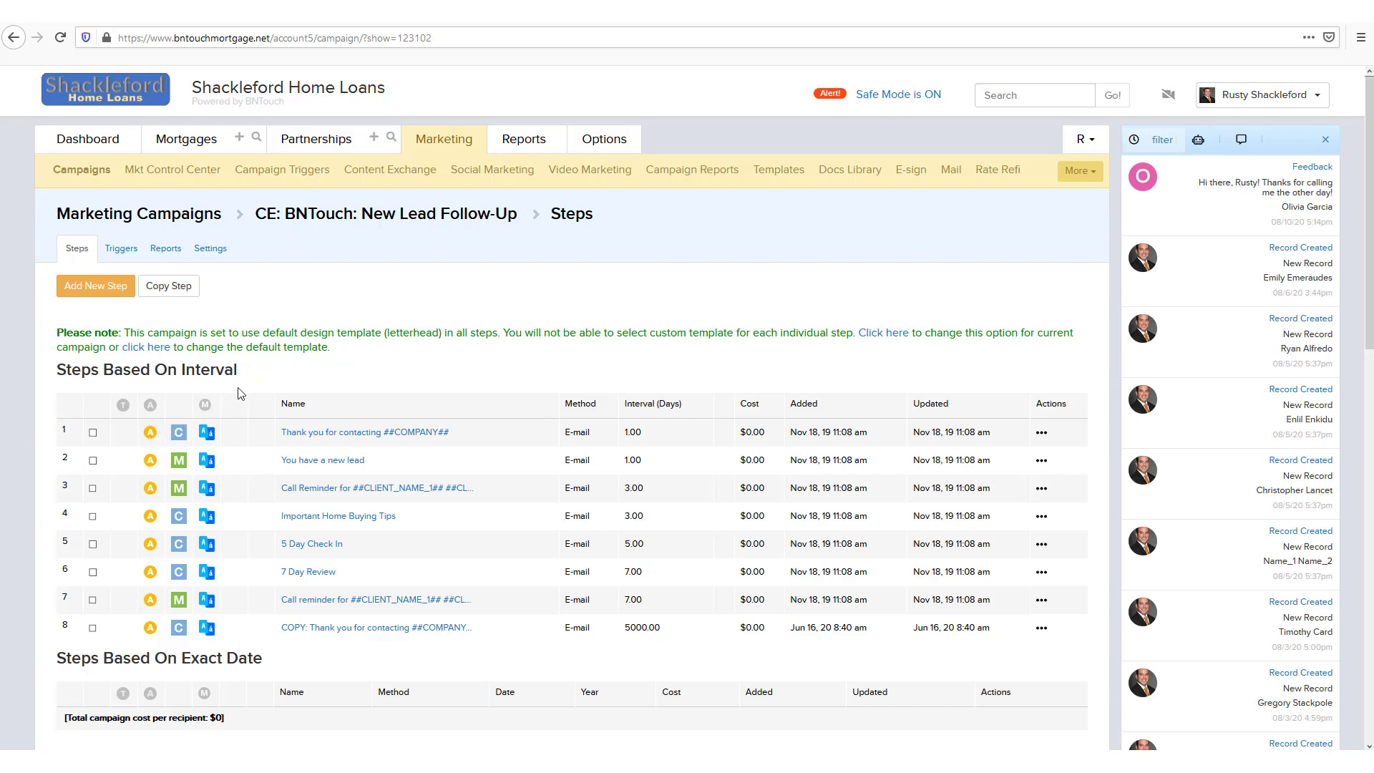
mouse_move(658, 550)
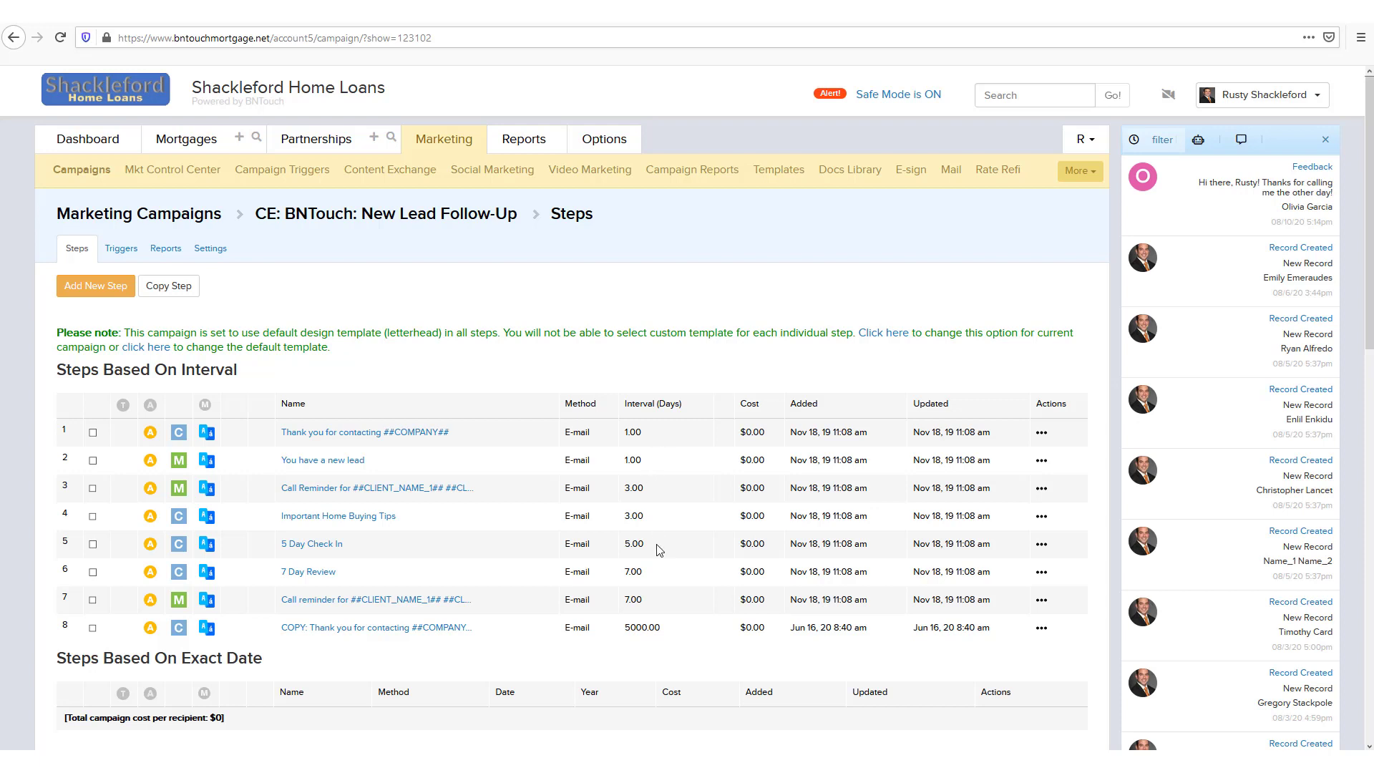
mouse_move(659, 440)
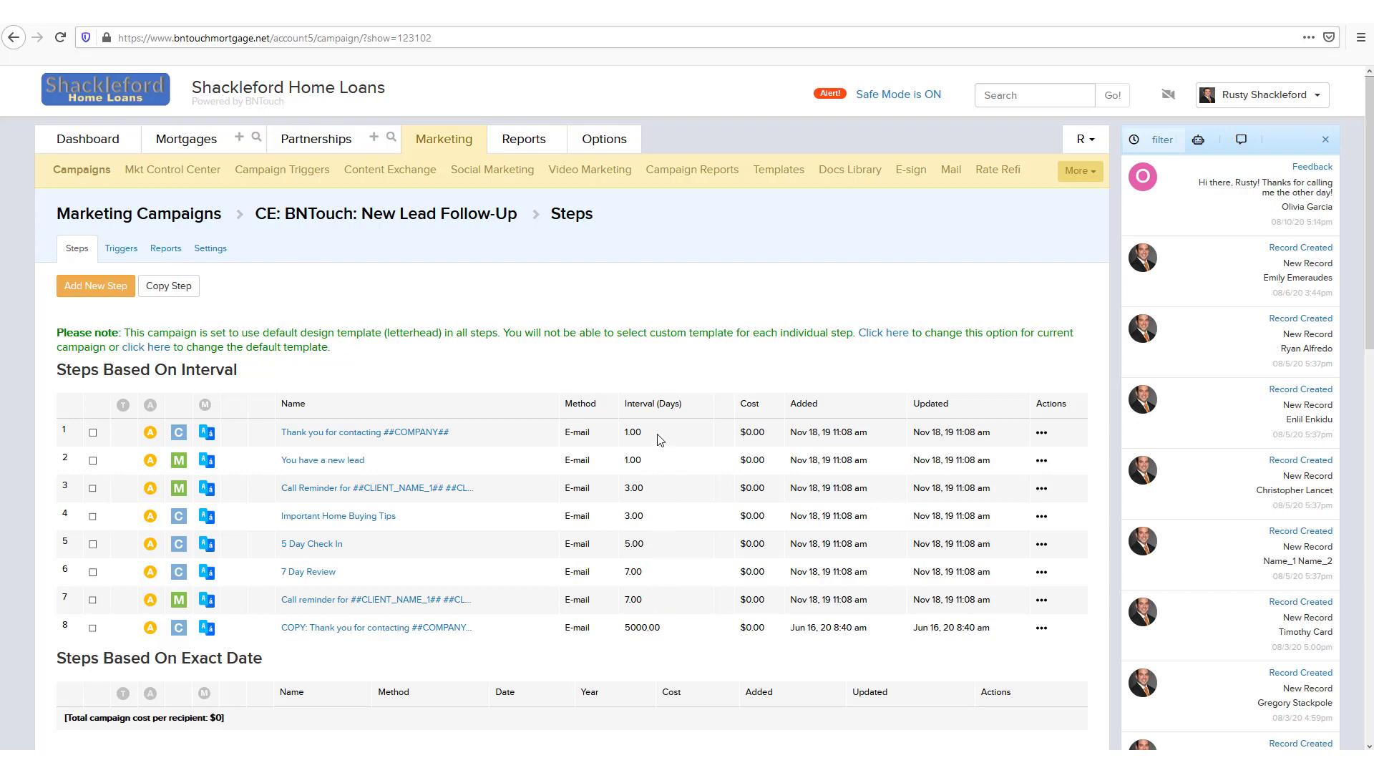
mouse_move(399, 388)
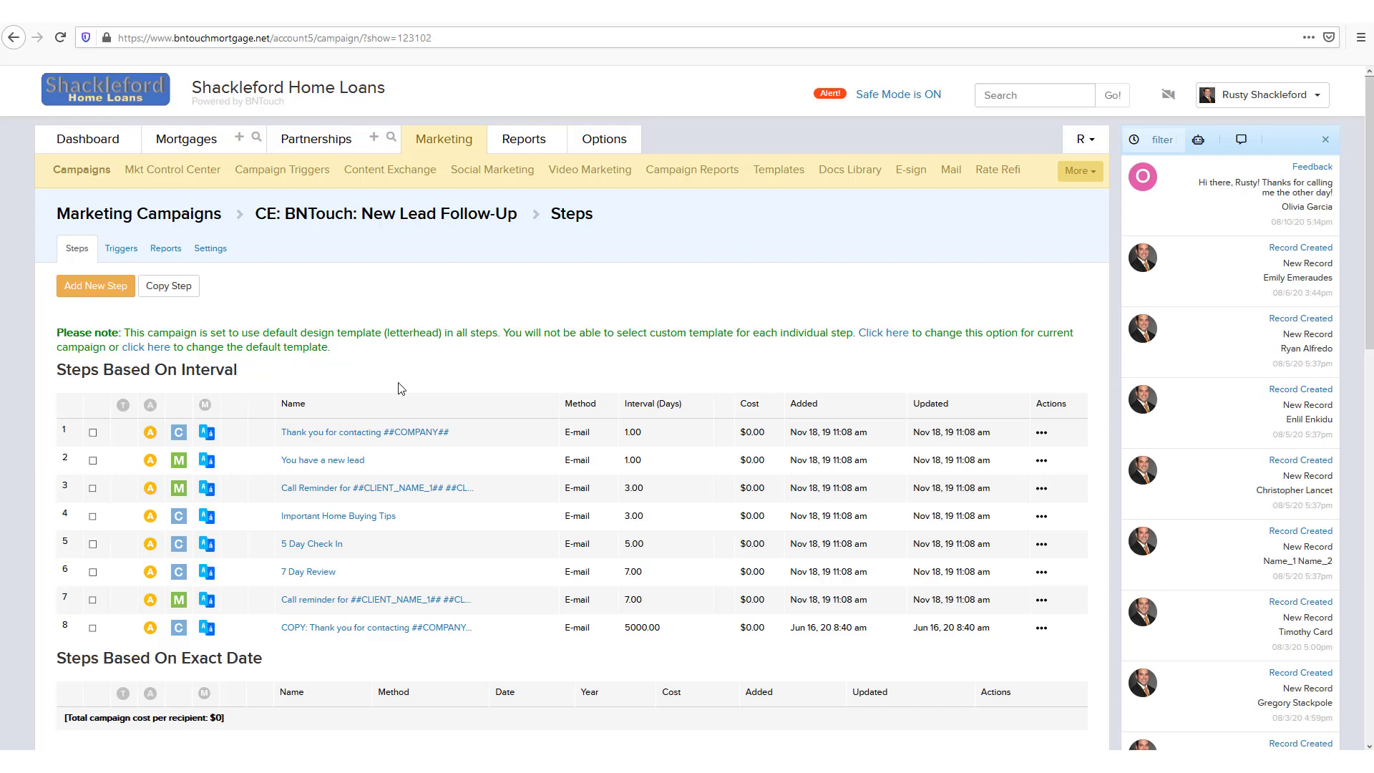
mouse_move(179, 432)
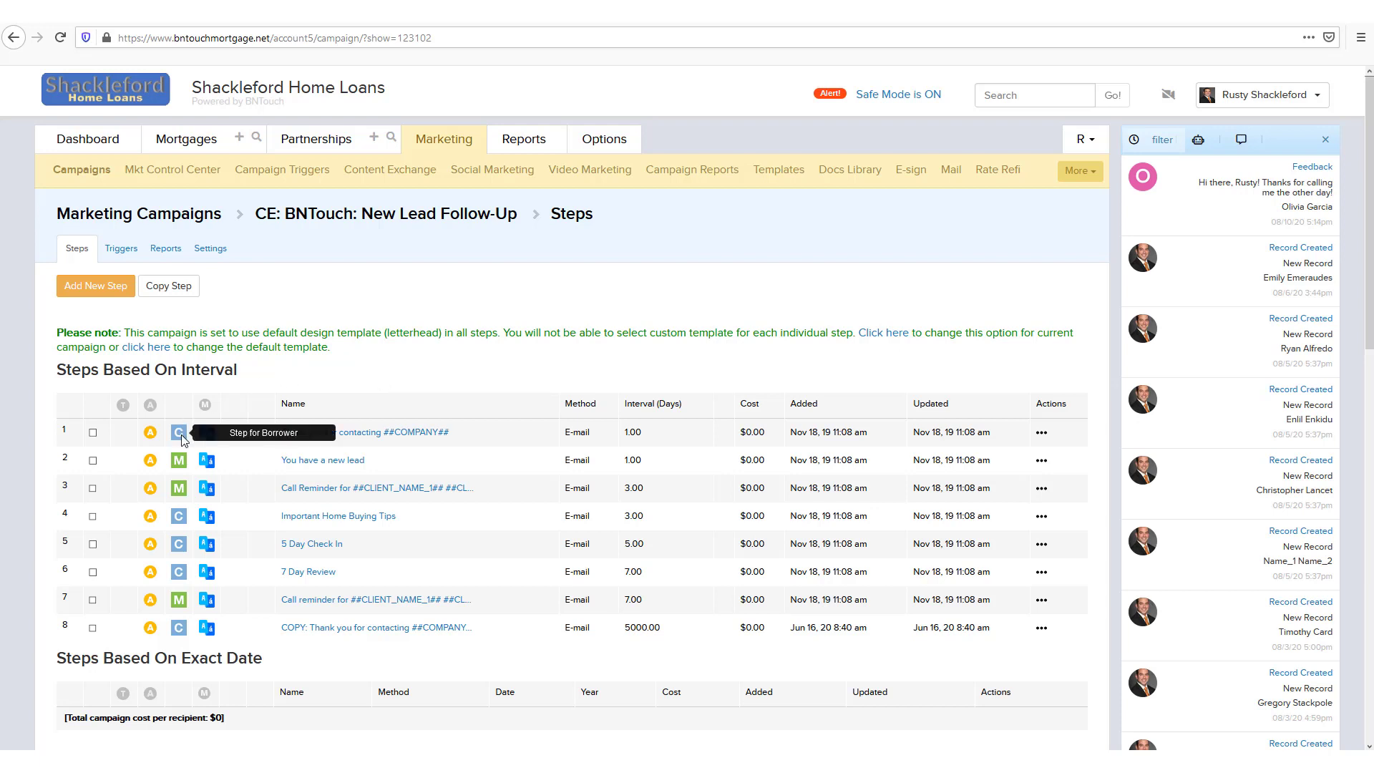
mouse_move(178, 463)
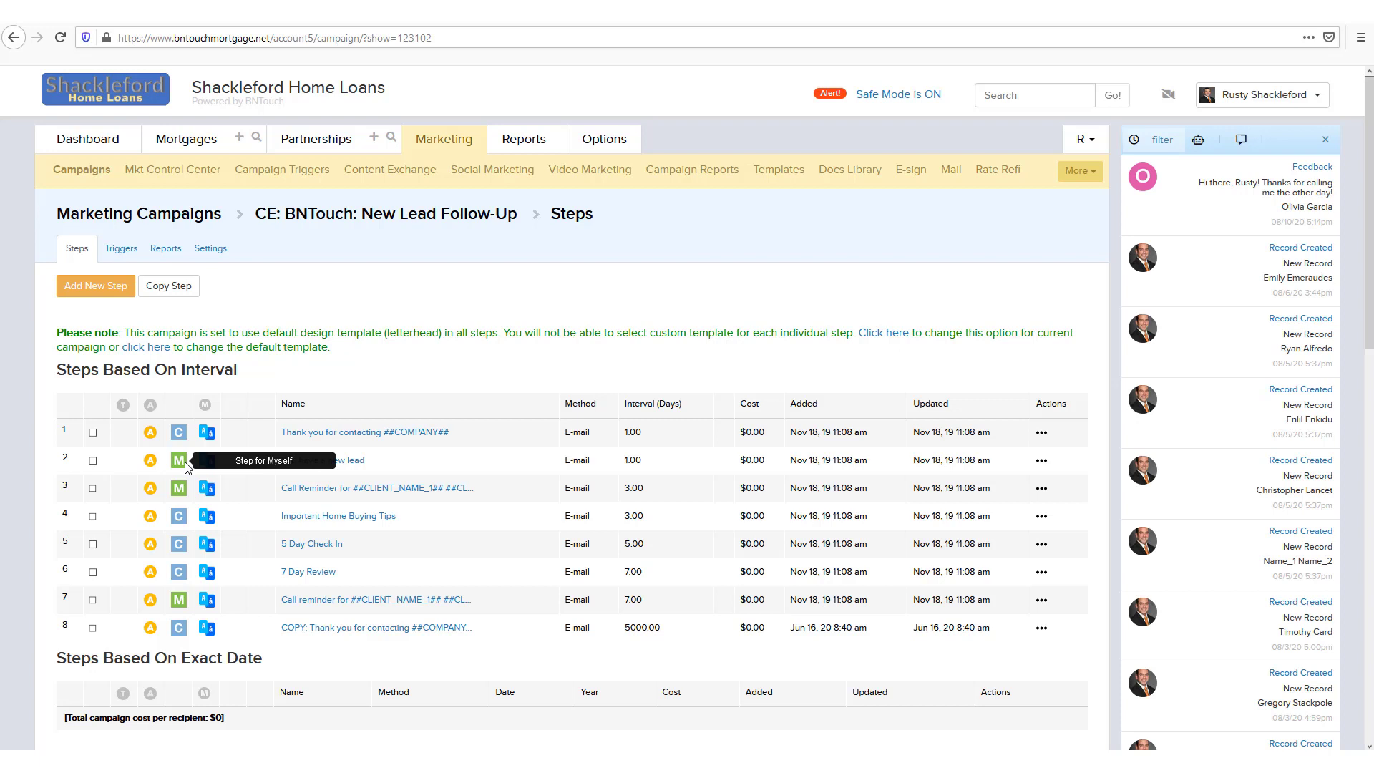
mouse_move(190, 540)
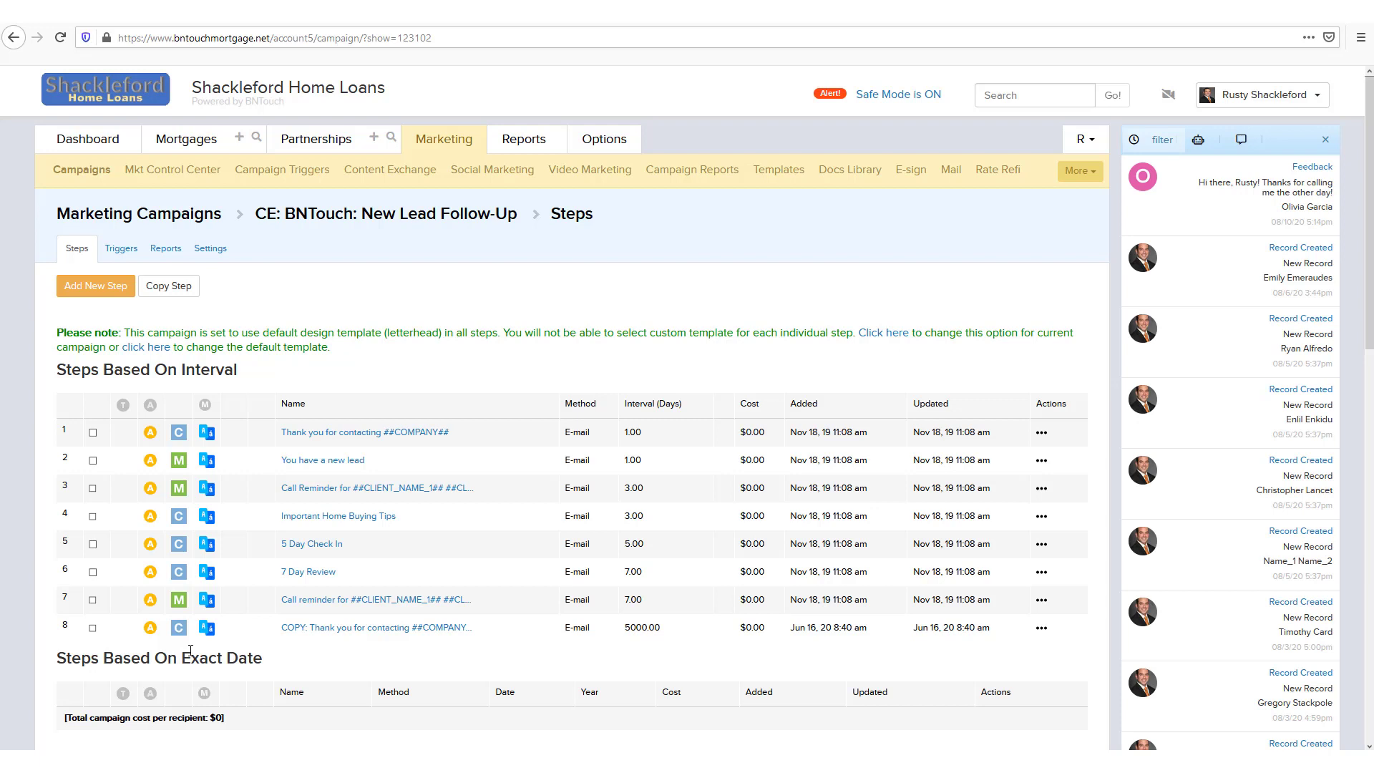
mouse_move(206, 432)
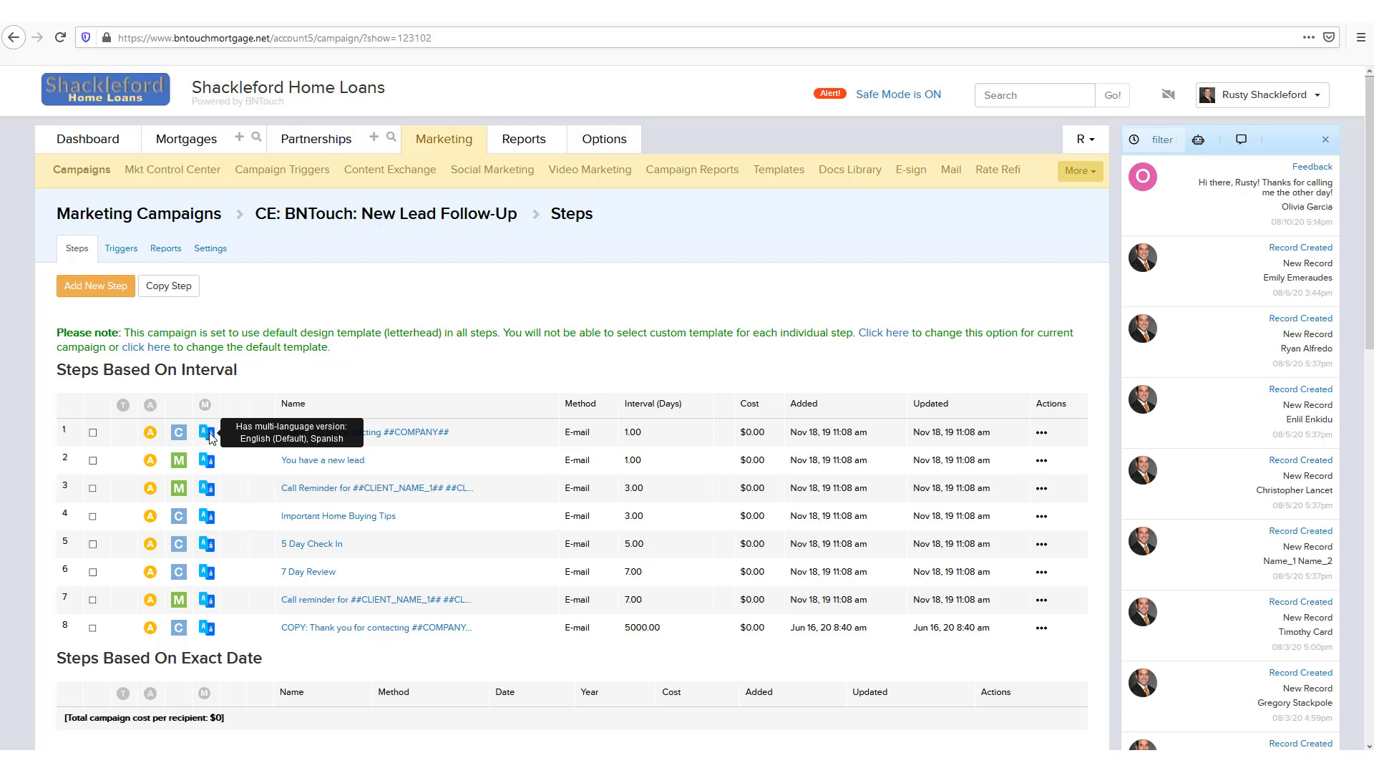
mouse_move(367, 388)
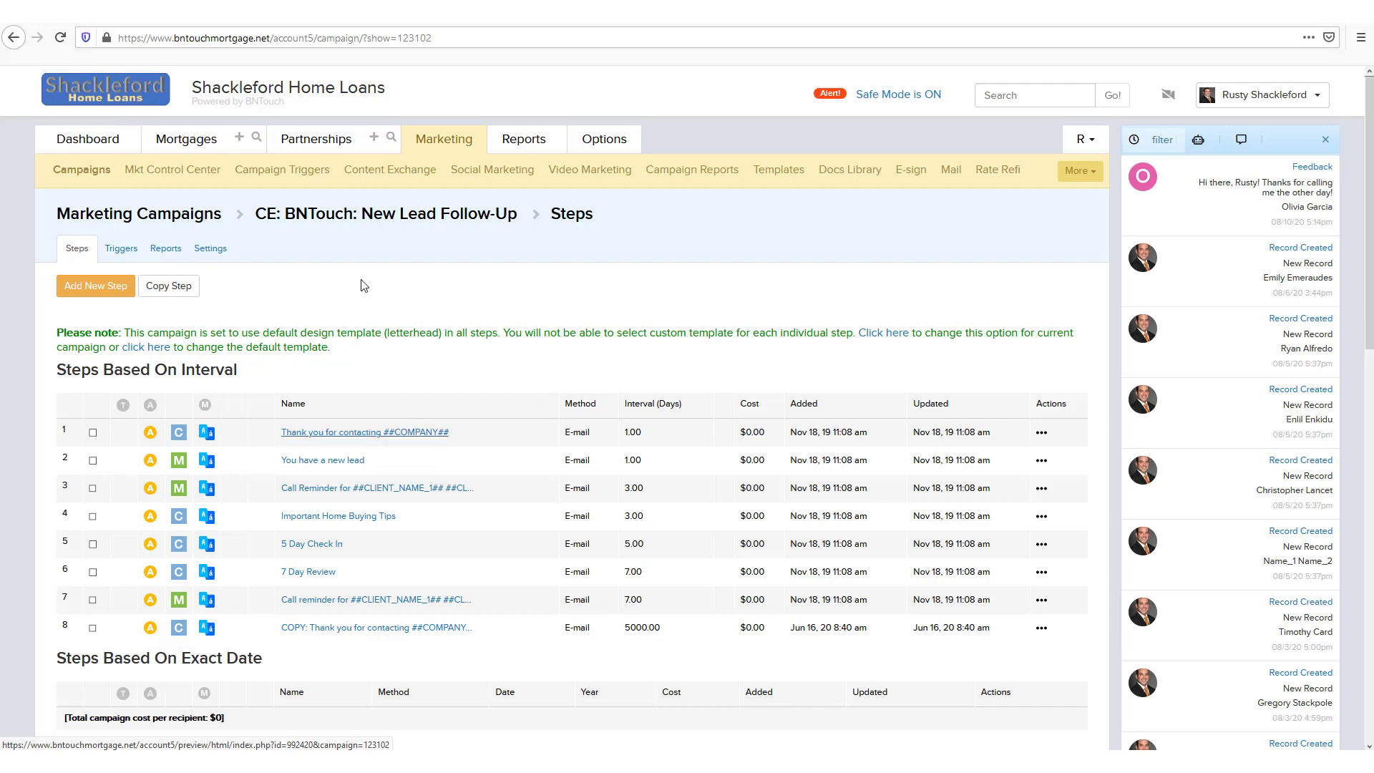
left_click(322, 459)
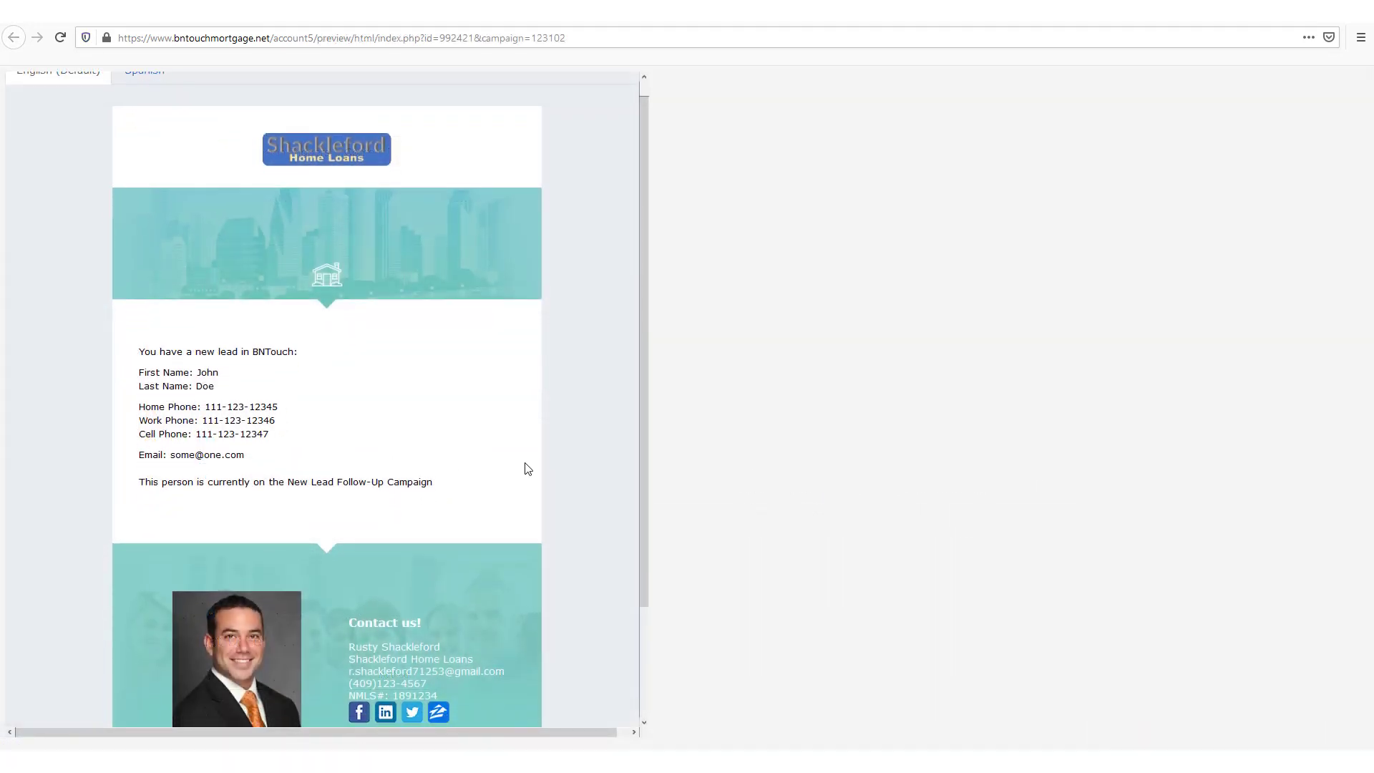
scroll("down", 3)
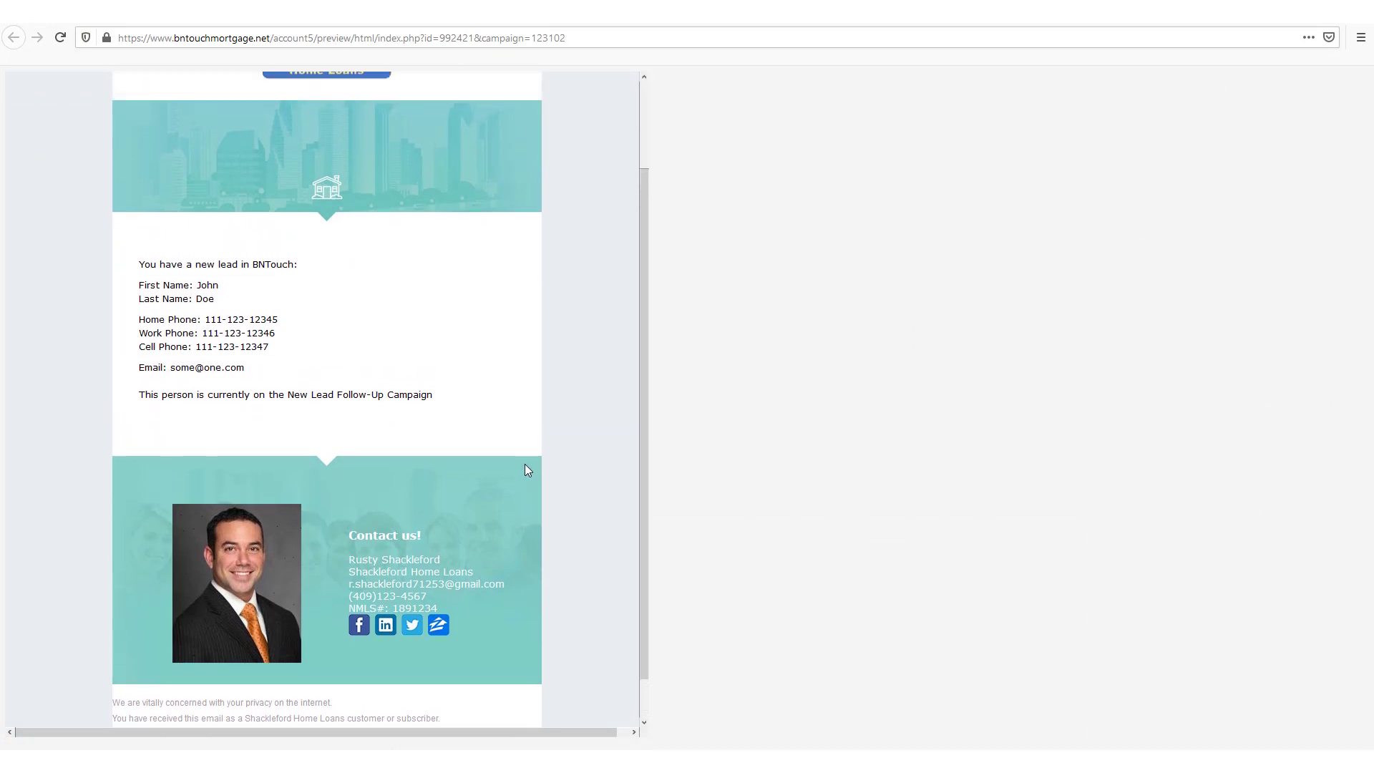
left_click(15, 37)
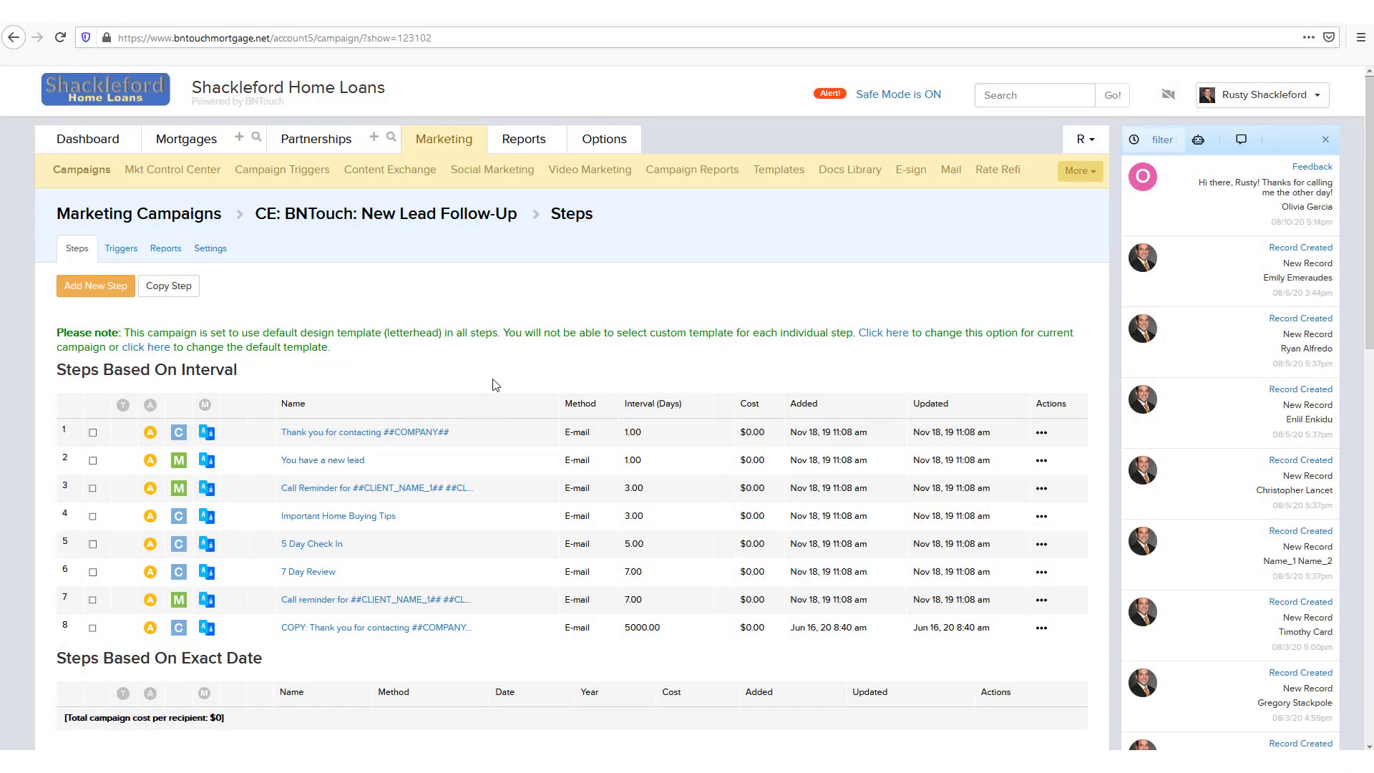
mouse_move(611, 629)
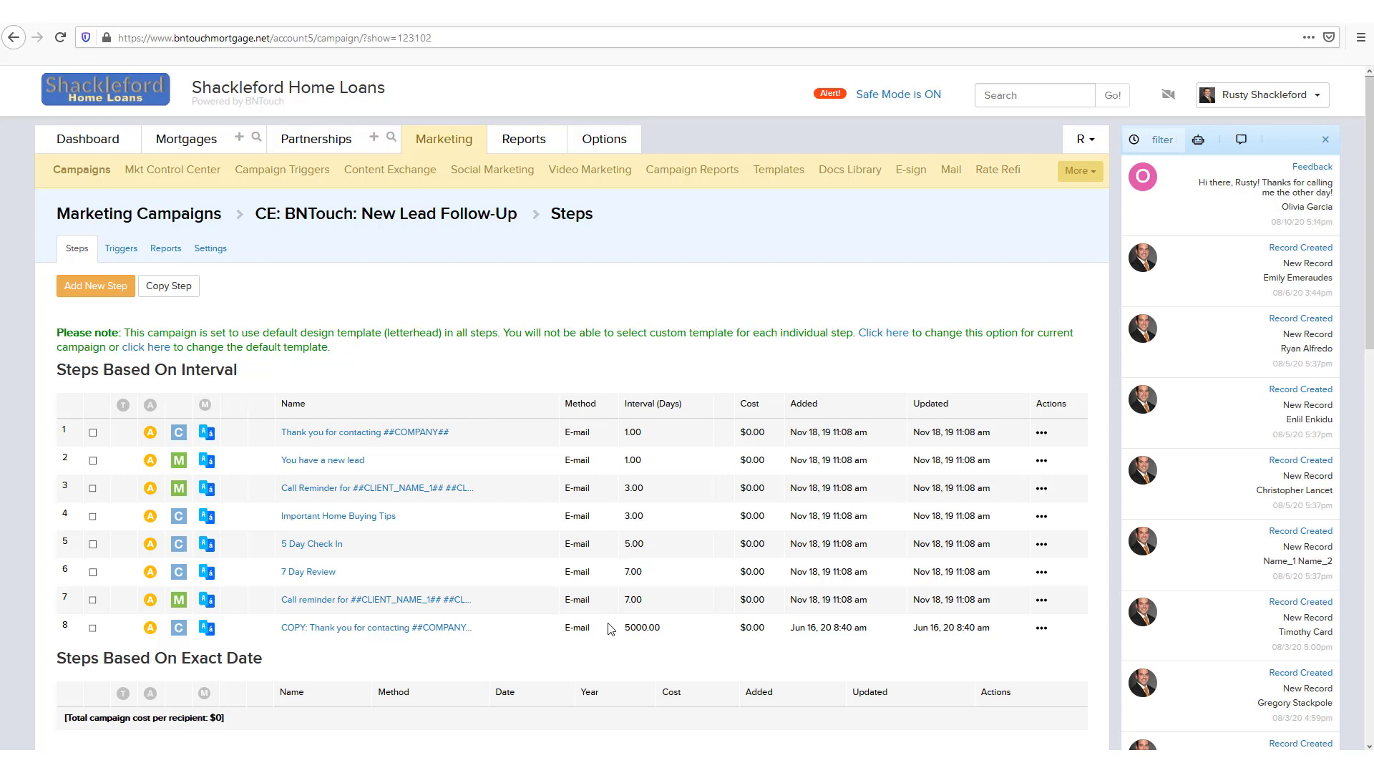
mouse_move(606, 401)
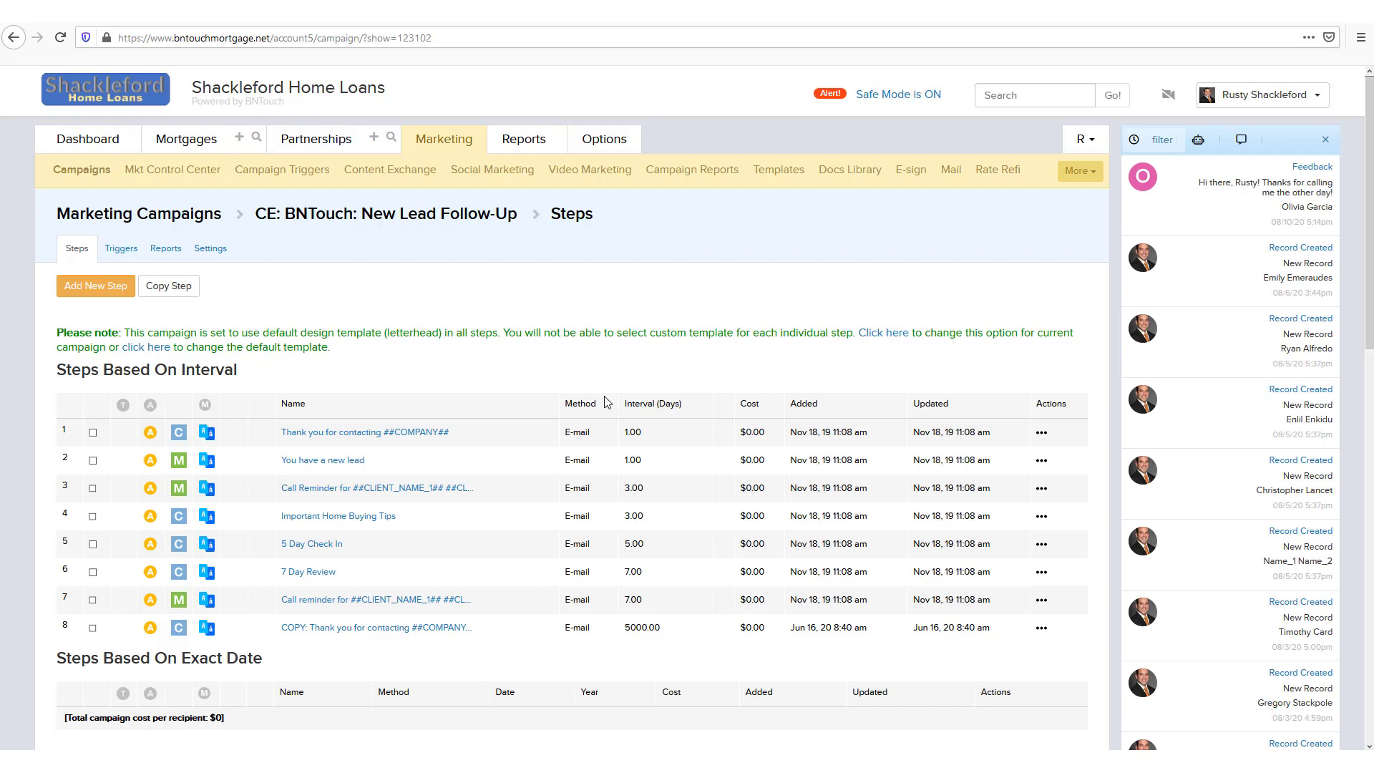
mouse_move(705, 415)
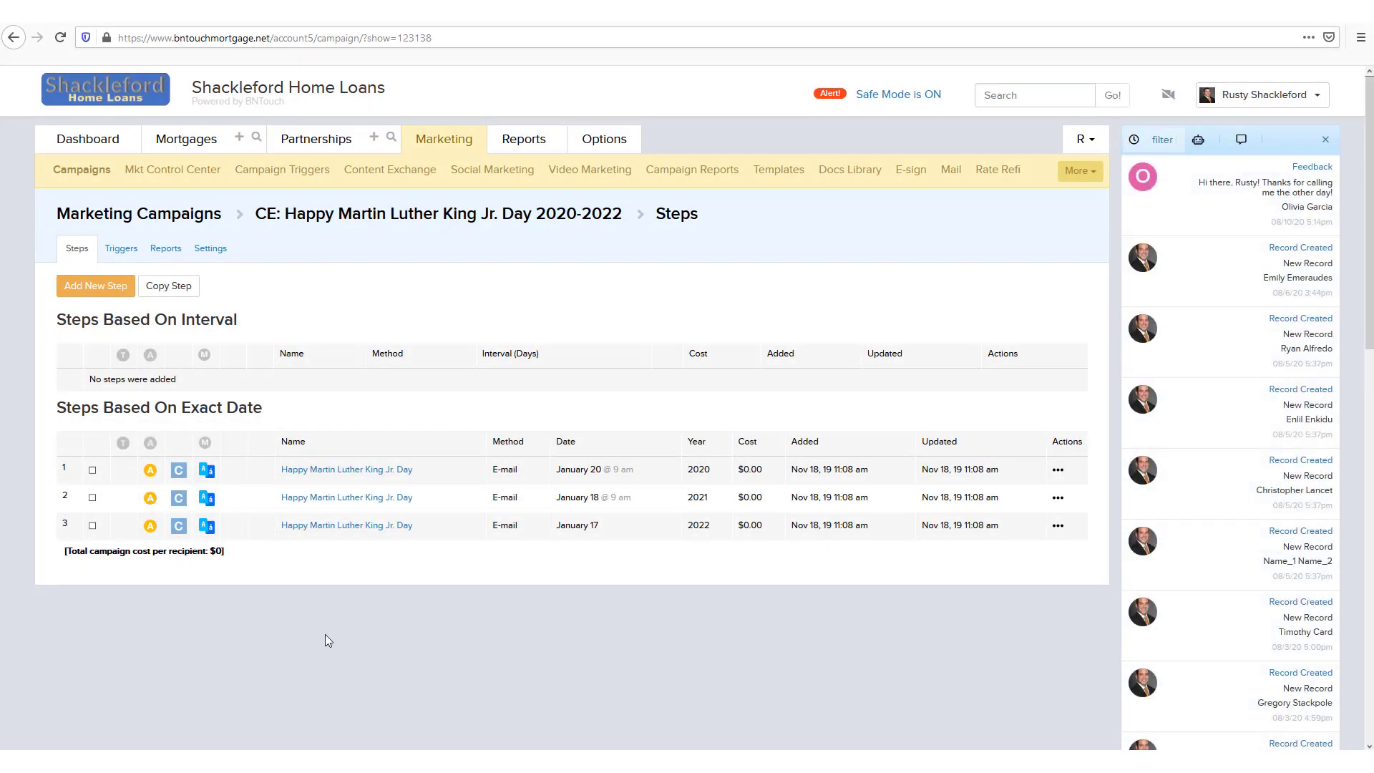
mouse_move(657, 484)
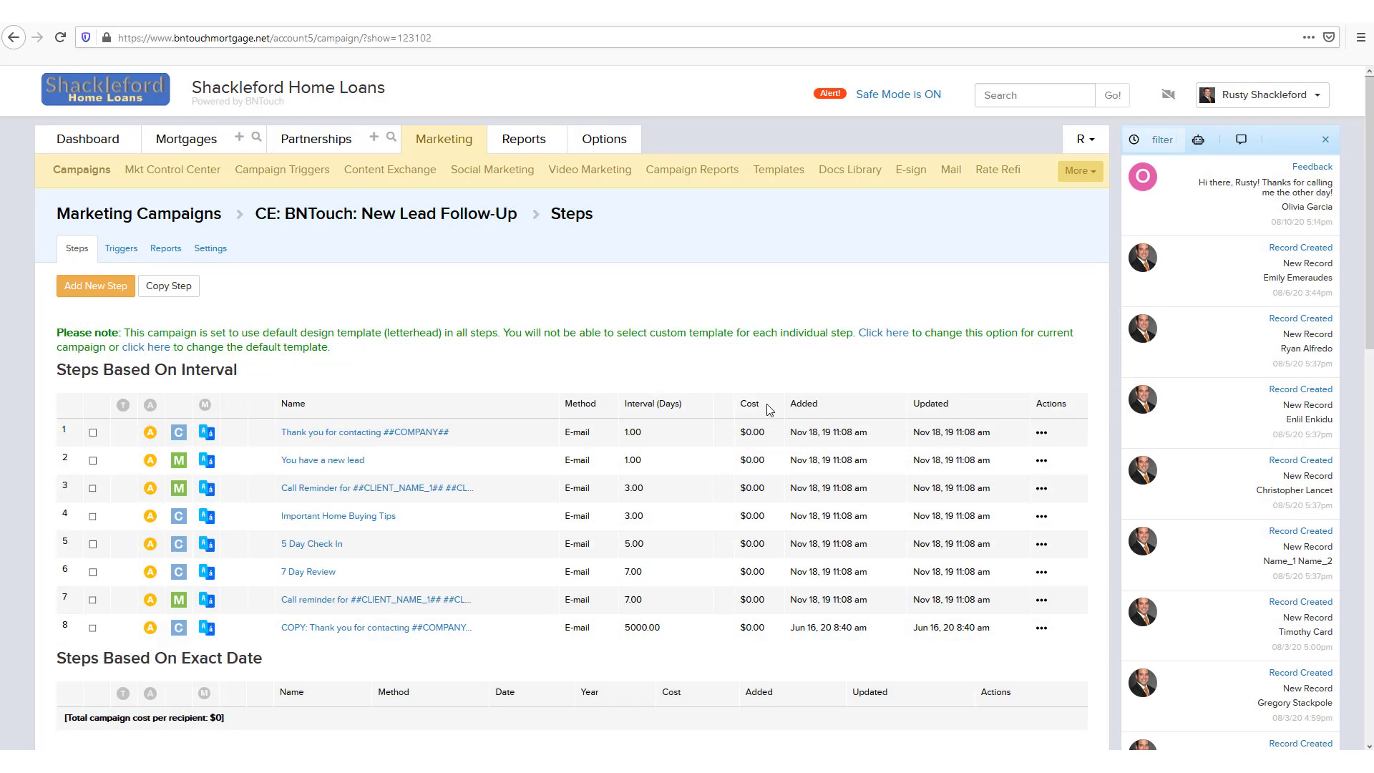
mouse_move(733, 413)
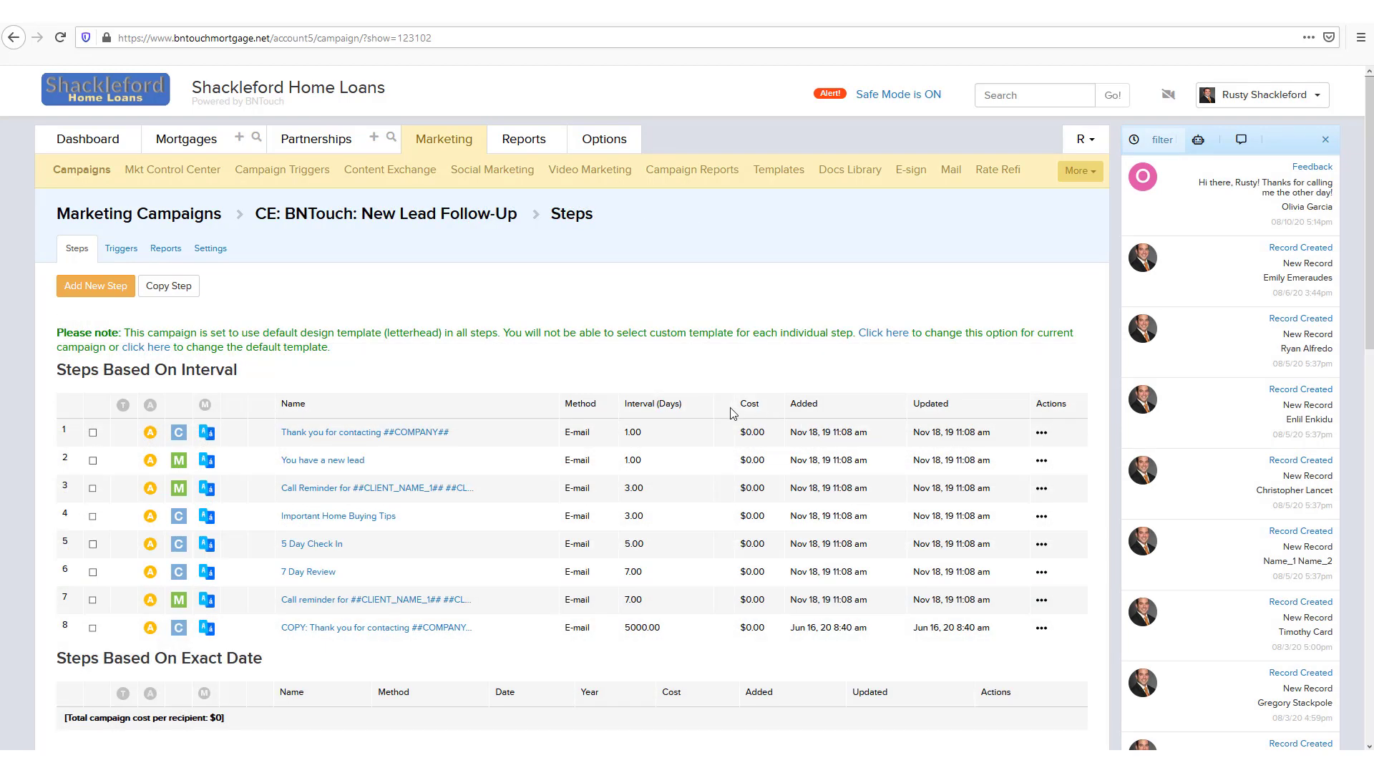
mouse_move(772, 454)
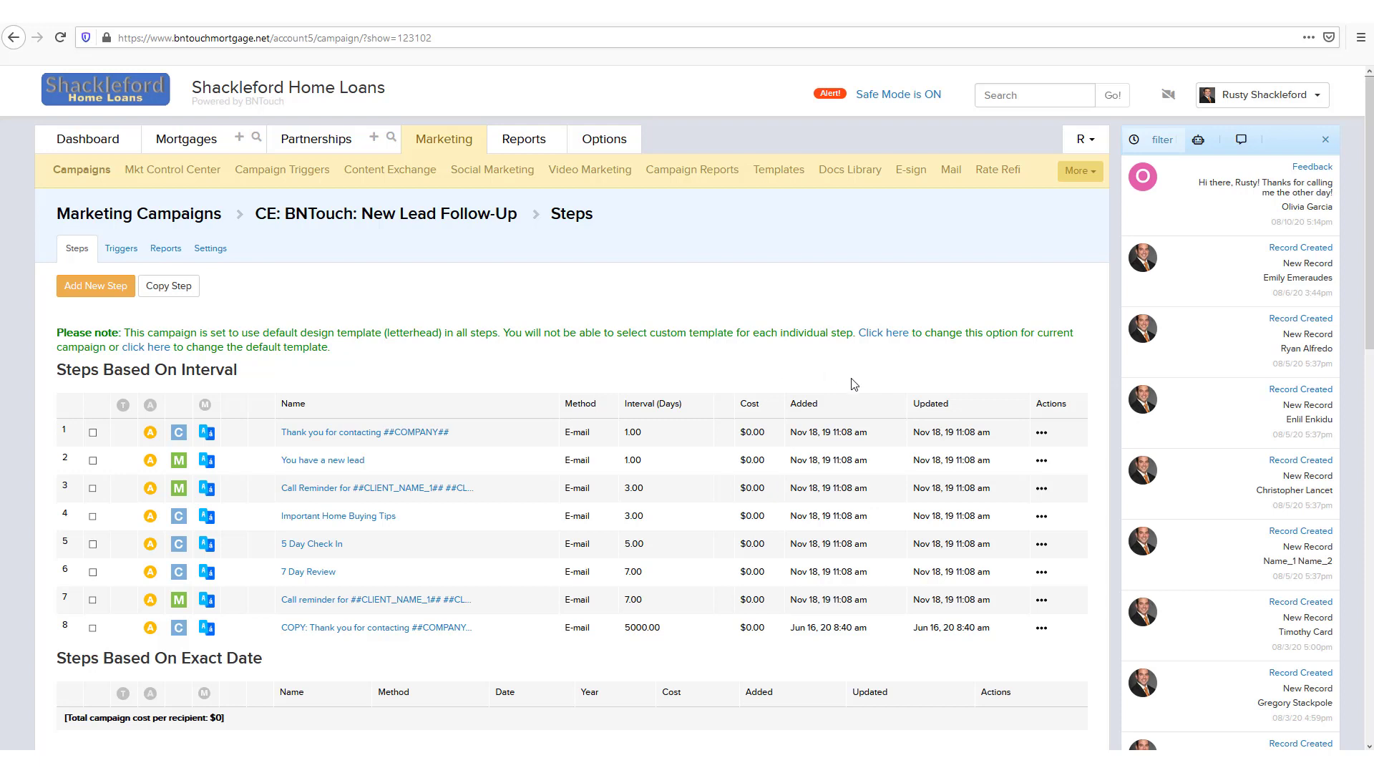
mouse_move(865, 533)
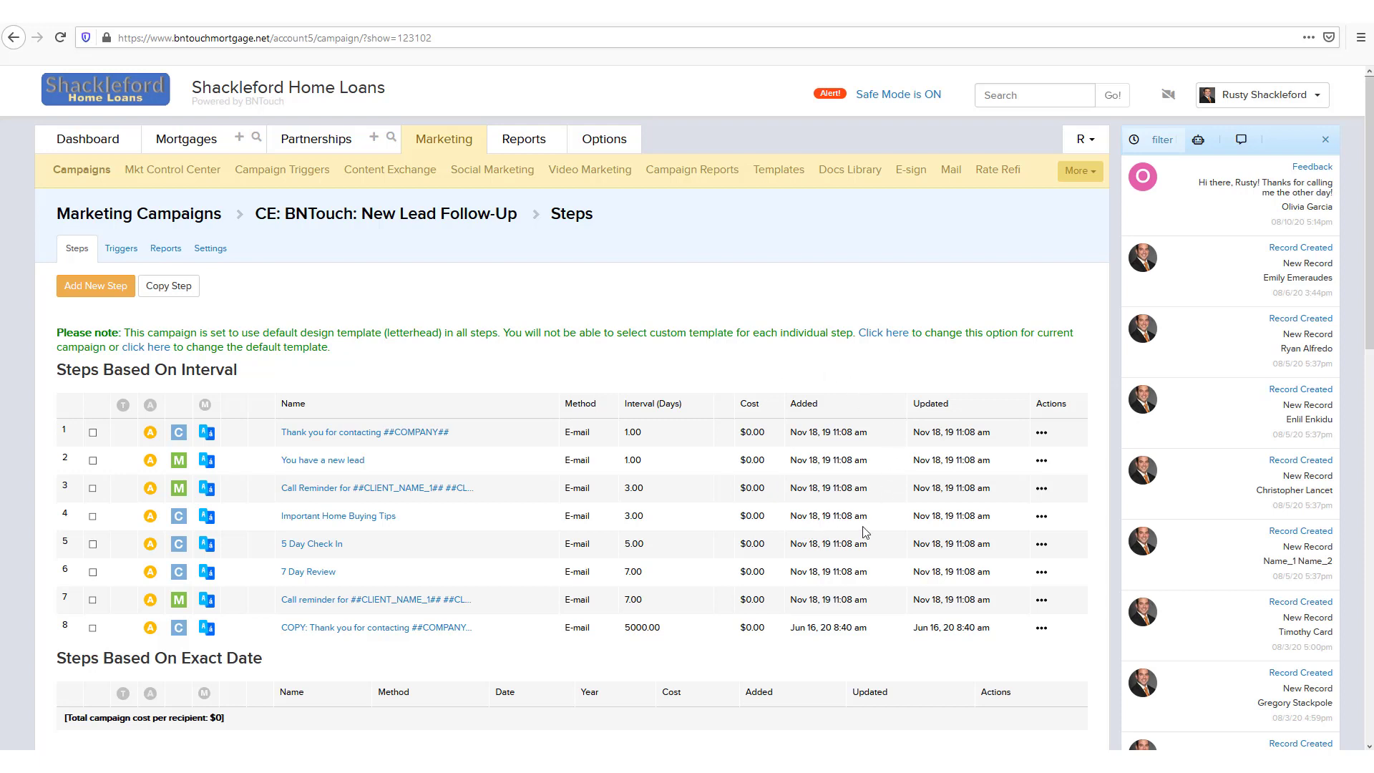
mouse_move(999, 478)
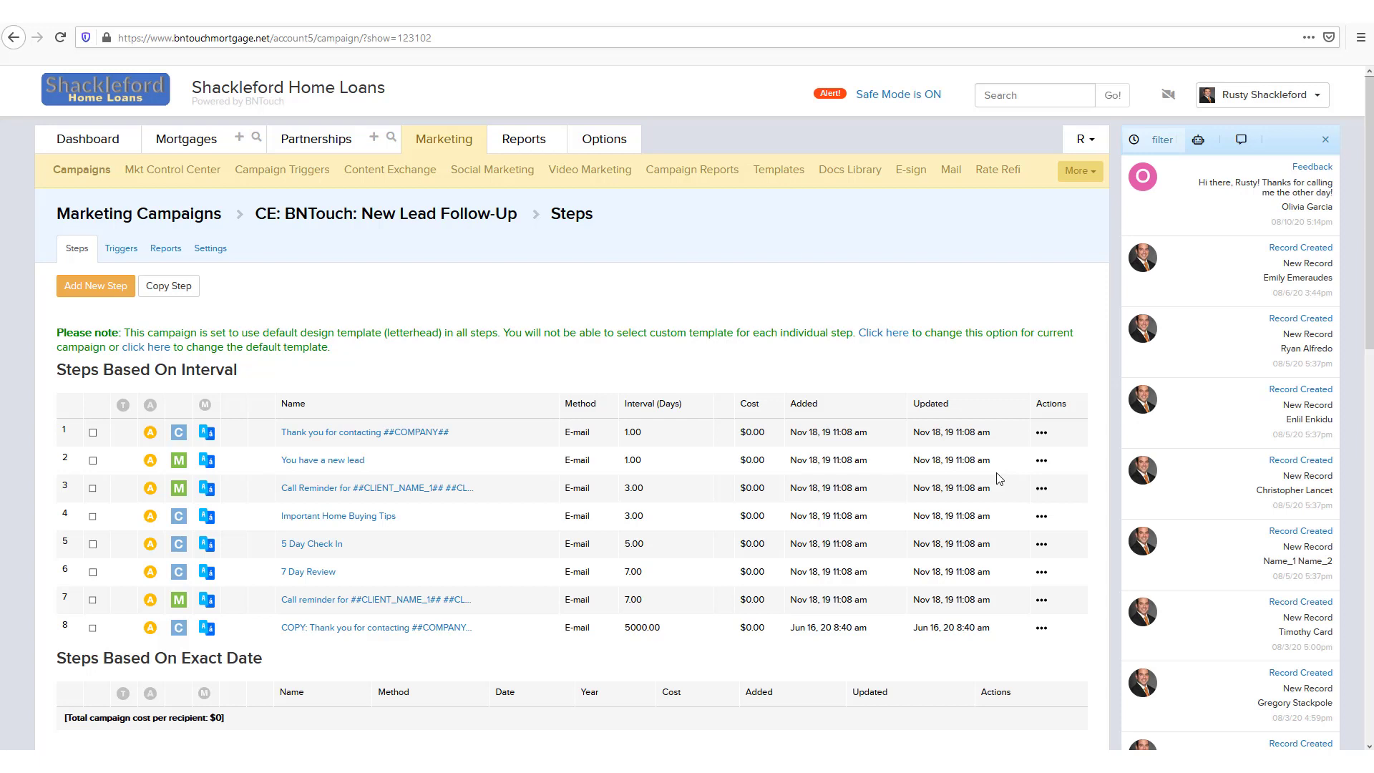
Review the first step's actions, then load the empty First-Time Home Buyers campaign
left_click(1042, 432)
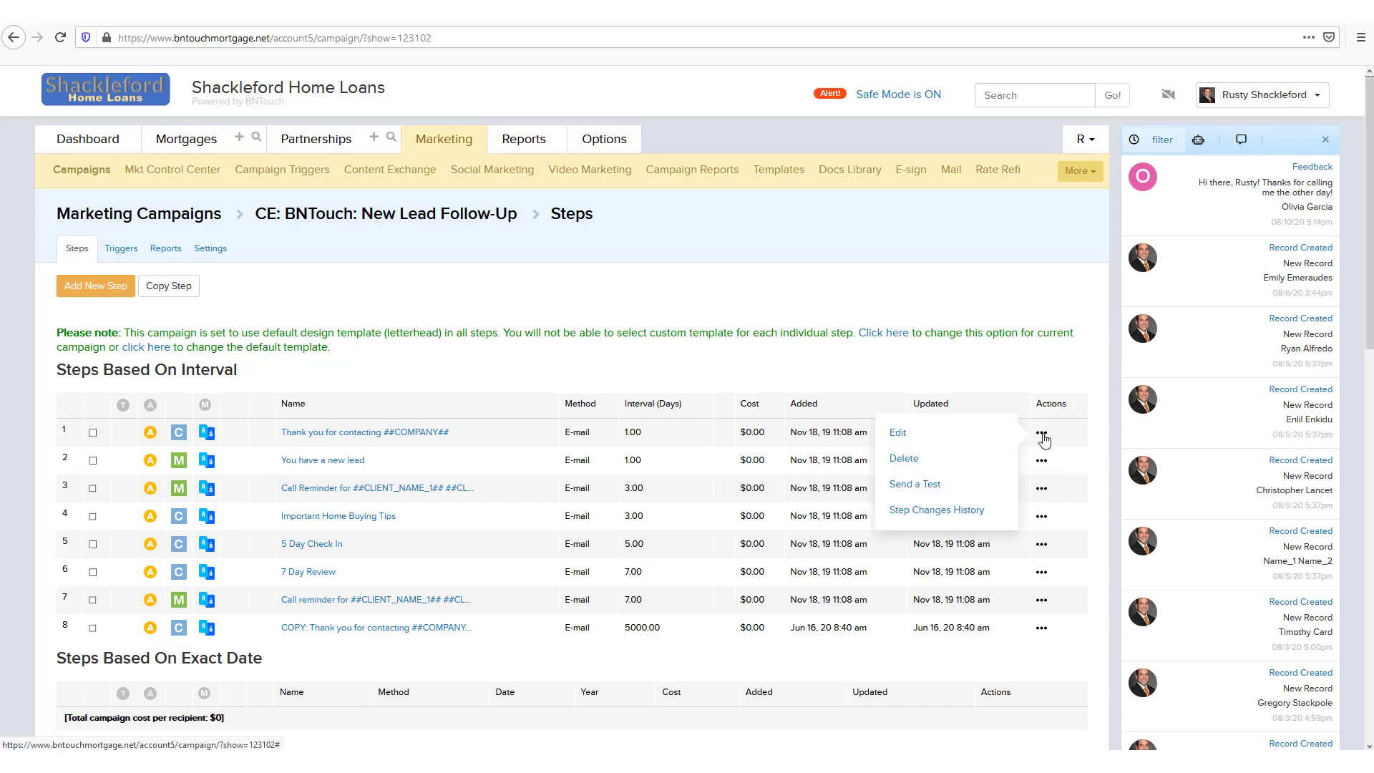
mouse_move(1025, 431)
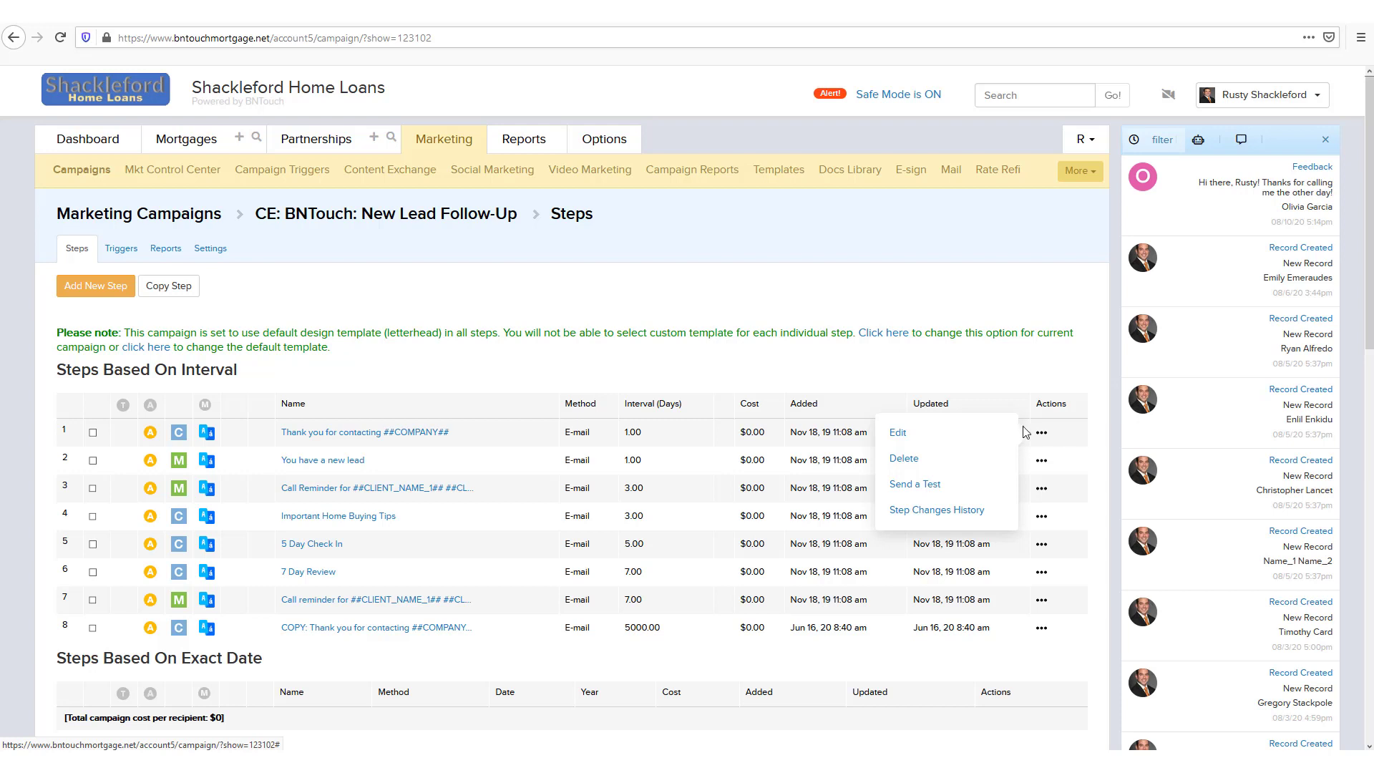
mouse_move(935, 509)
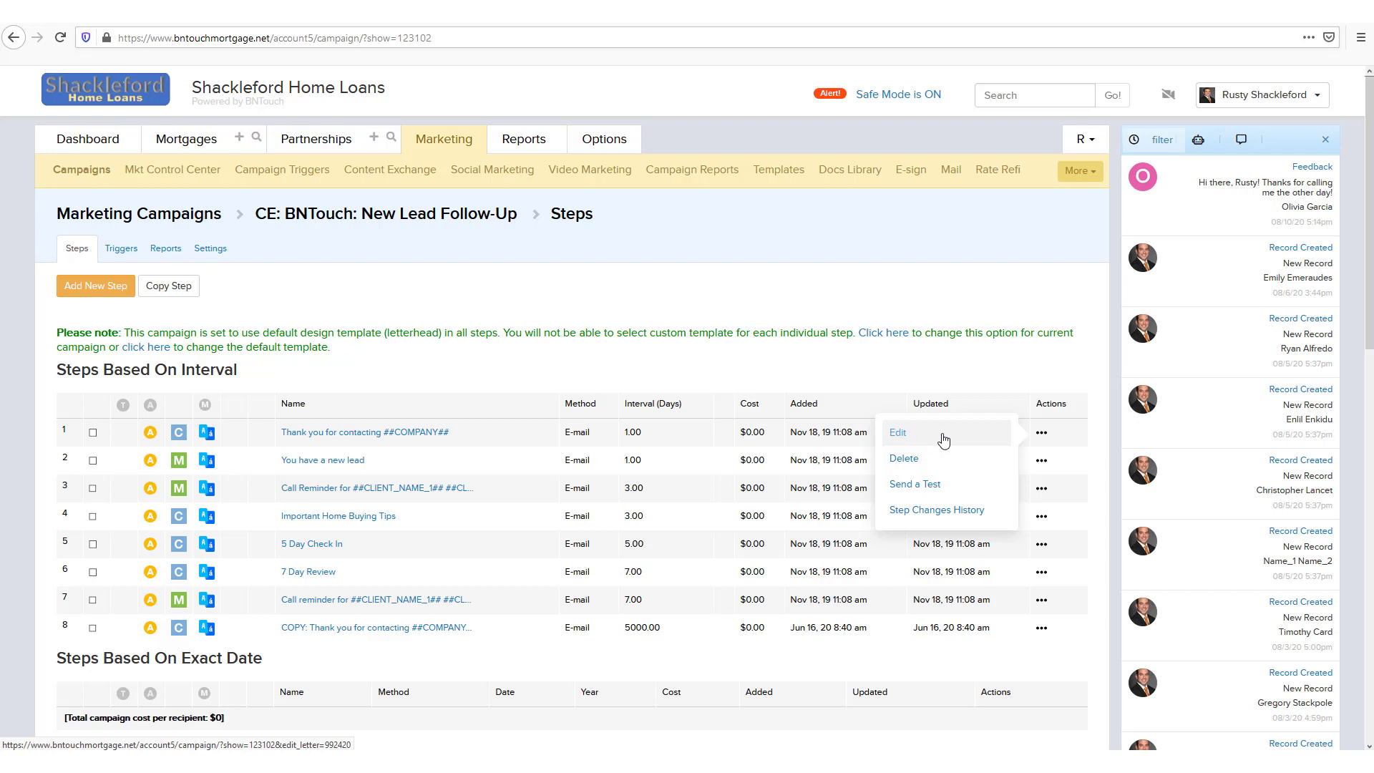
mouse_move(963, 459)
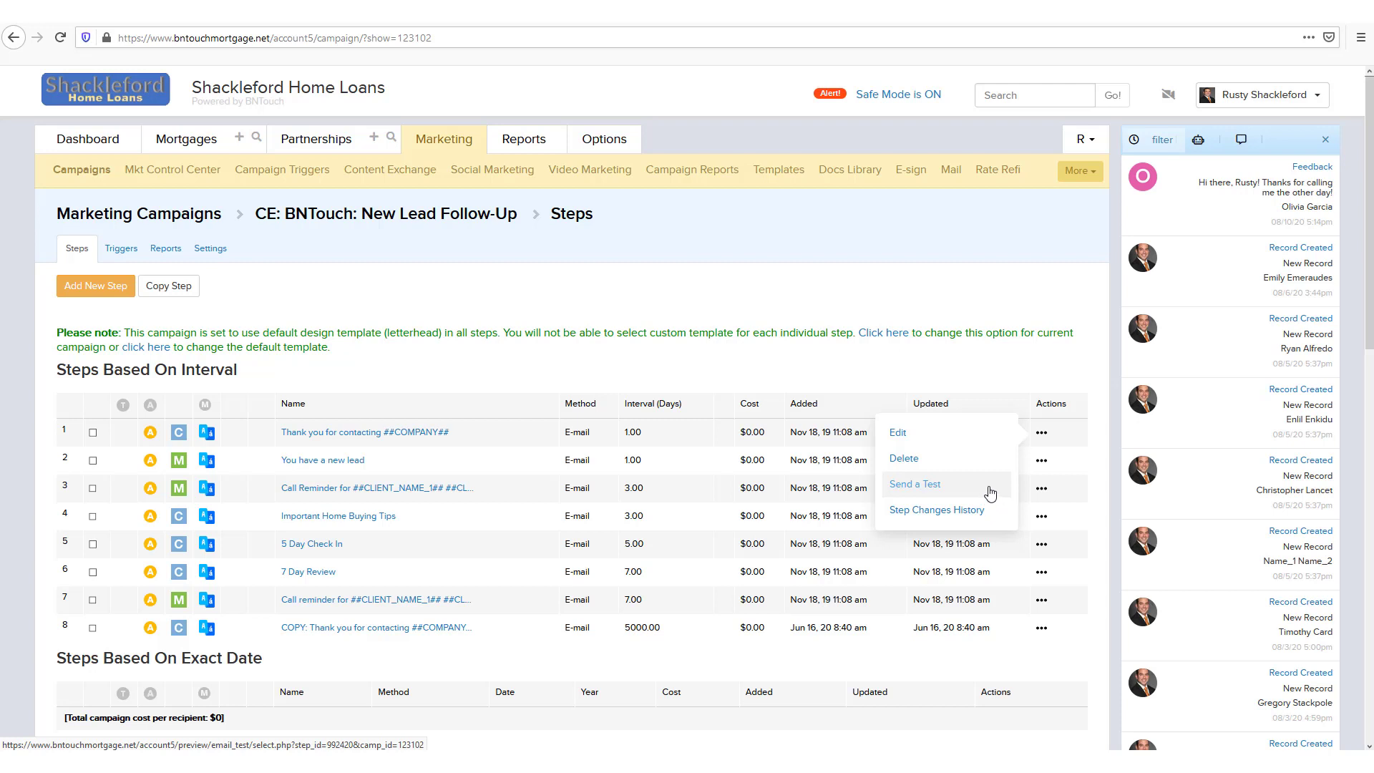
mouse_move(962, 525)
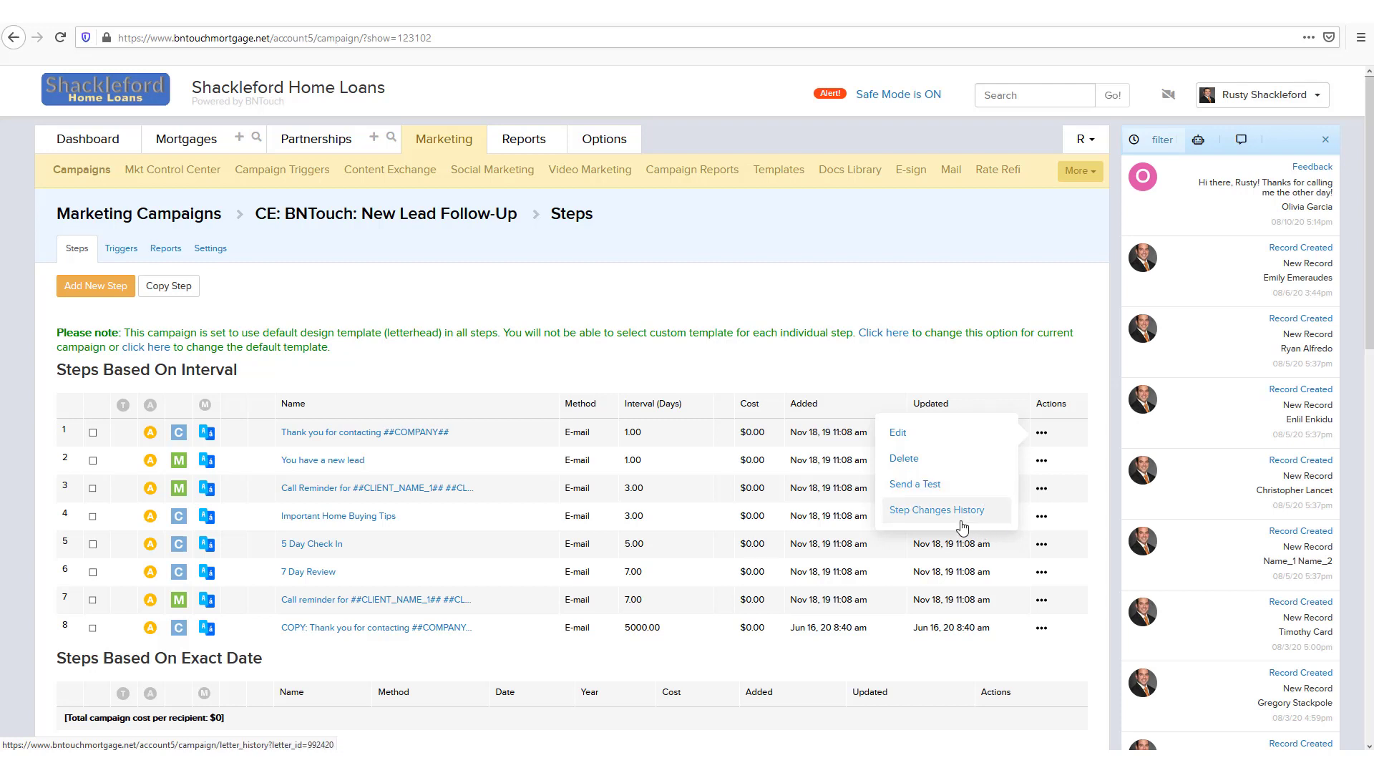
left_click(936, 510)
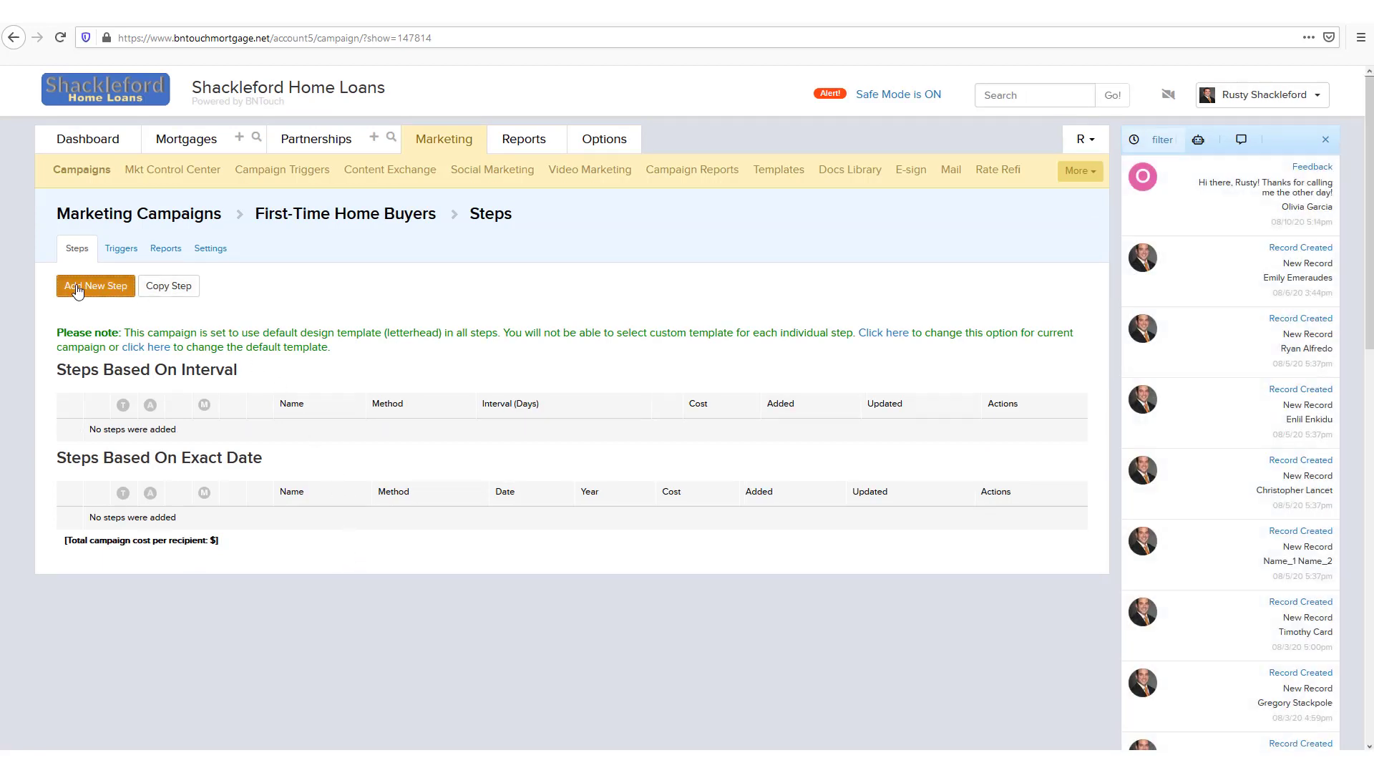
Add a new step to the campaign with E-mail as its method
left_click(94, 286)
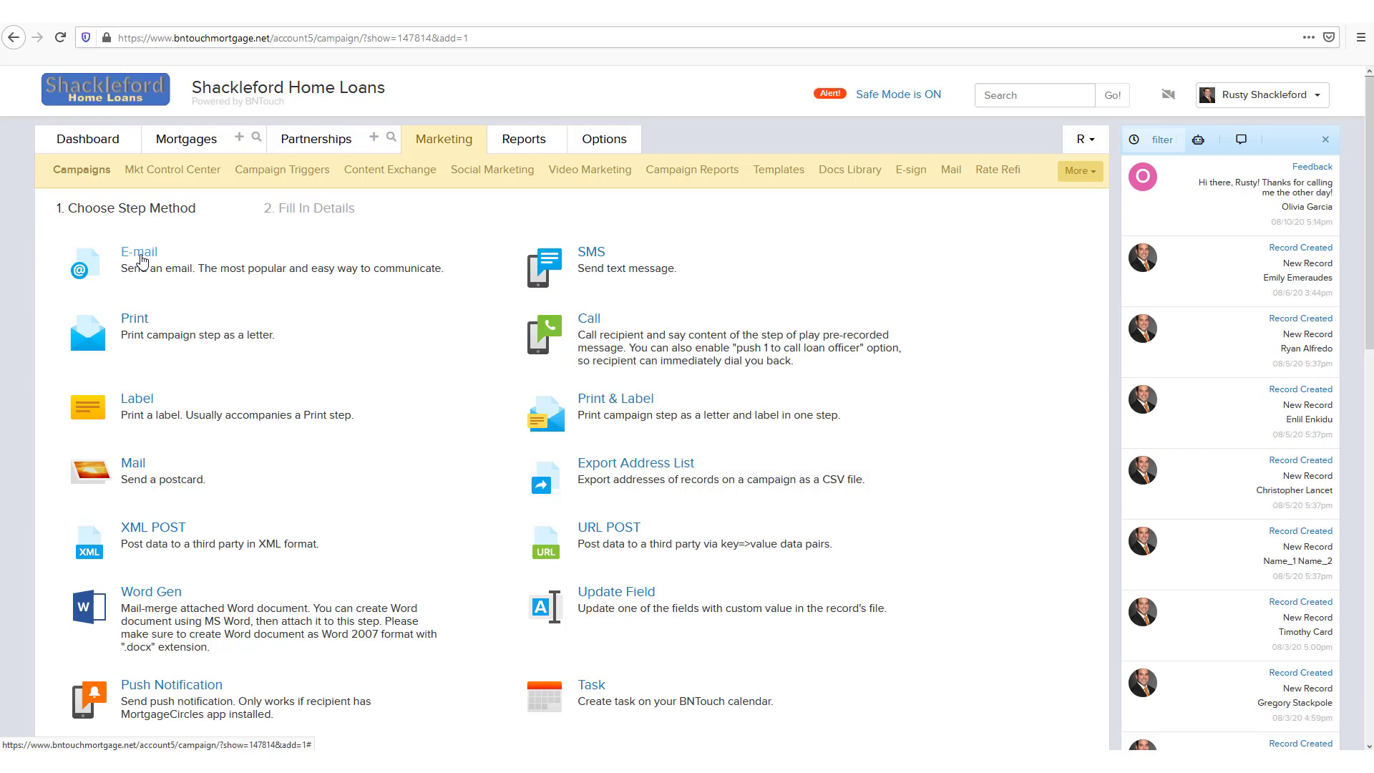
left_click(139, 252)
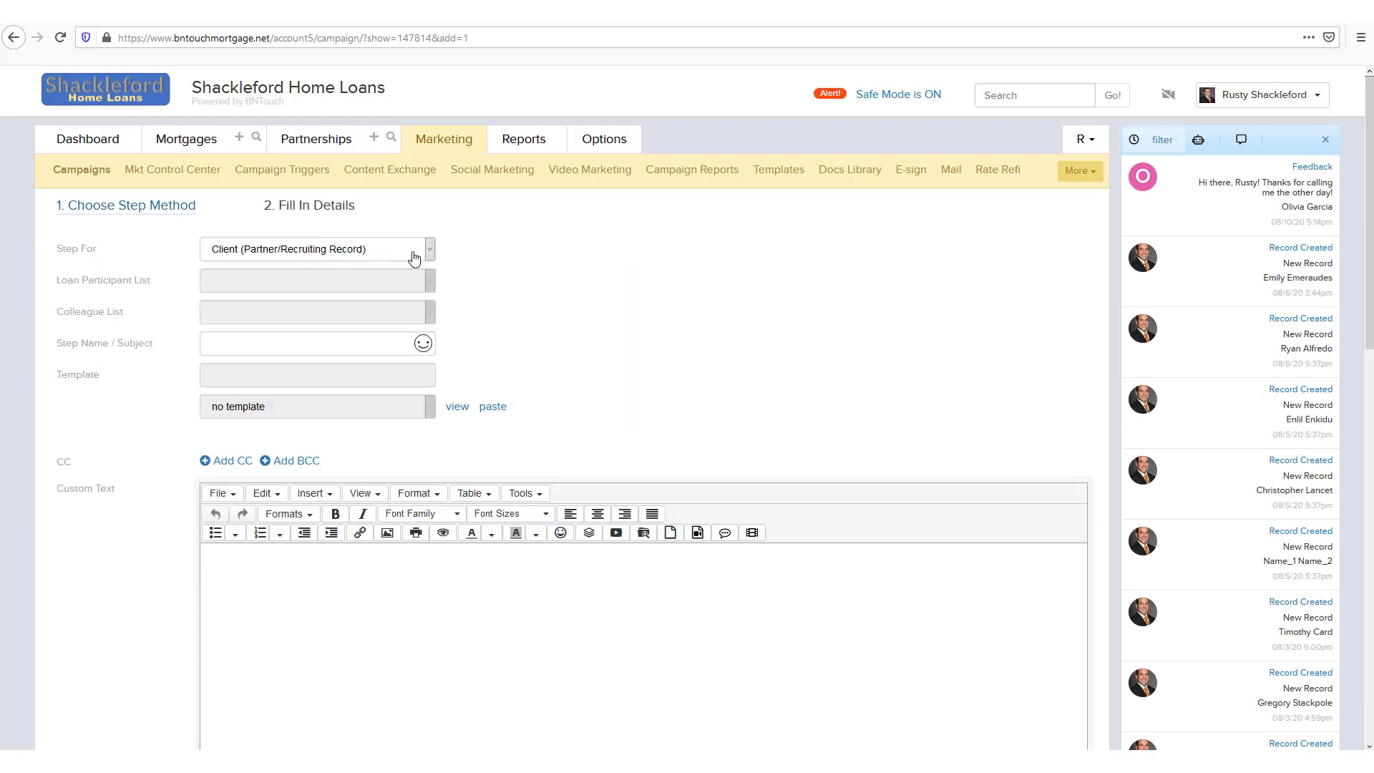
left_click(423, 249)
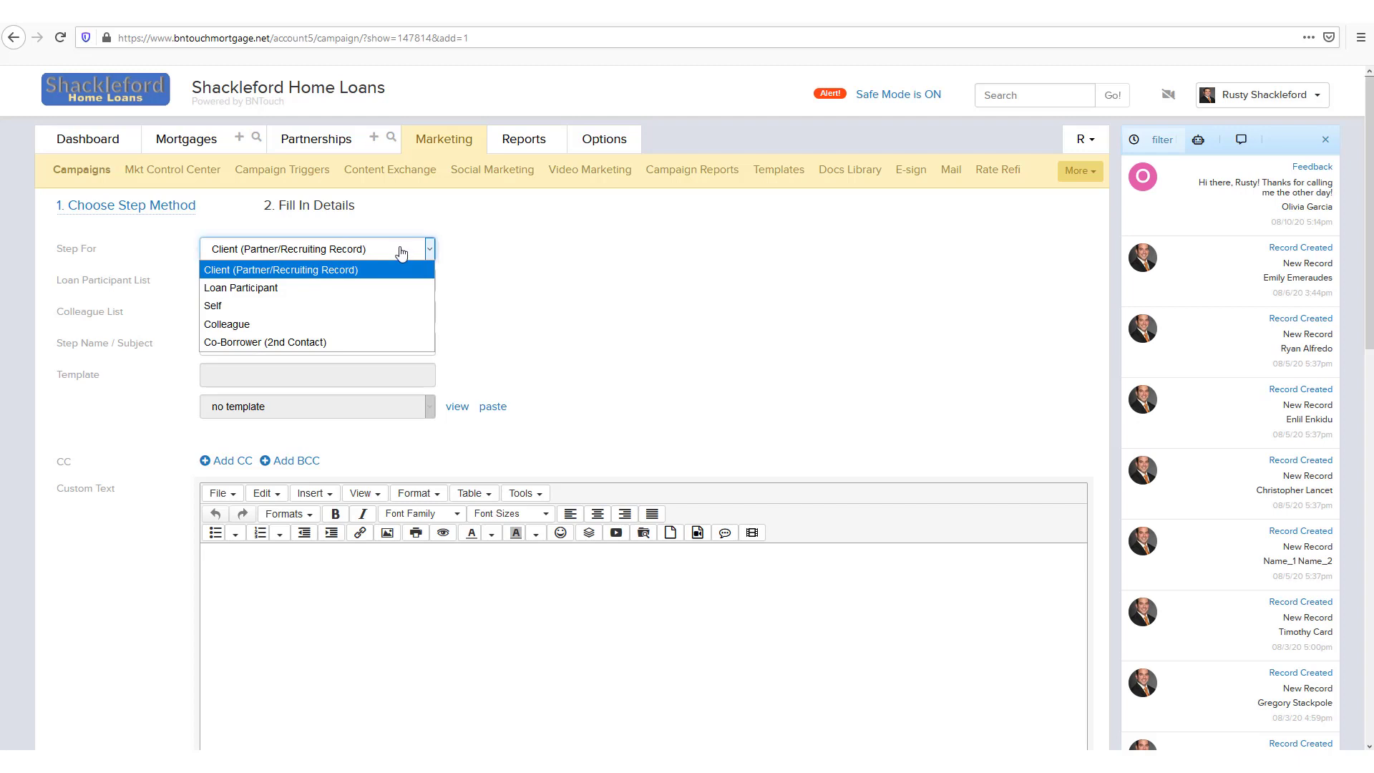
mouse_move(287, 278)
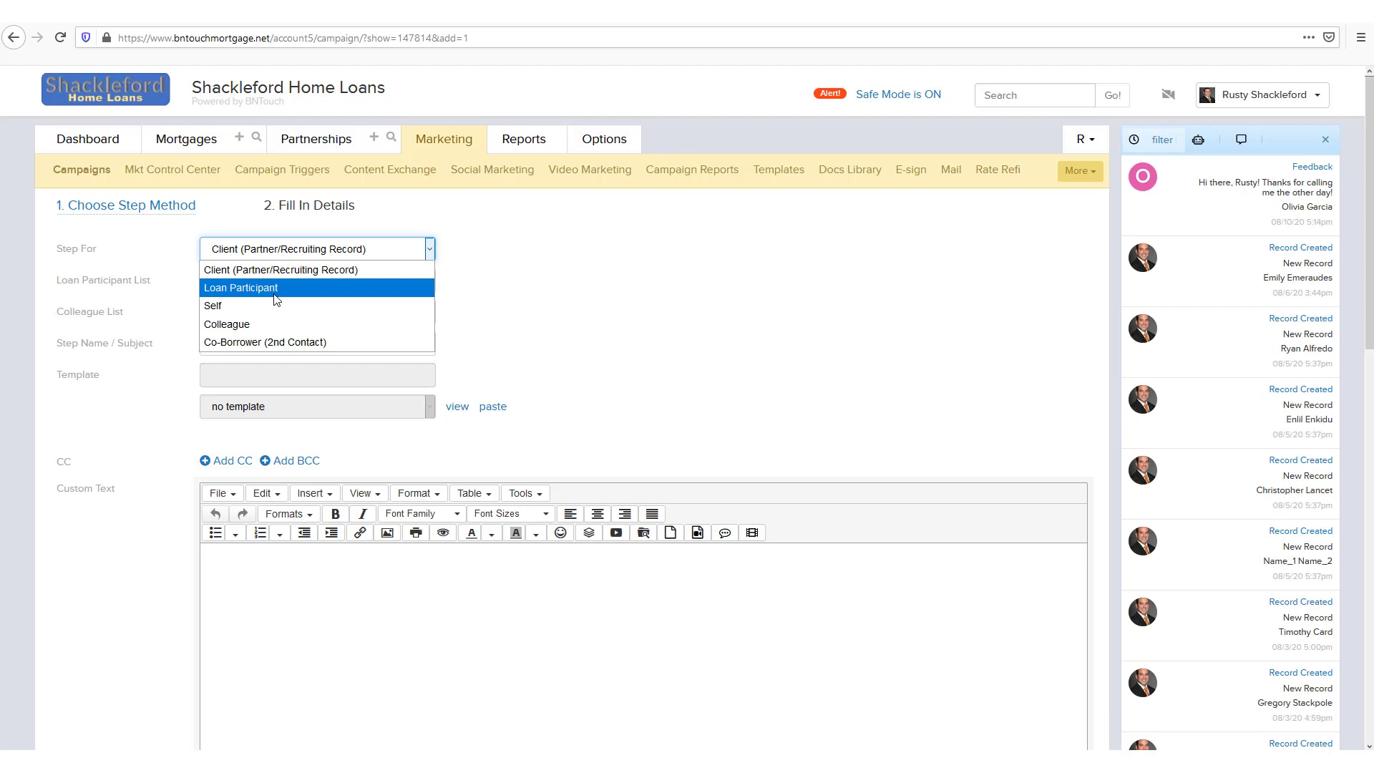
left_click(240, 288)
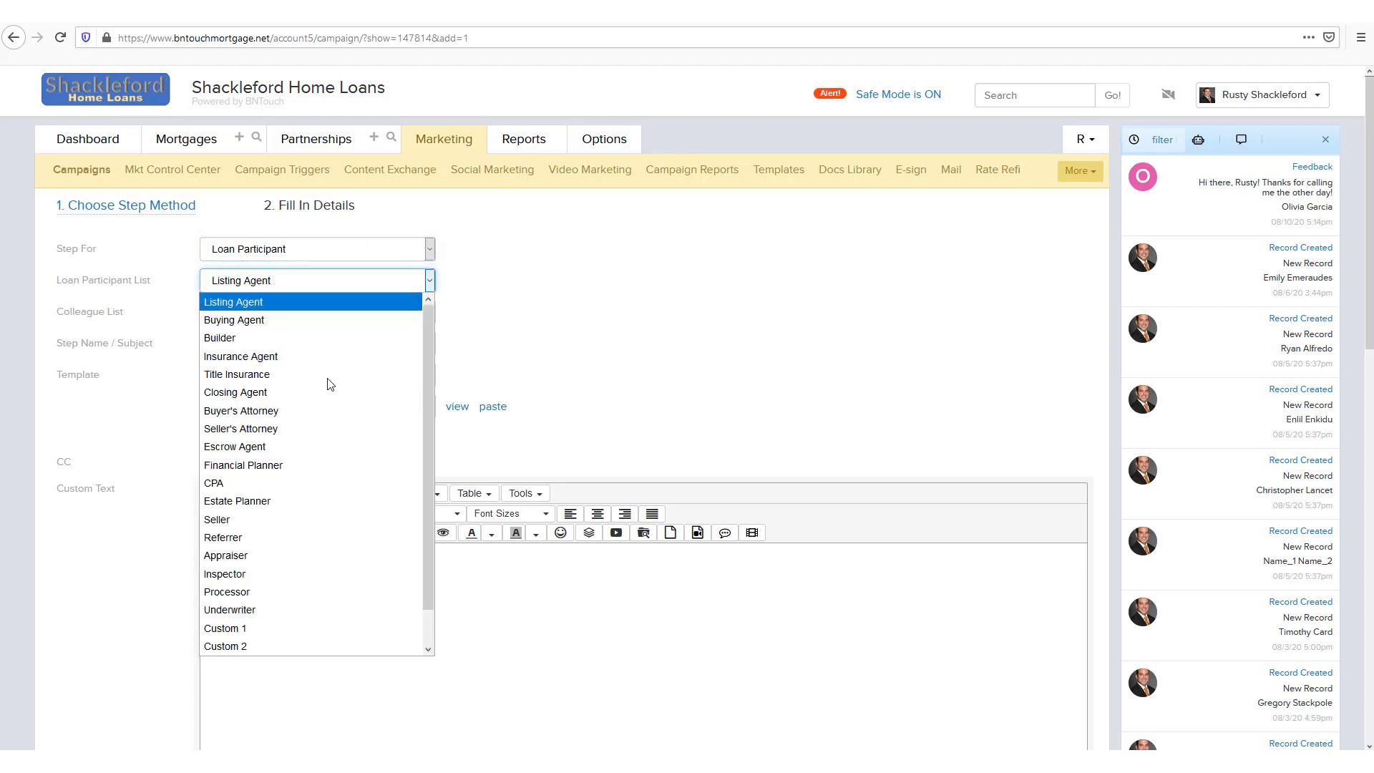
mouse_move(479, 282)
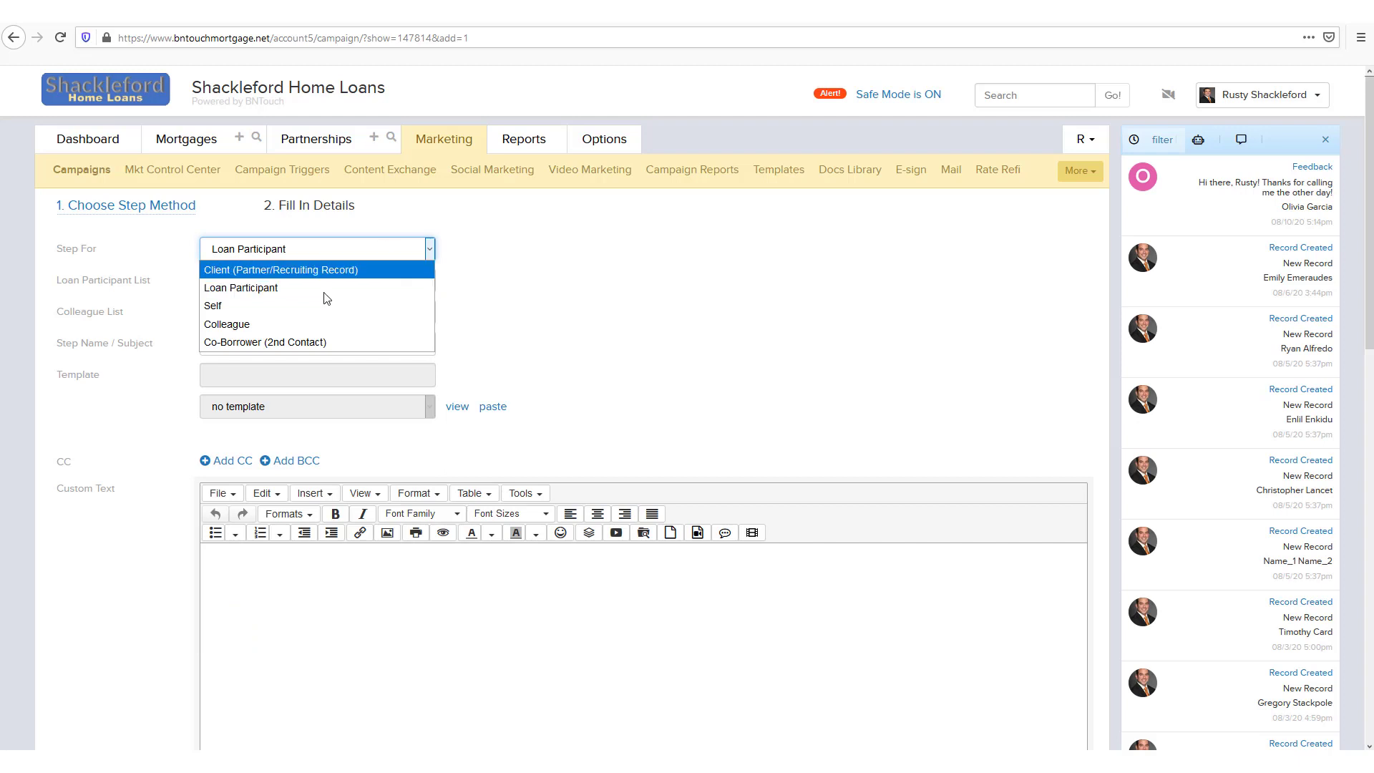
left_click(281, 270)
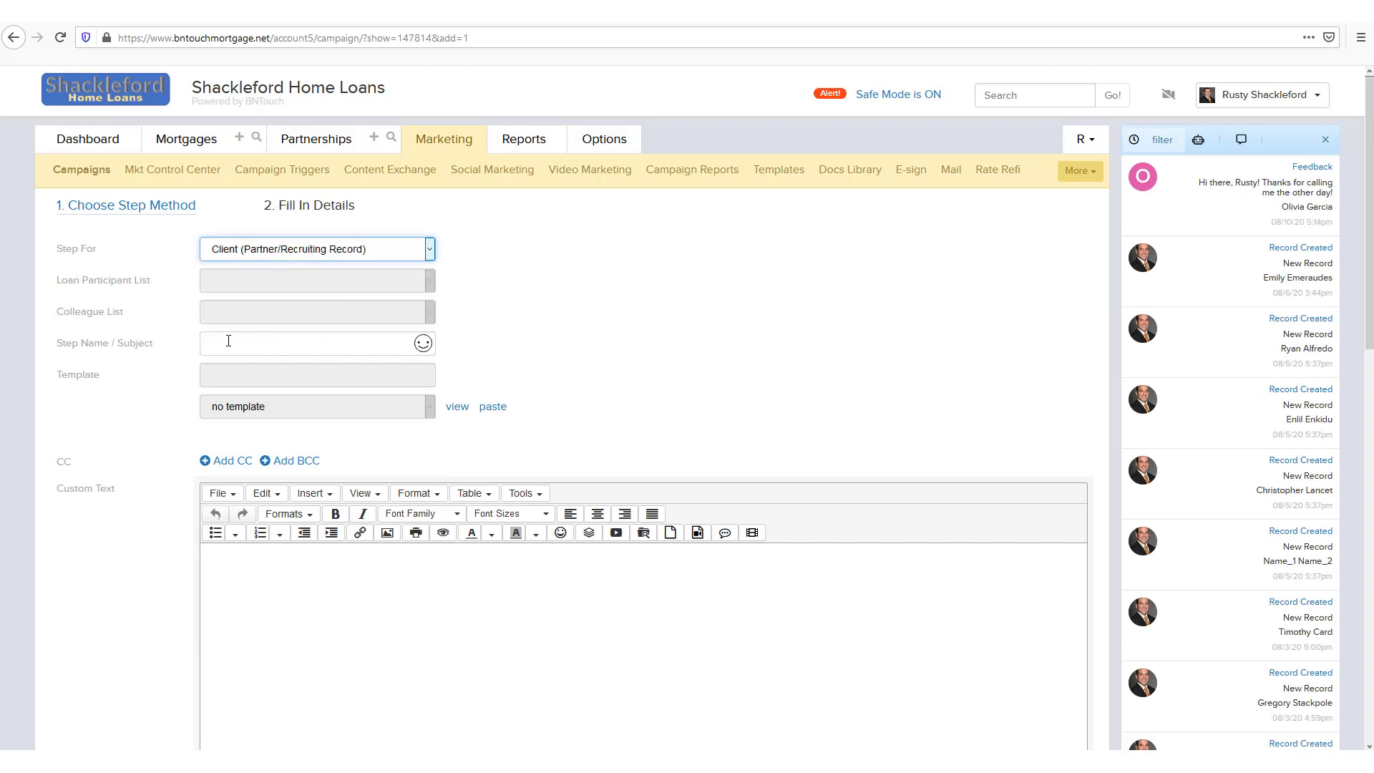
Enter the subject 'Here are some first-time home-buying tips!' for the email step
type("Here are s")
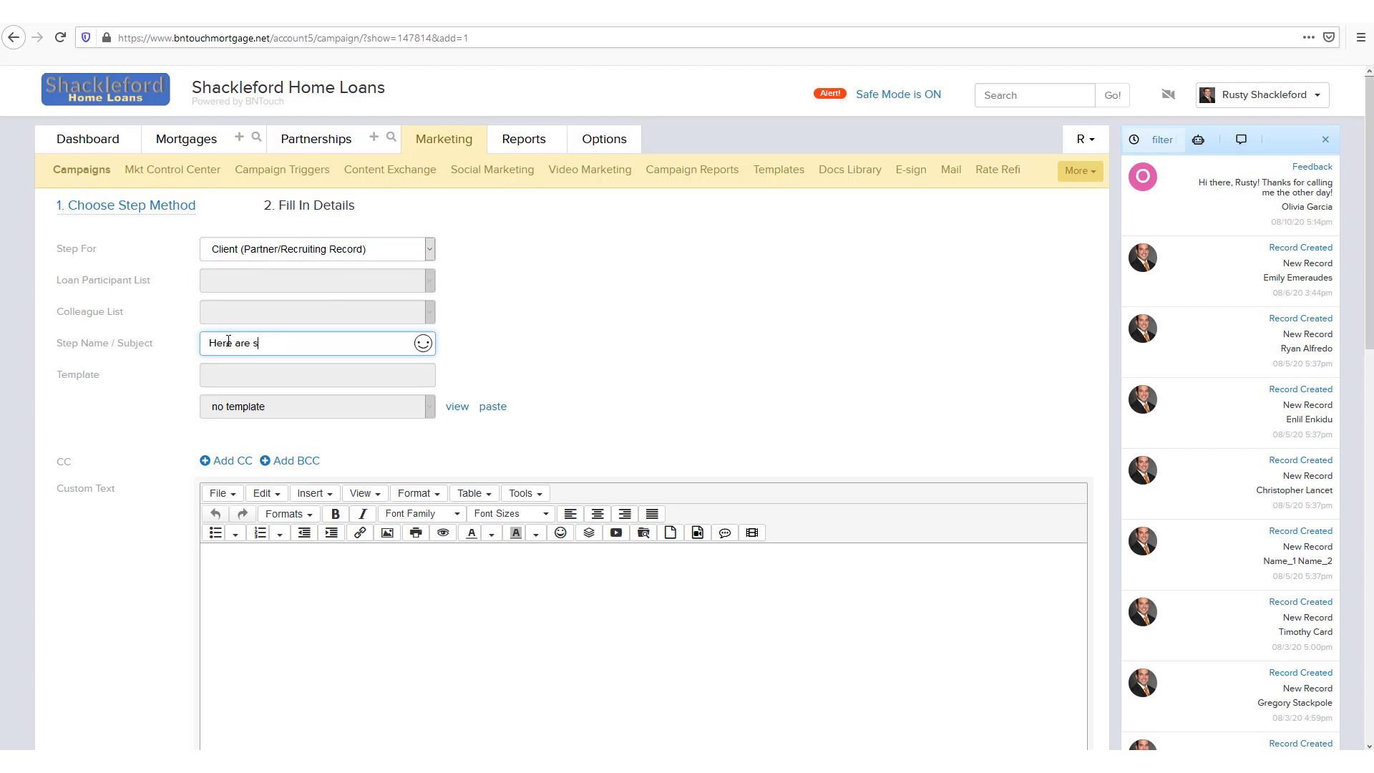
type("ome first-time home-buying tips!")
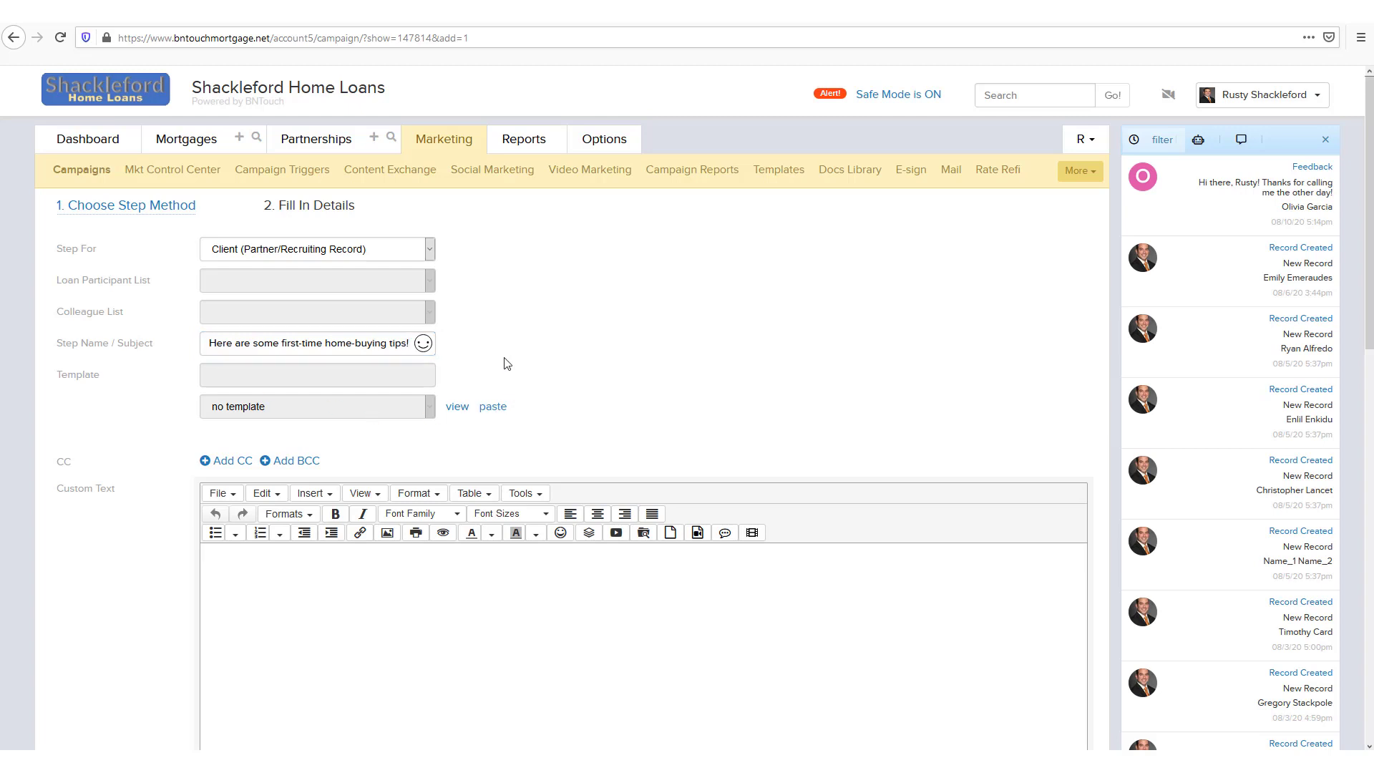
left_click(424, 342)
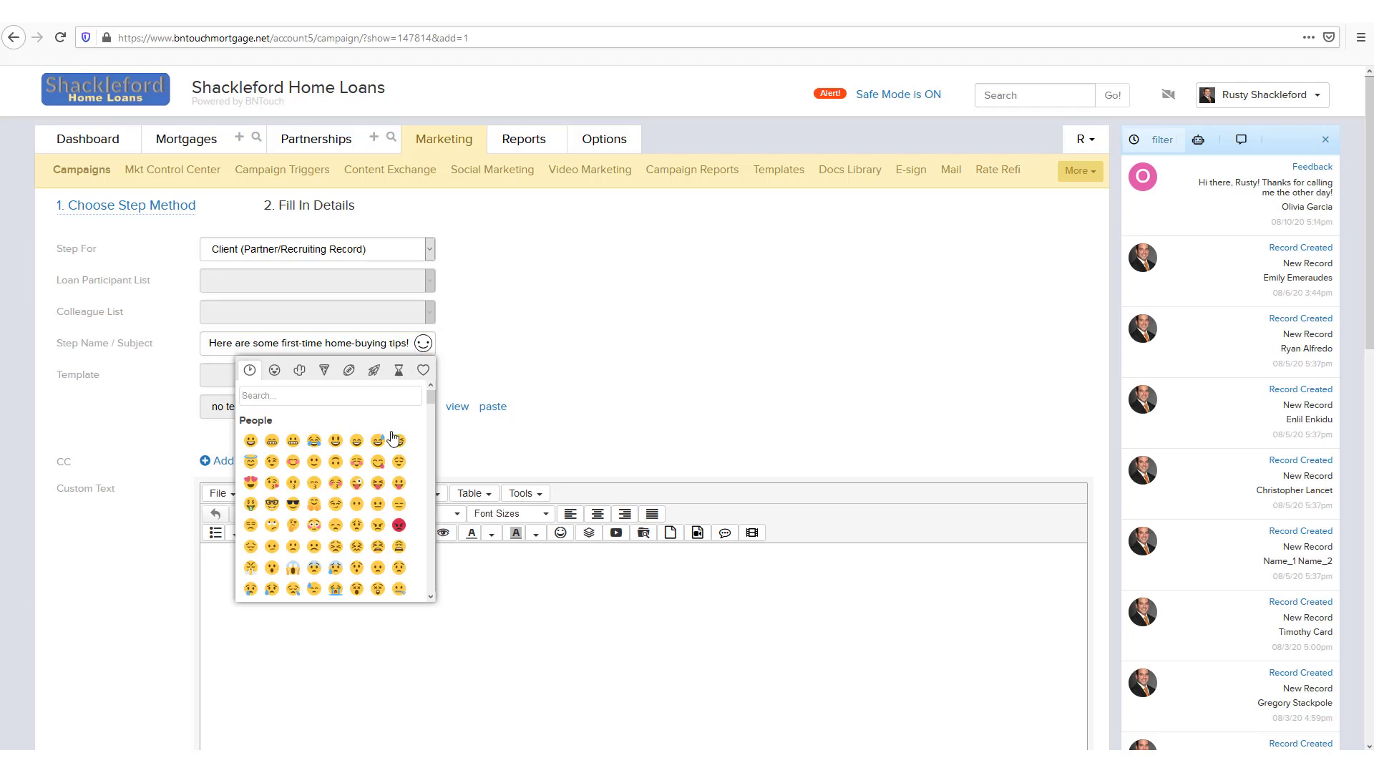
left_click(466, 357)
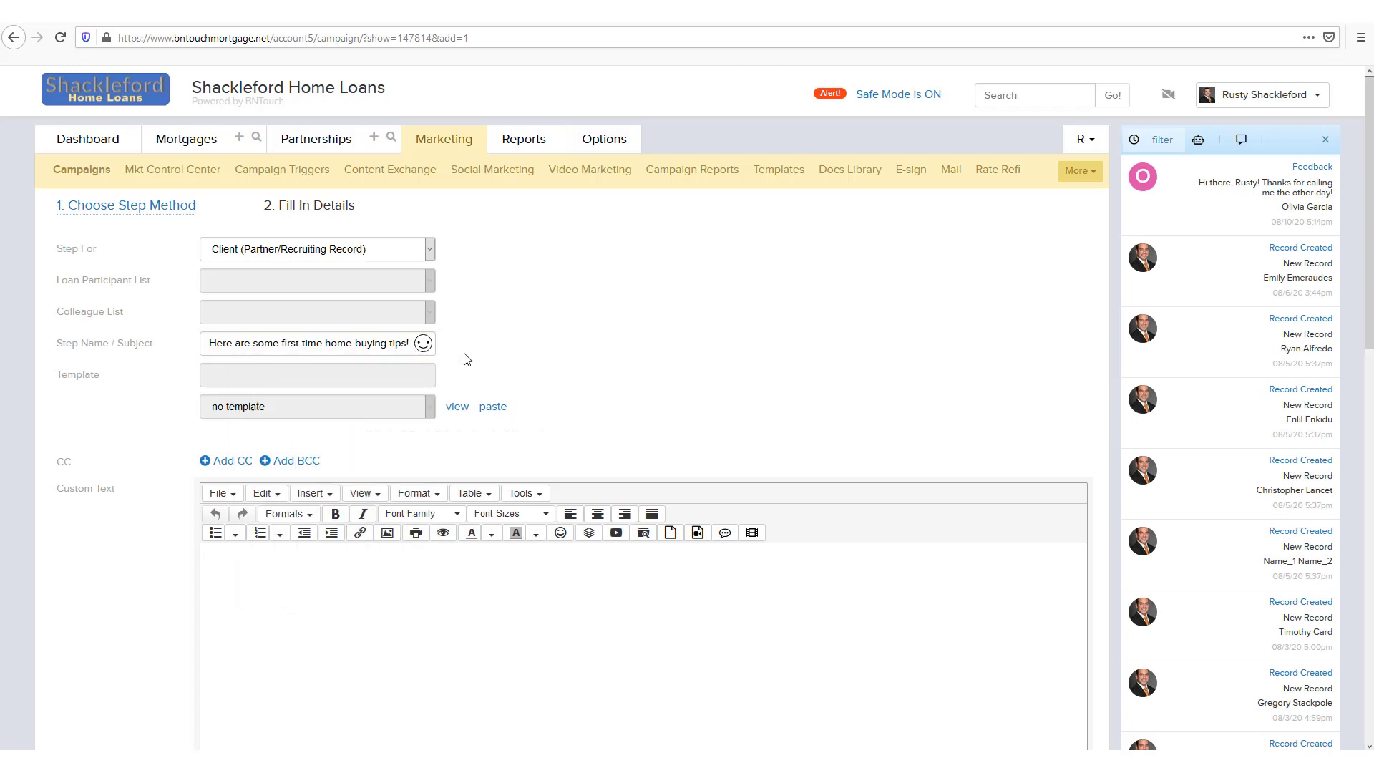
mouse_move(137, 420)
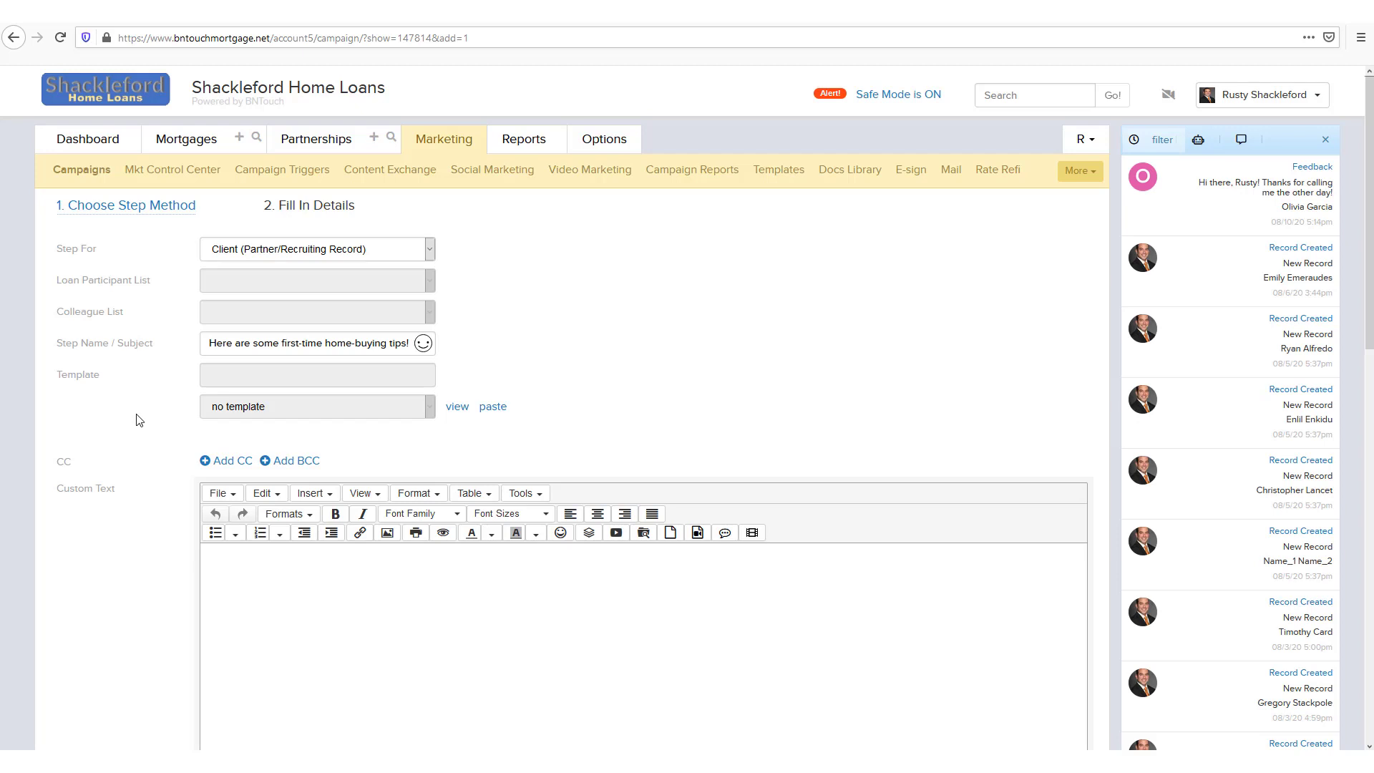
Add empty CC and BCC address fields to the email step
left_click(224, 459)
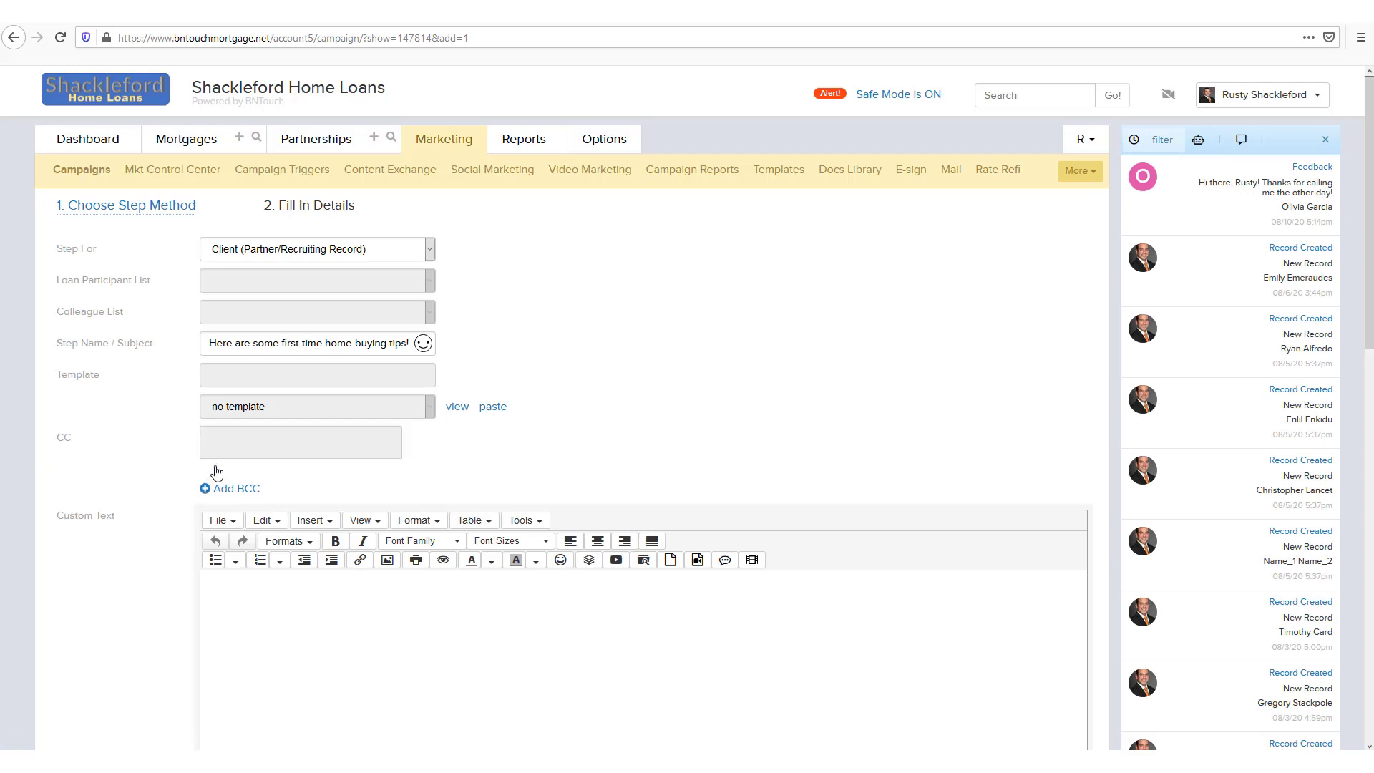
left_click(229, 490)
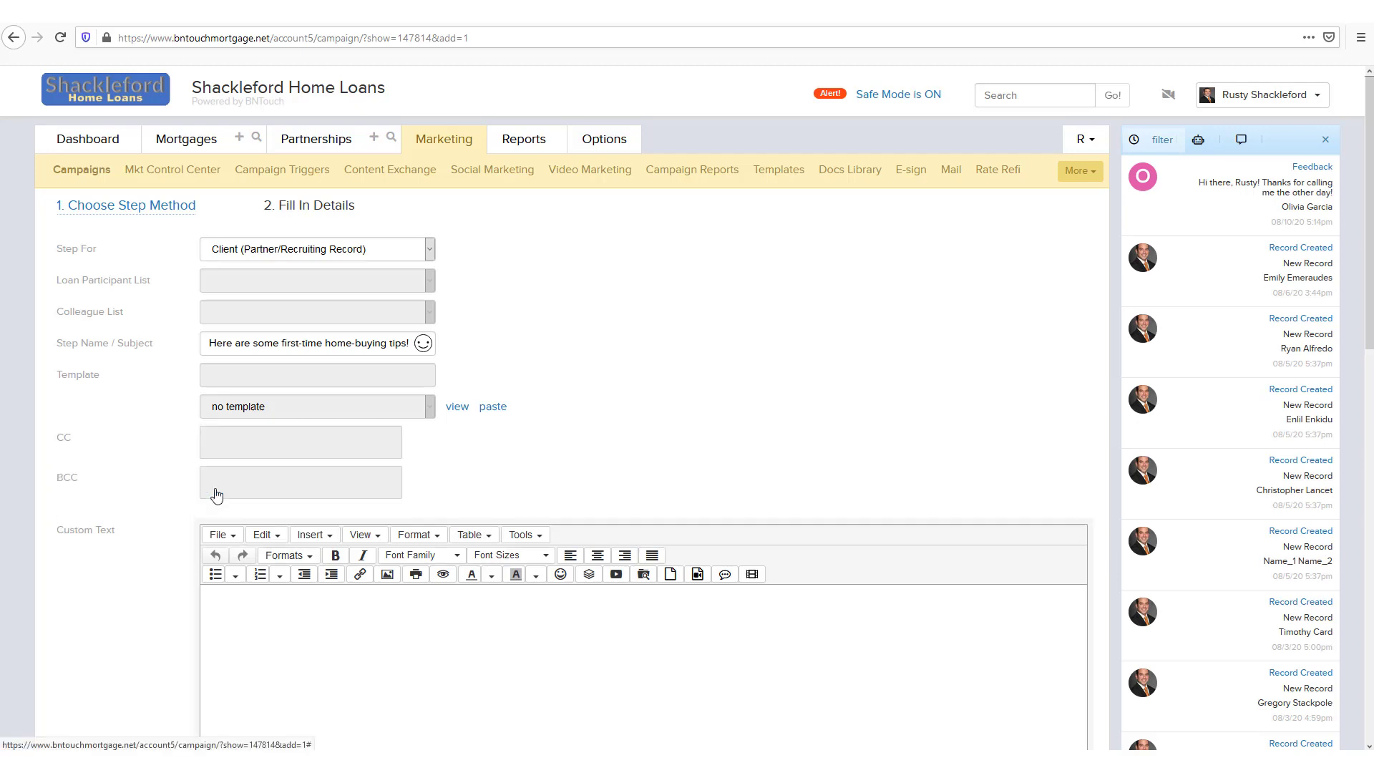
mouse_move(127, 455)
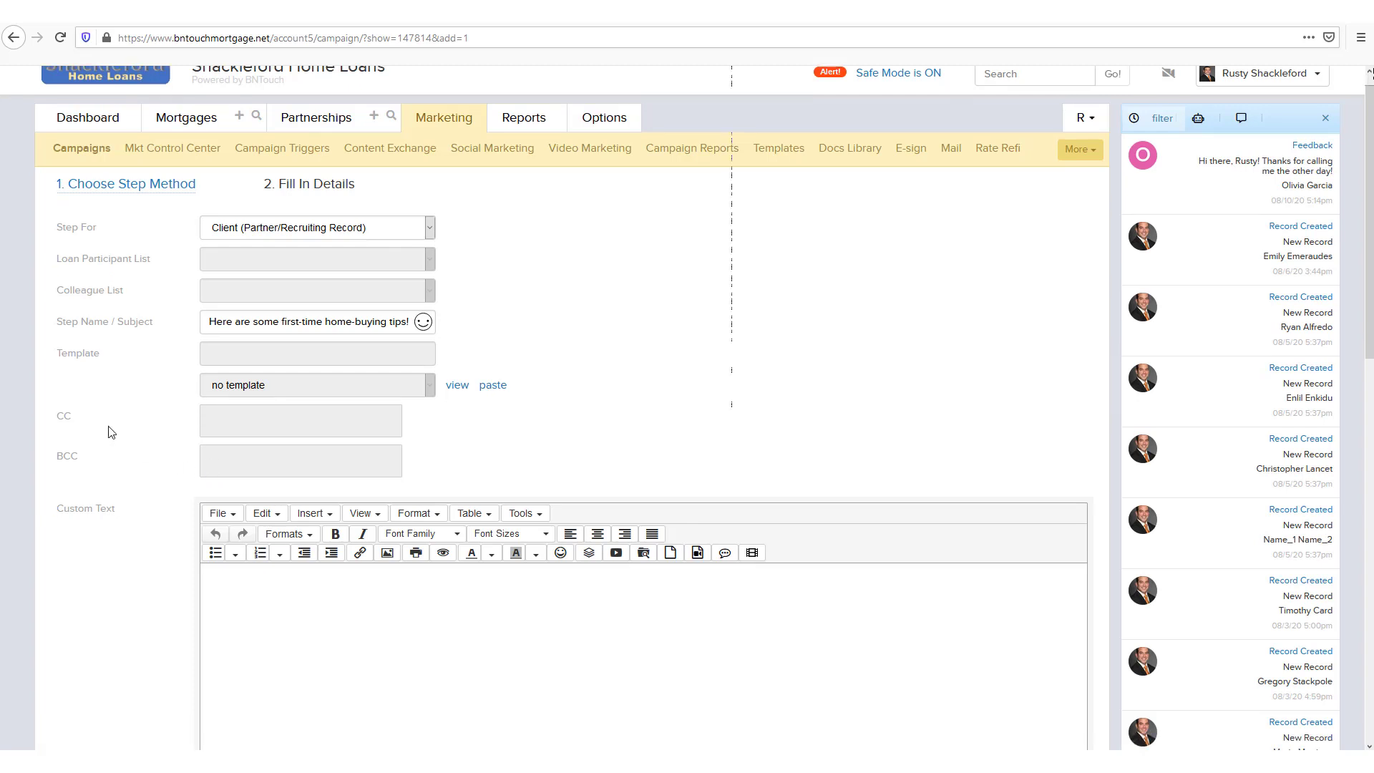
Write the body 'Here are some things to think about when buying your first home!' in Custom Text
scroll("down", 3)
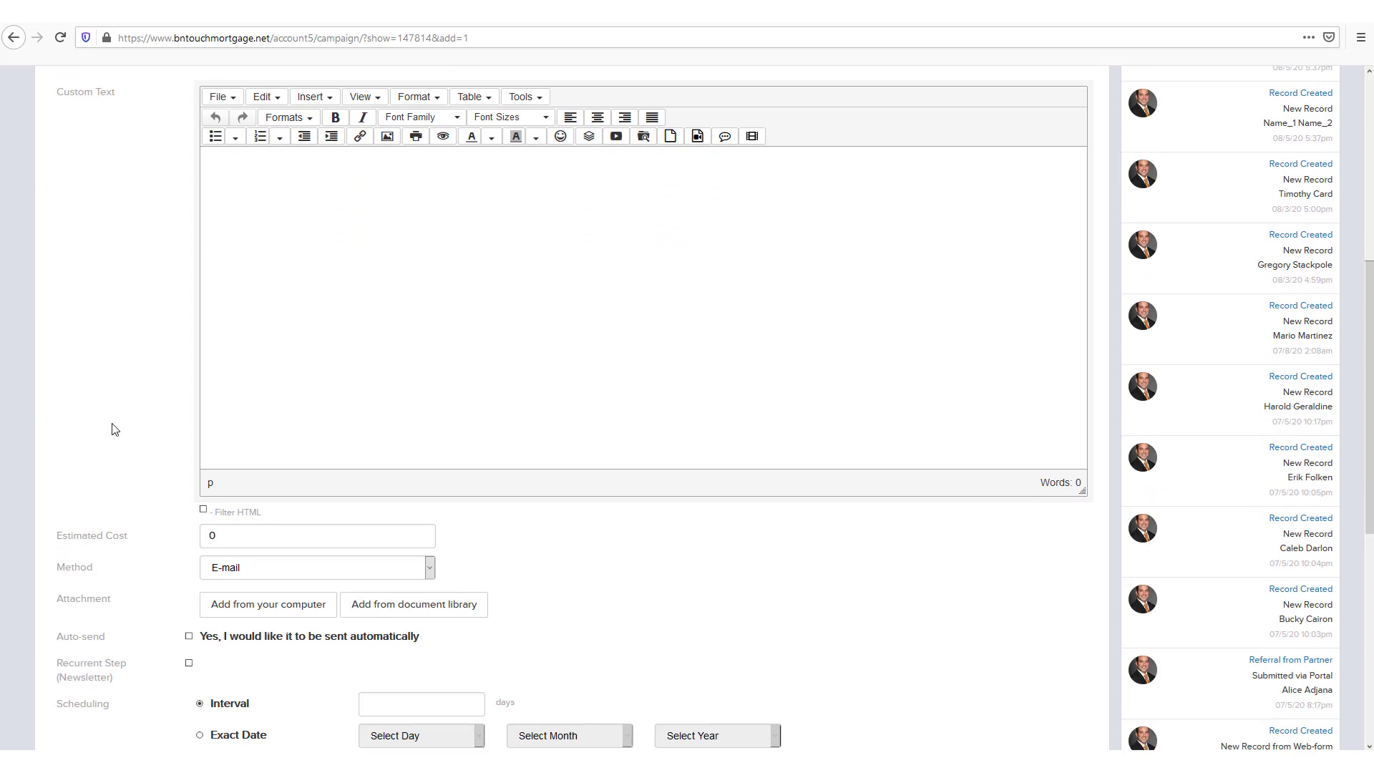
mouse_move(361, 222)
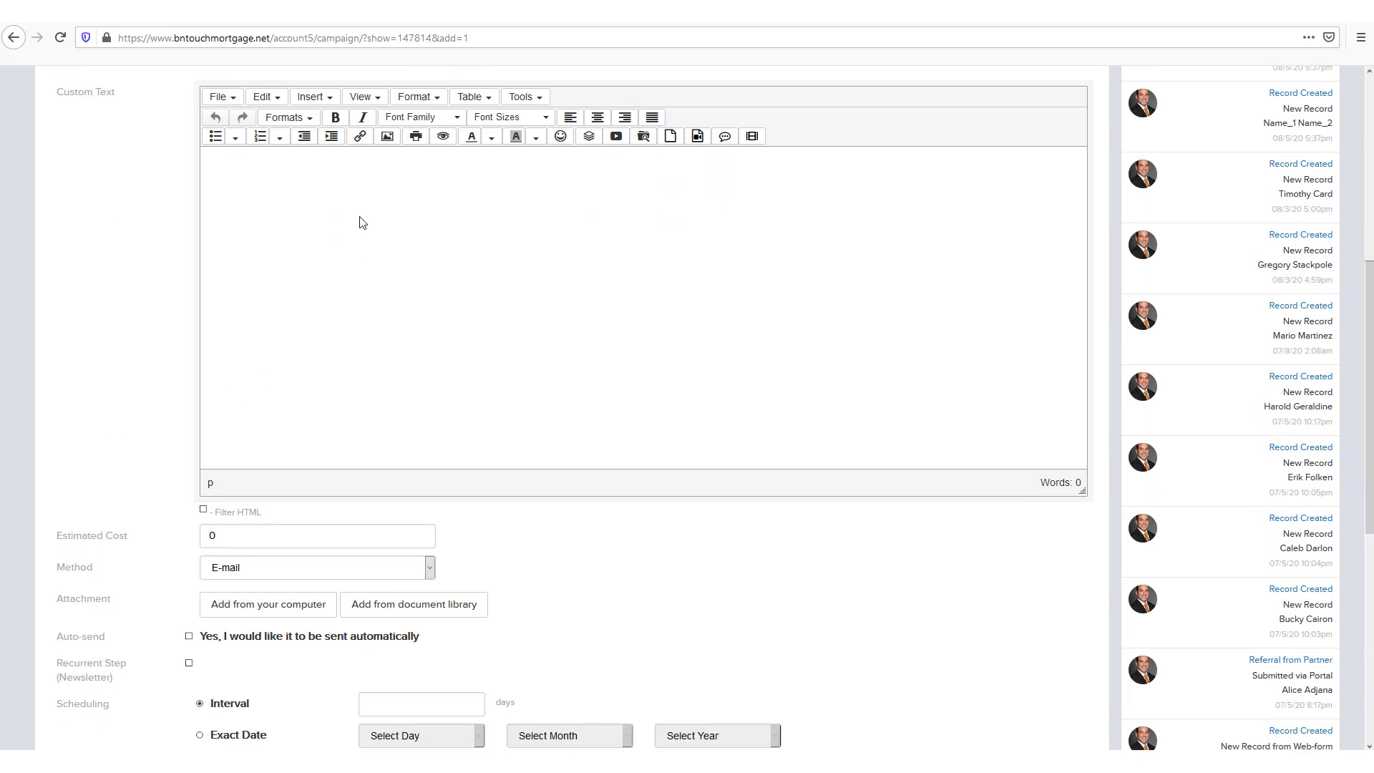
type("Here are some things to thi")
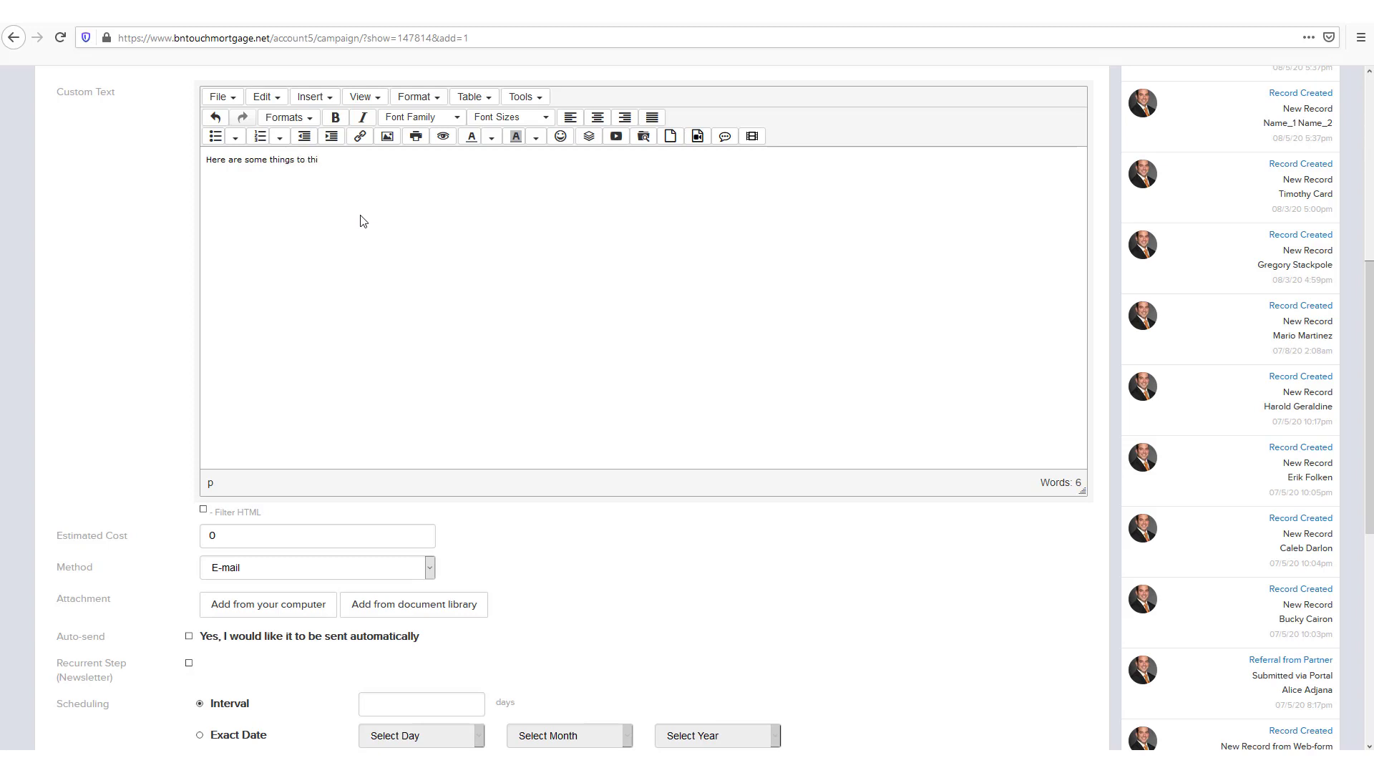
type("nk about when b")
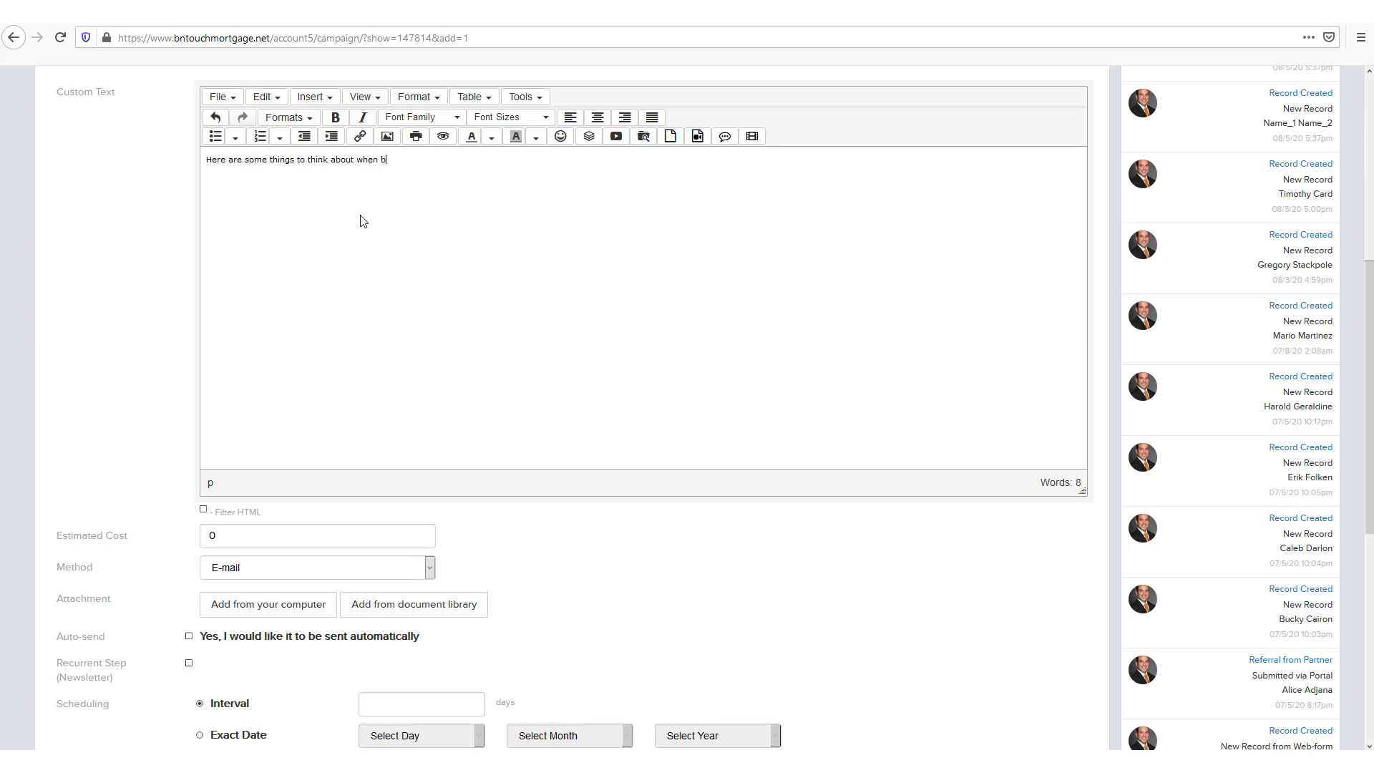
type("uying your fi")
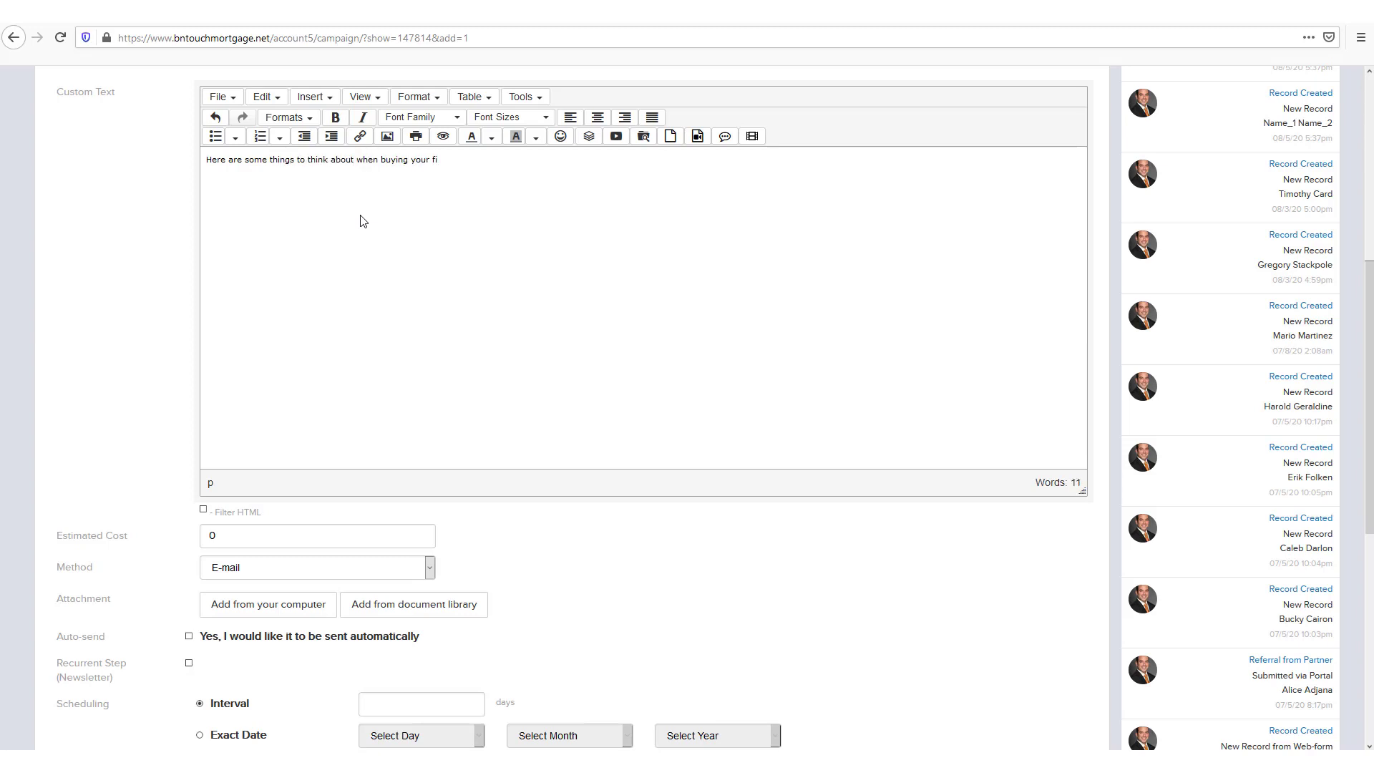
type("rst home!")
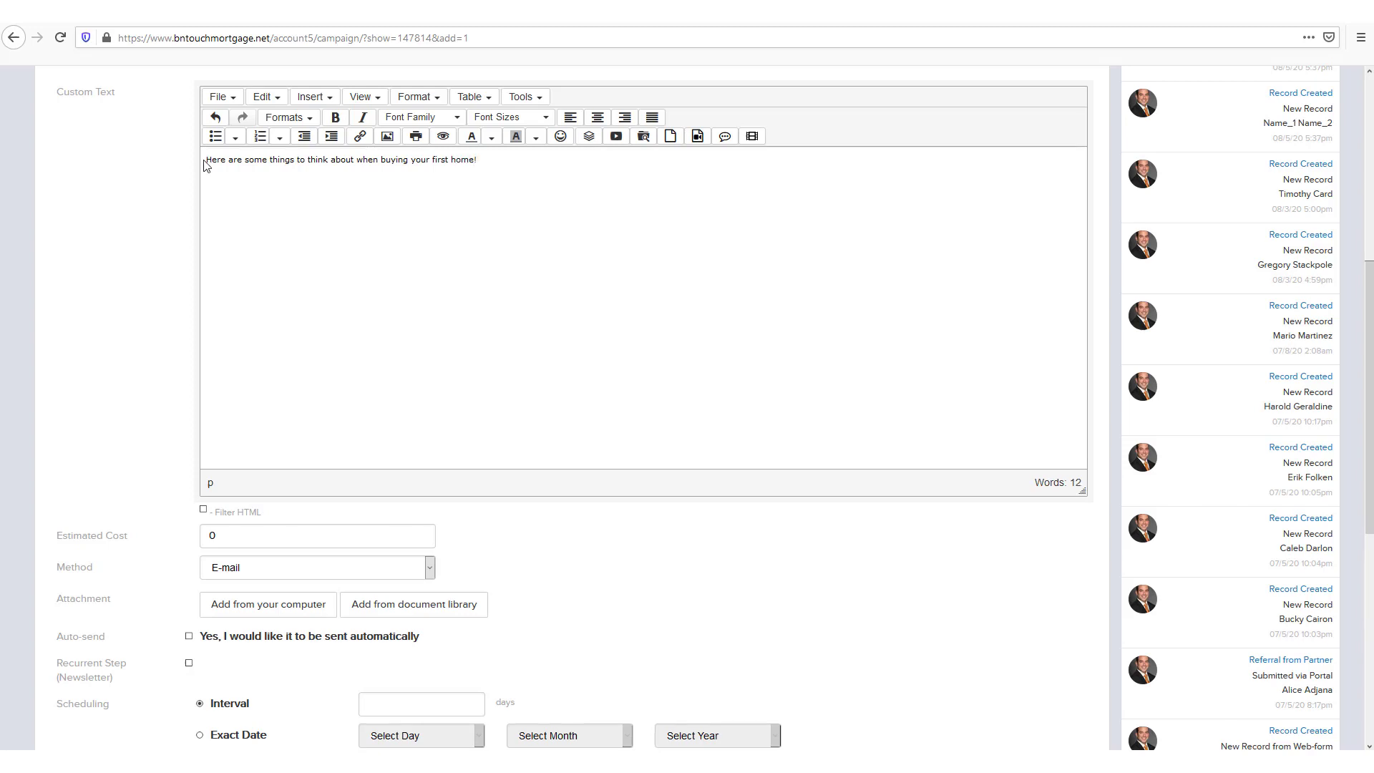
left_click(263, 95)
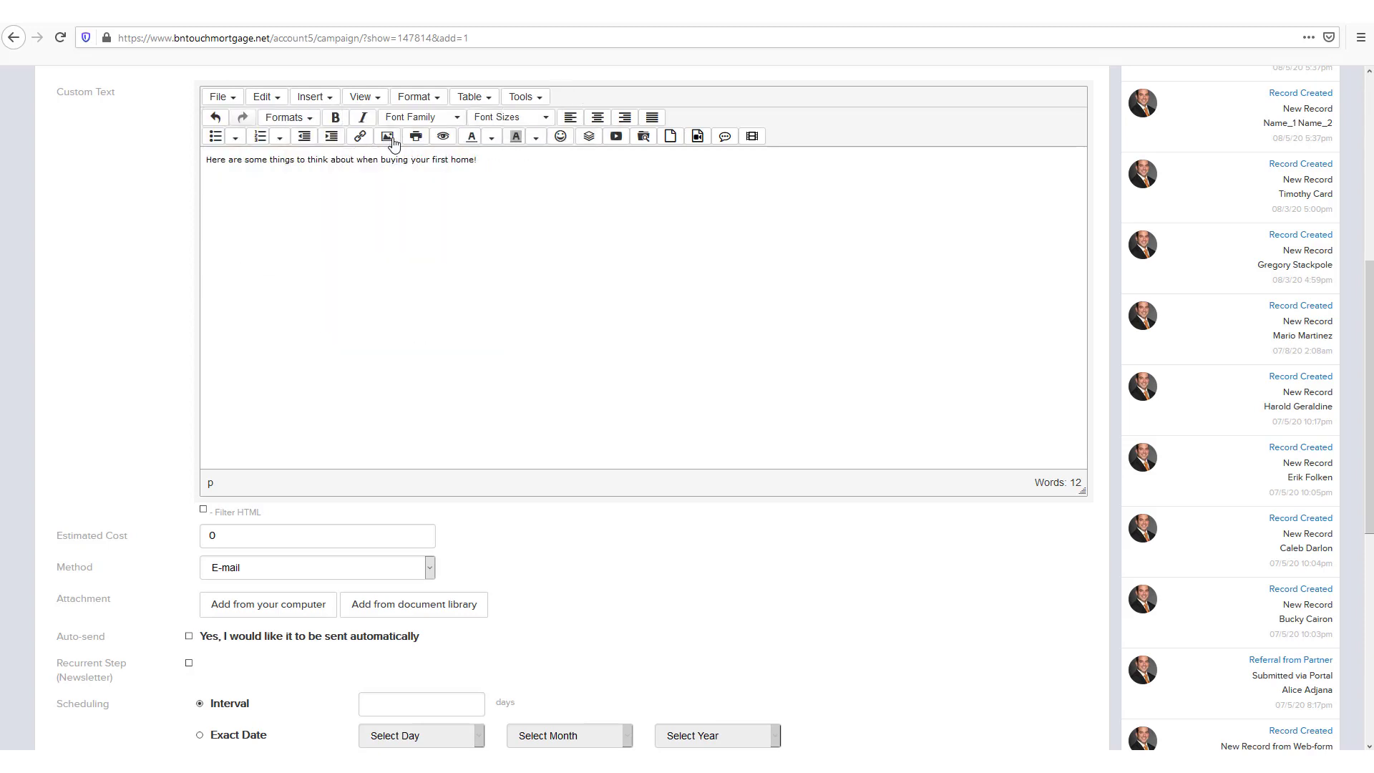
left_click(388, 136)
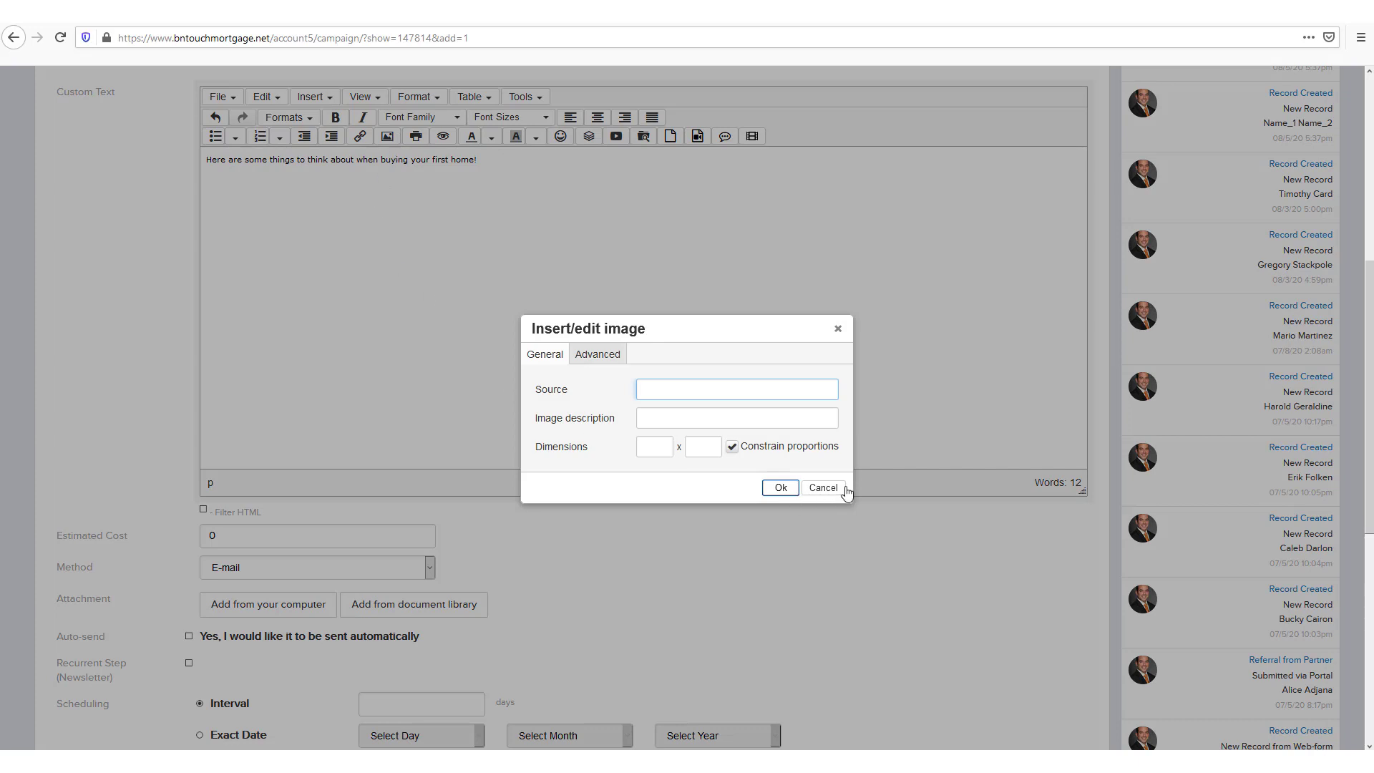
left_click(821, 487)
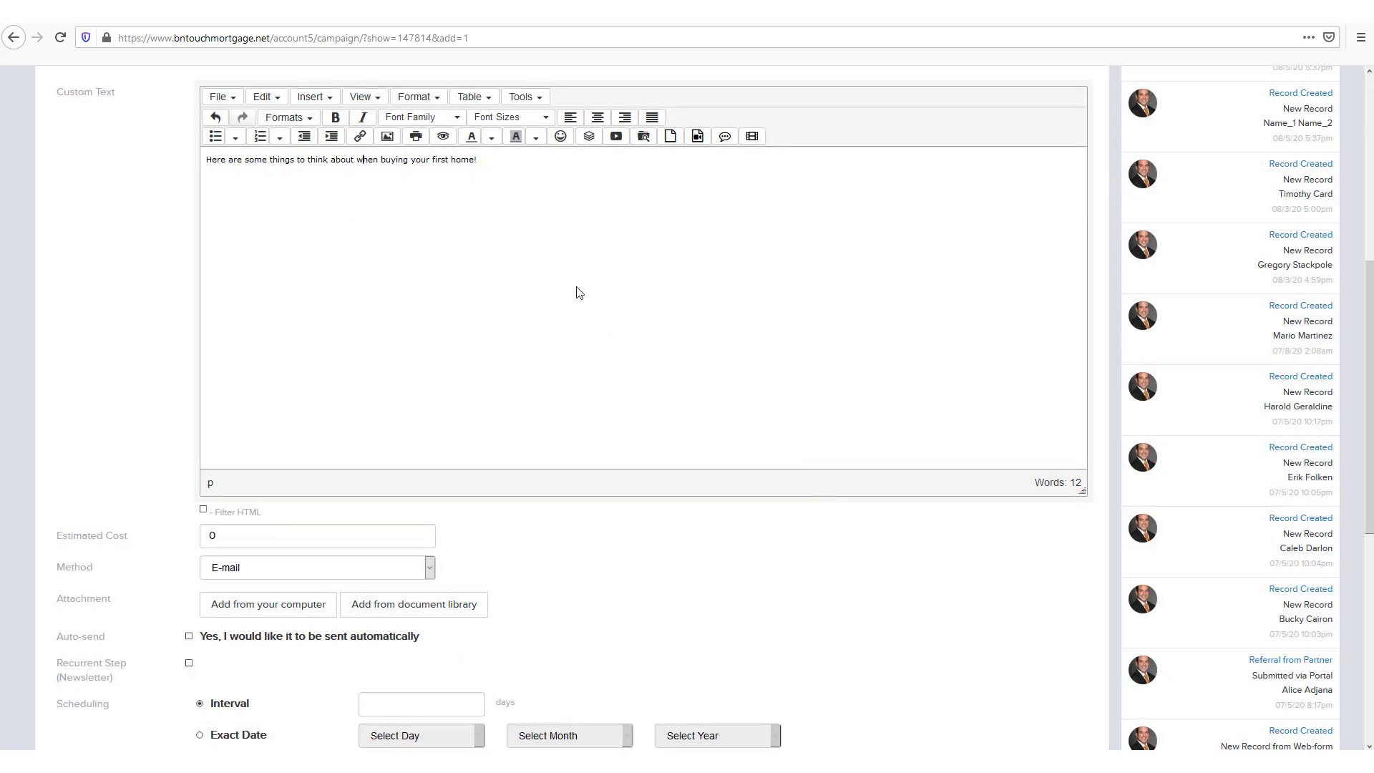
left_click(359, 136)
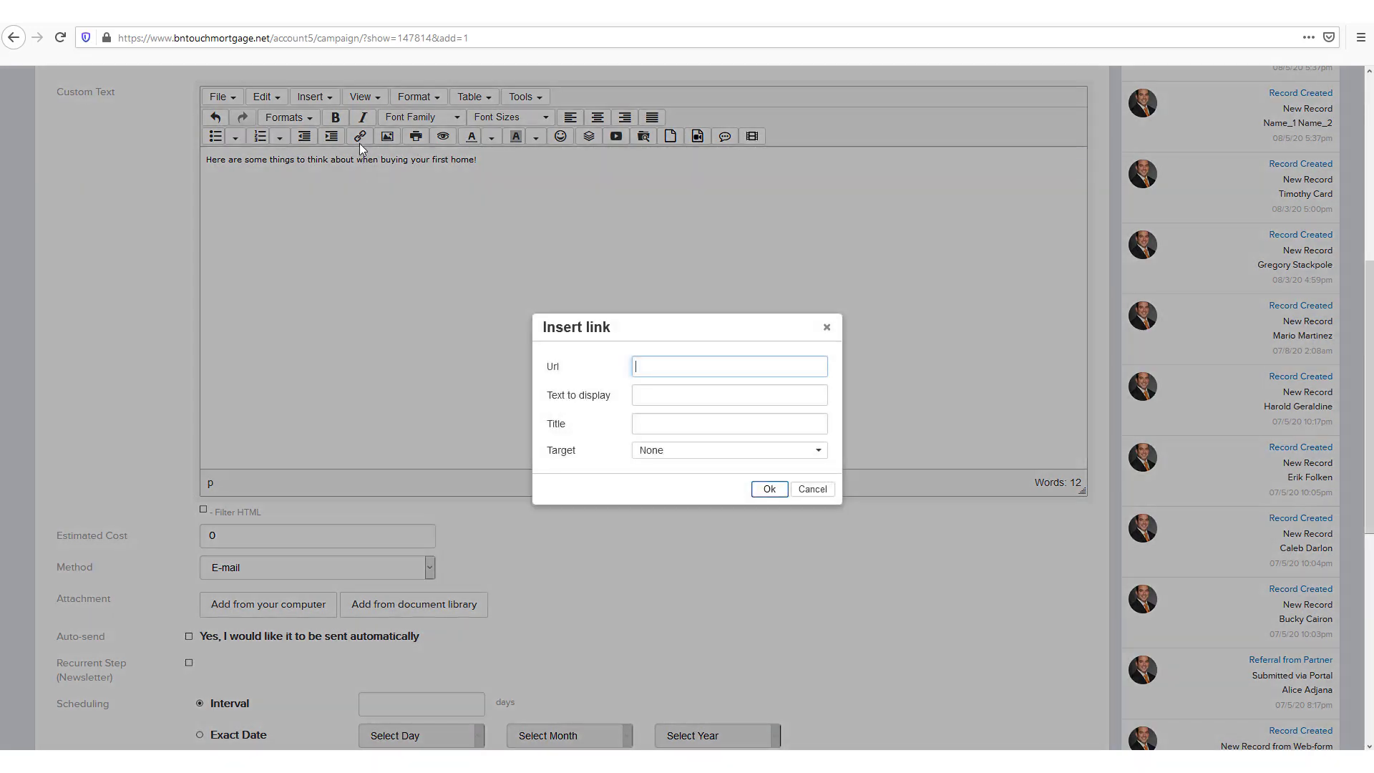
left_click(810, 490)
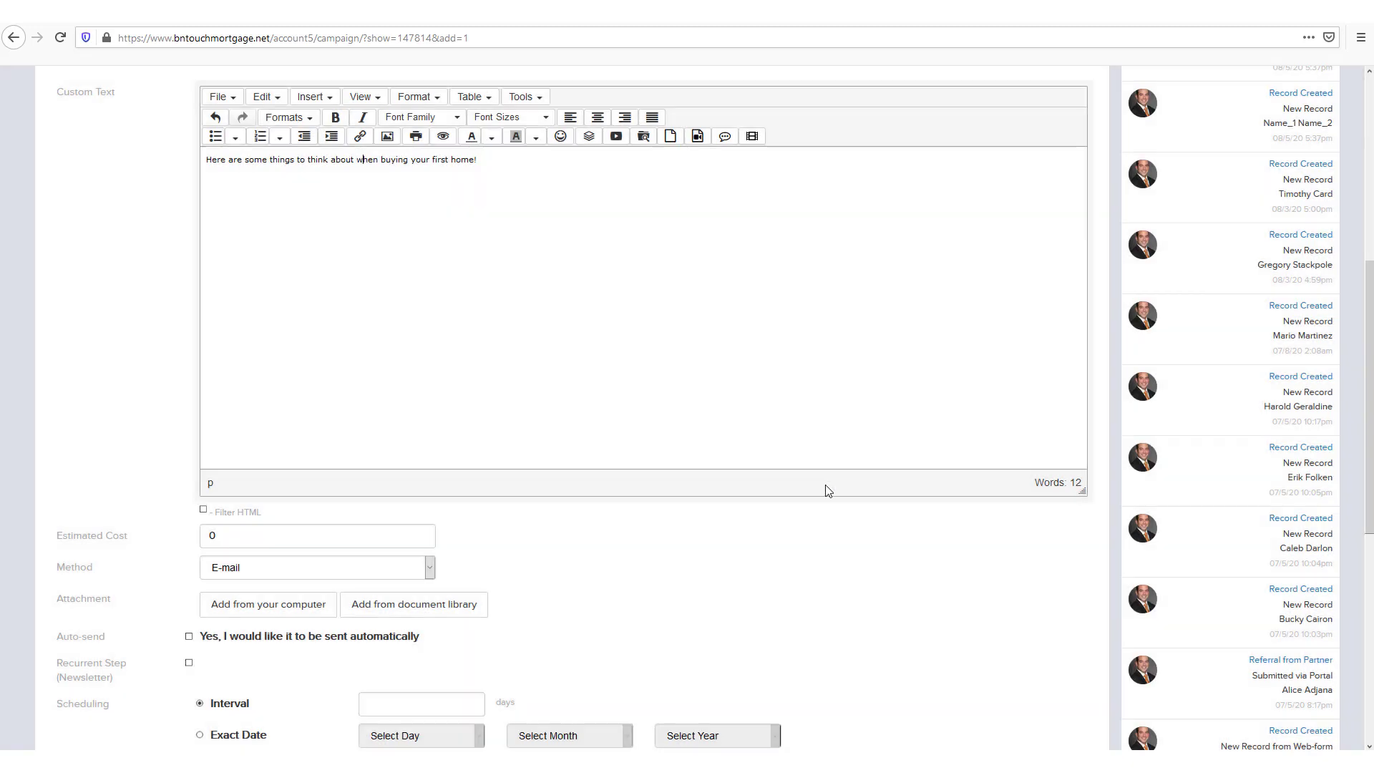
mouse_move(615, 136)
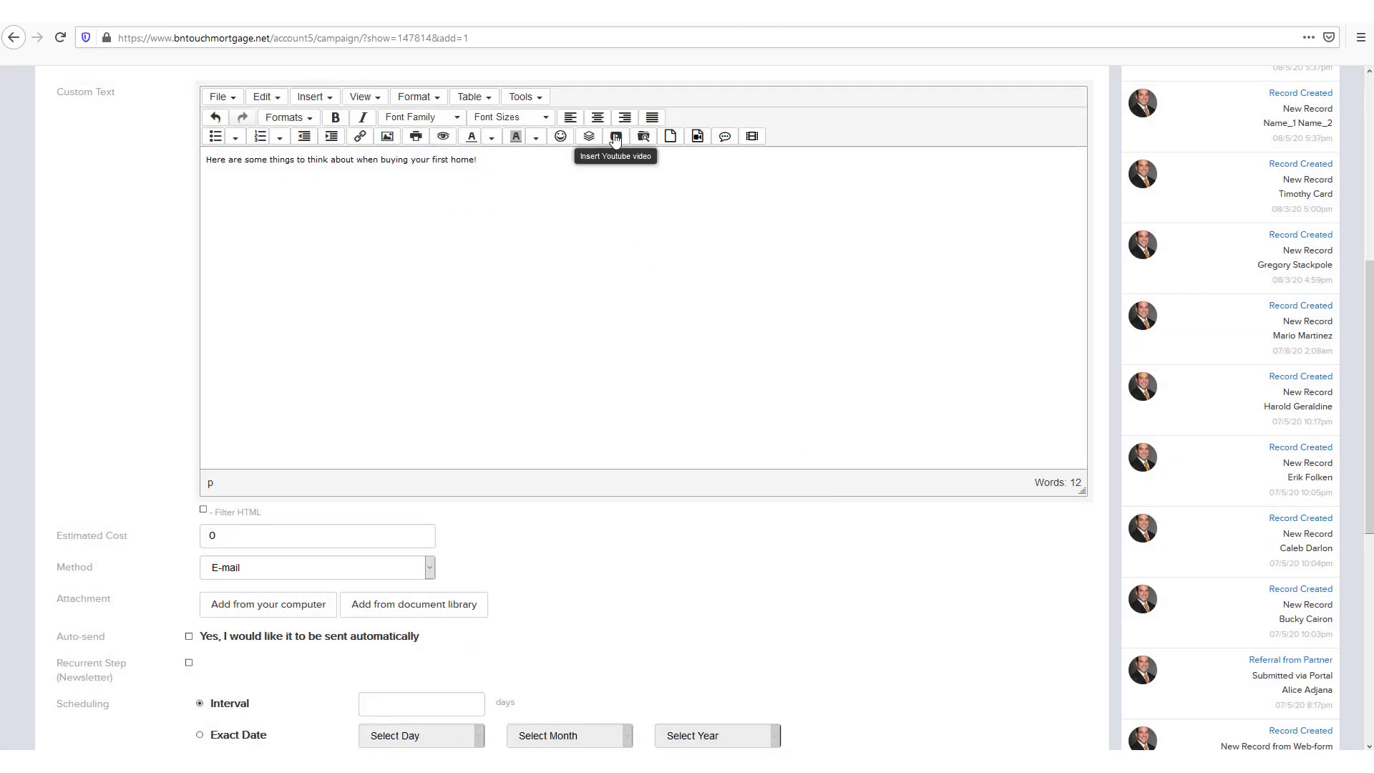
left_click(642, 136)
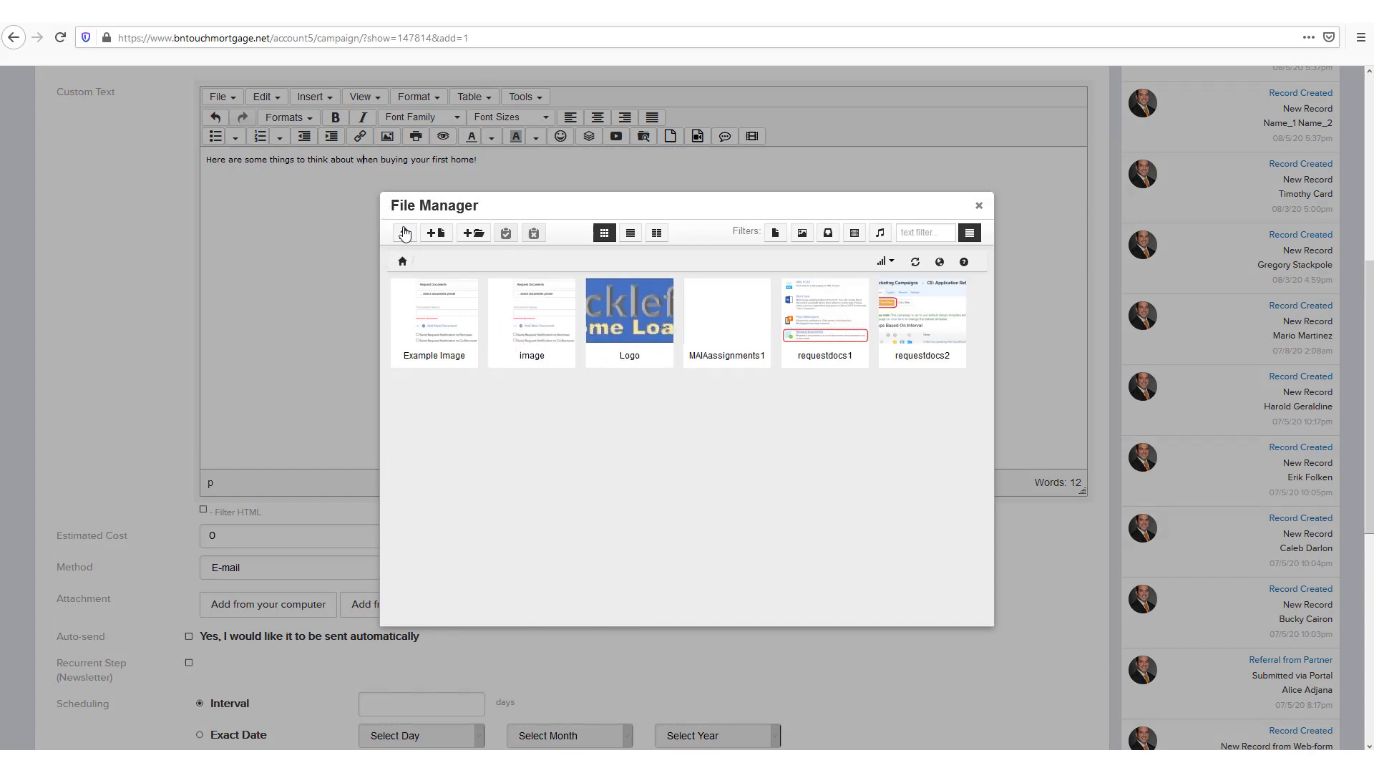
left_click(405, 231)
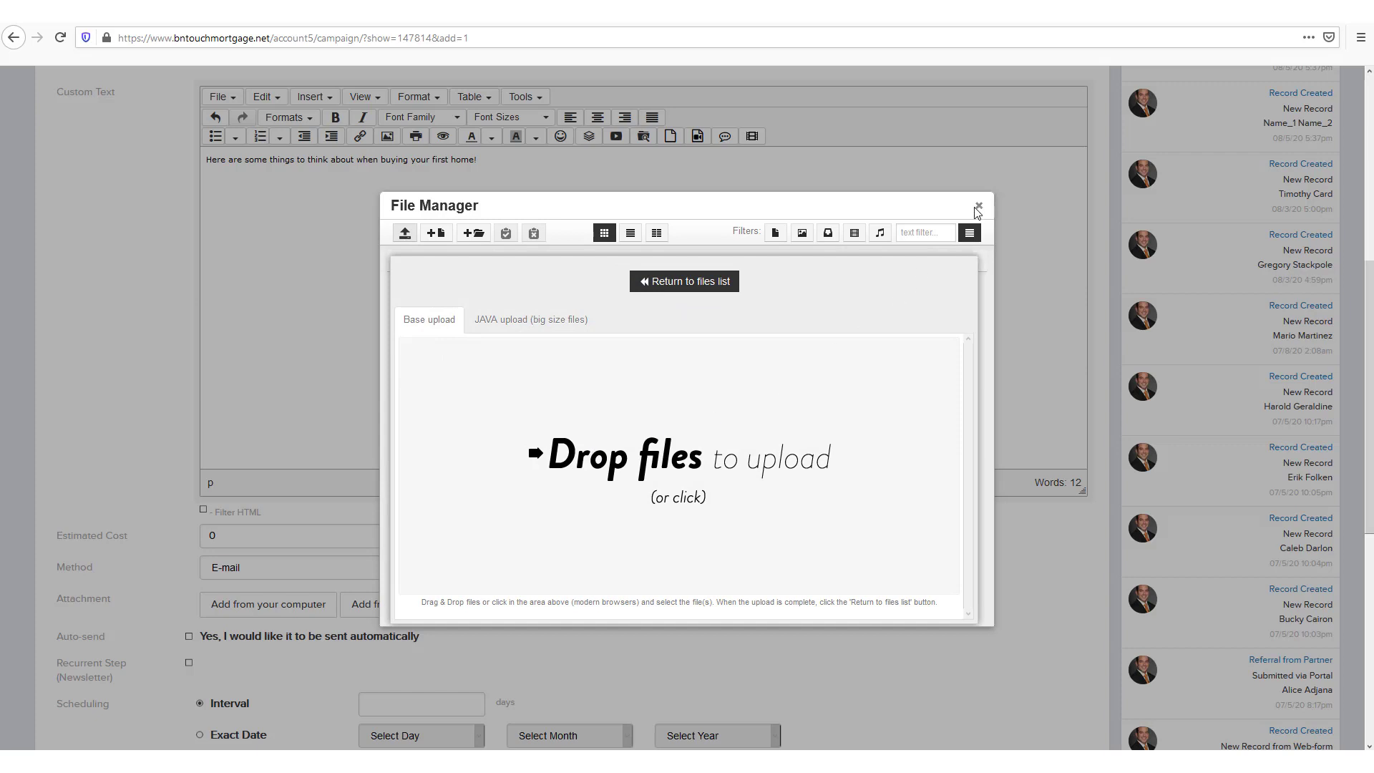
left_click(975, 206)
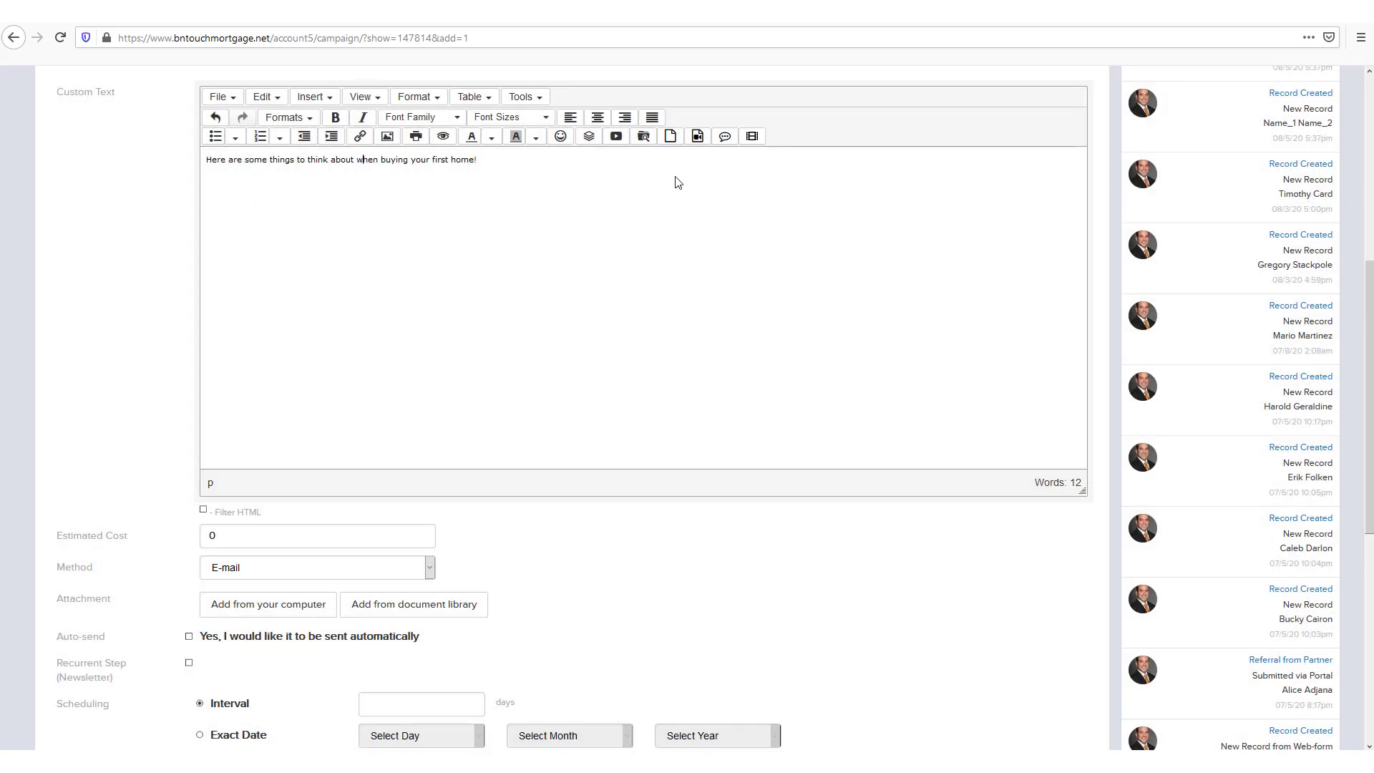
mouse_move(590, 136)
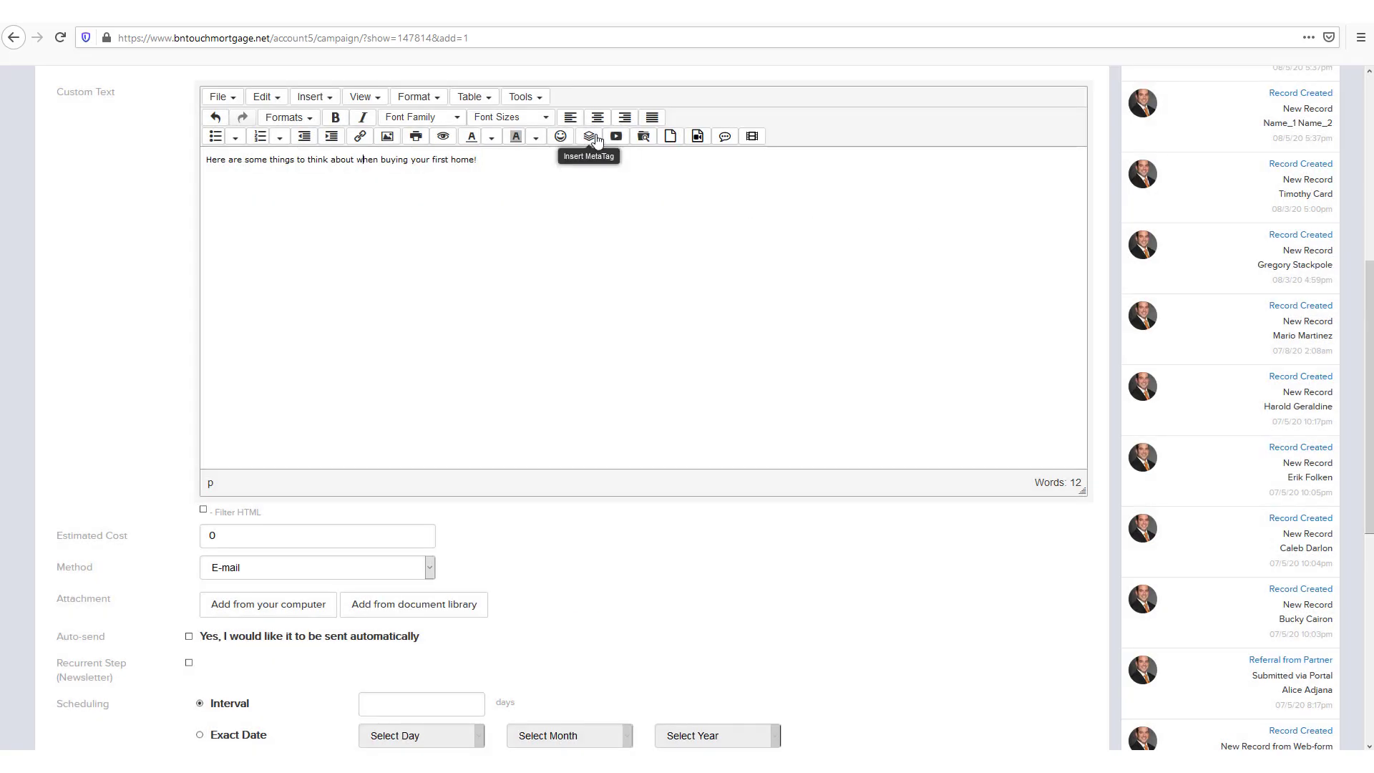
left_click(590, 136)
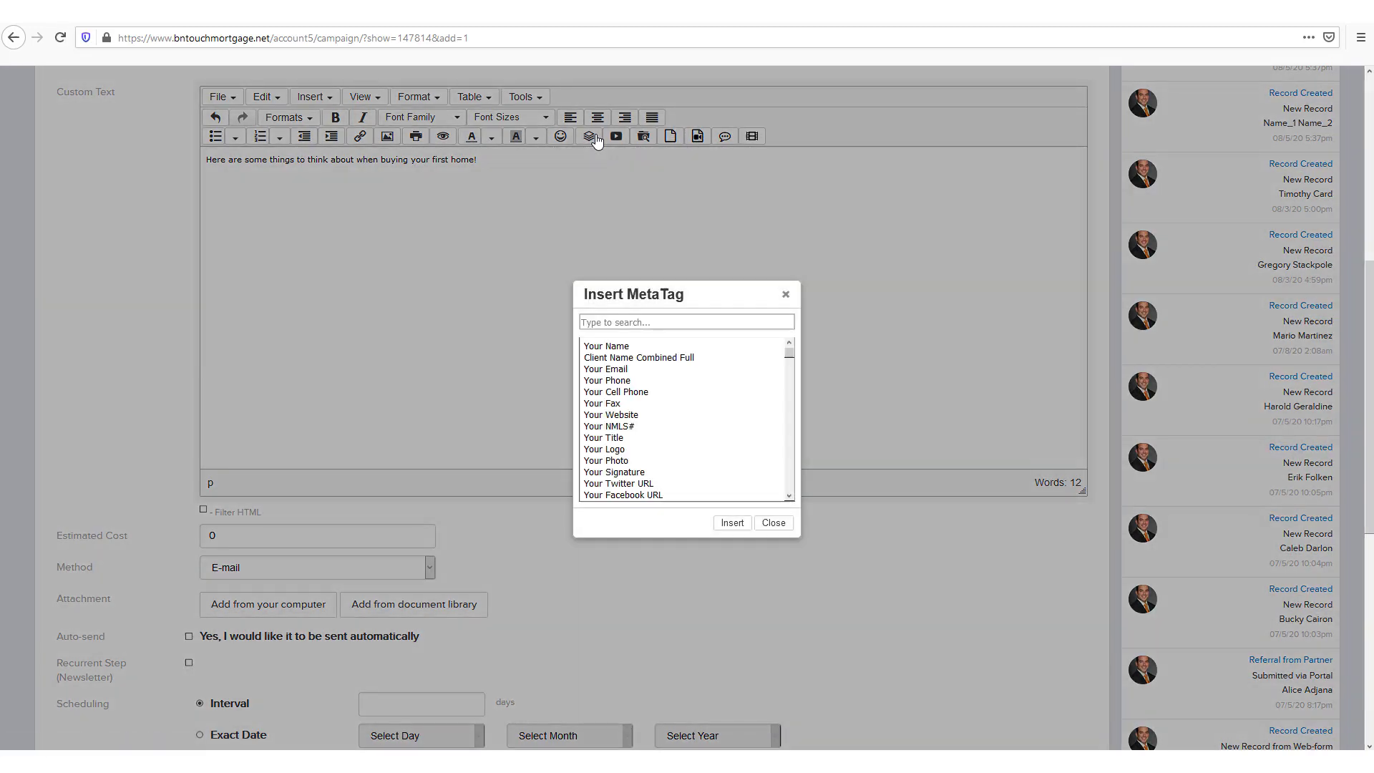
mouse_move(689, 358)
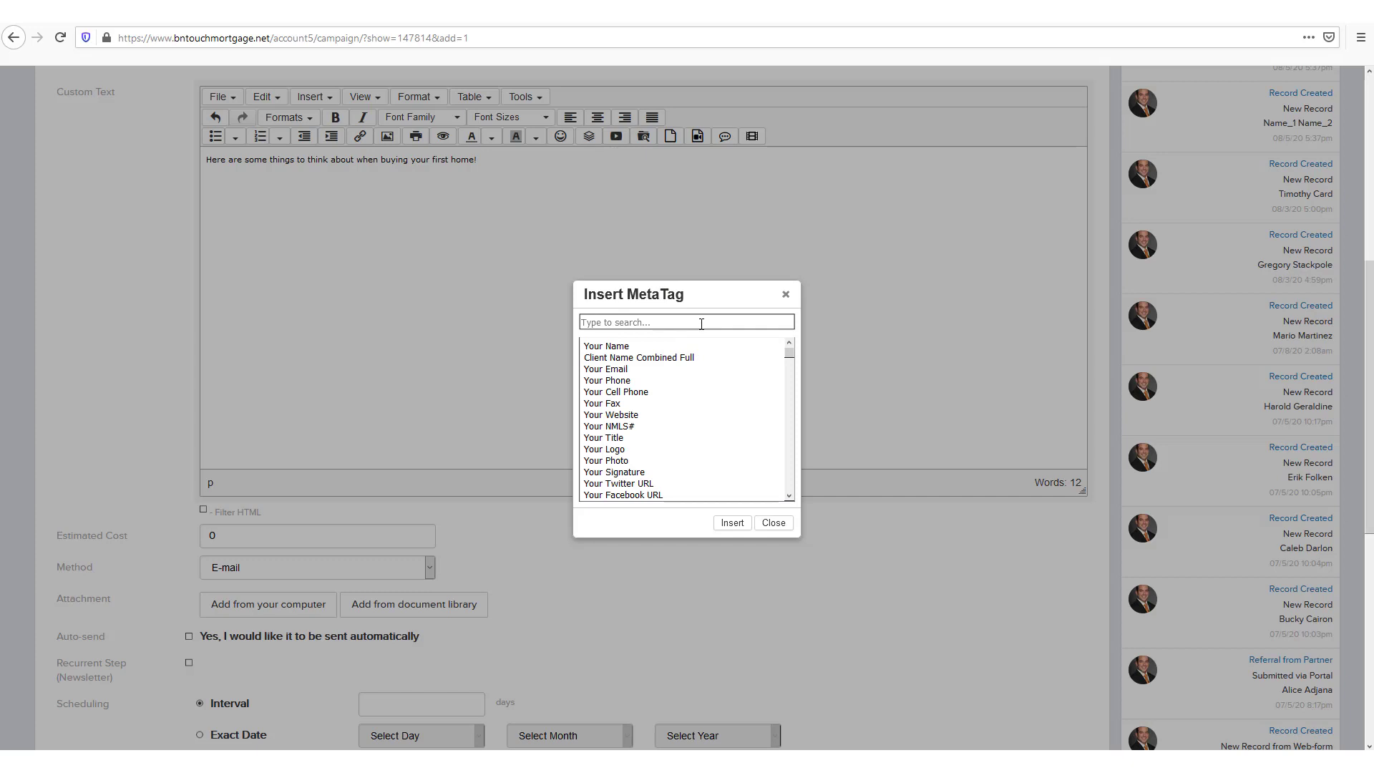
type("bo")
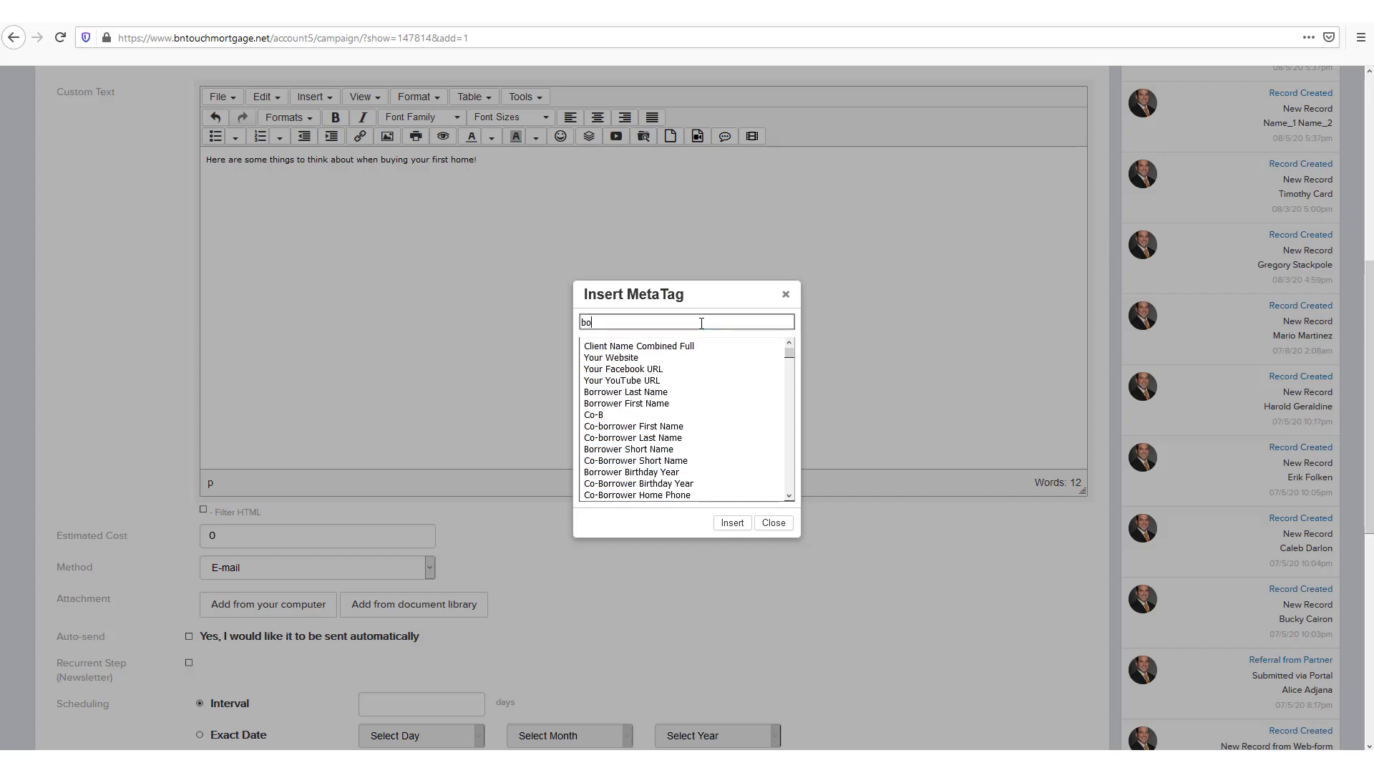
type("rrower")
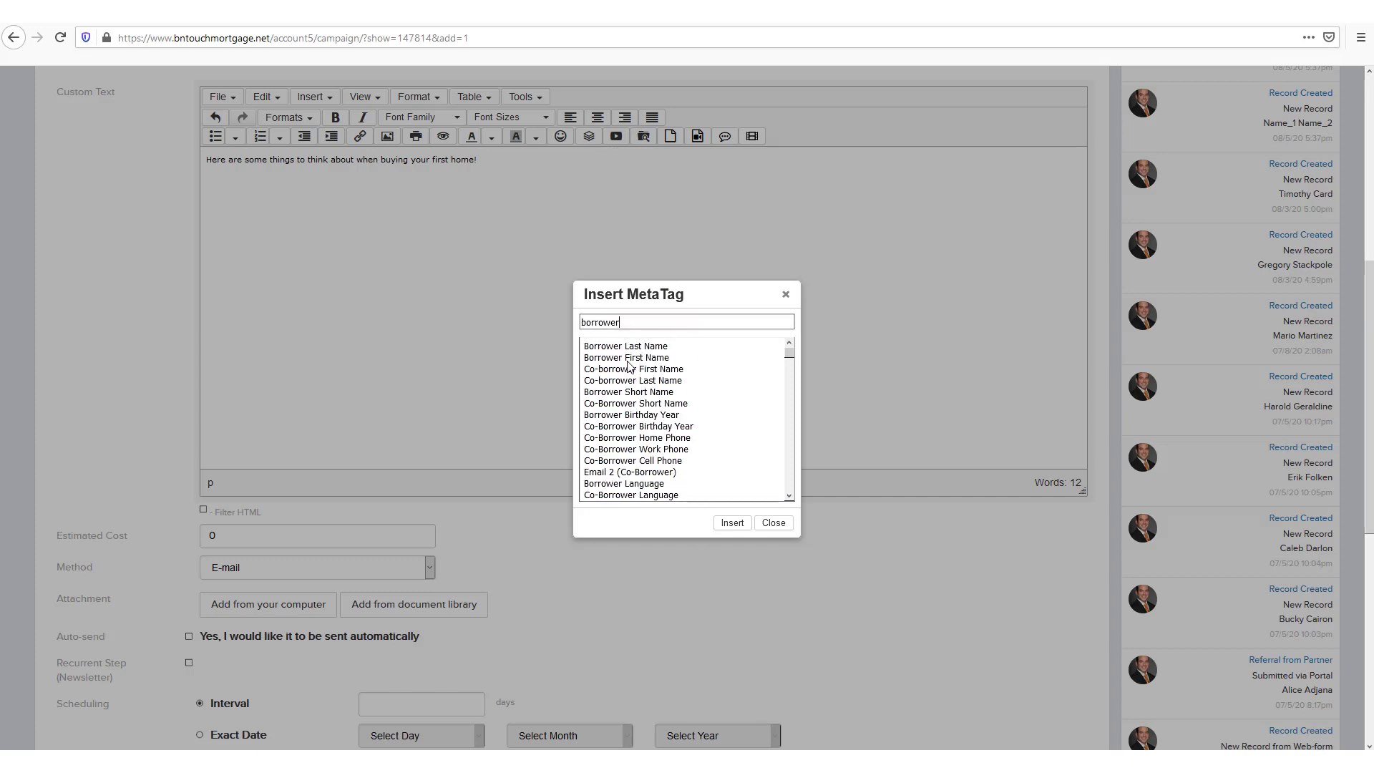
left_click(627, 357)
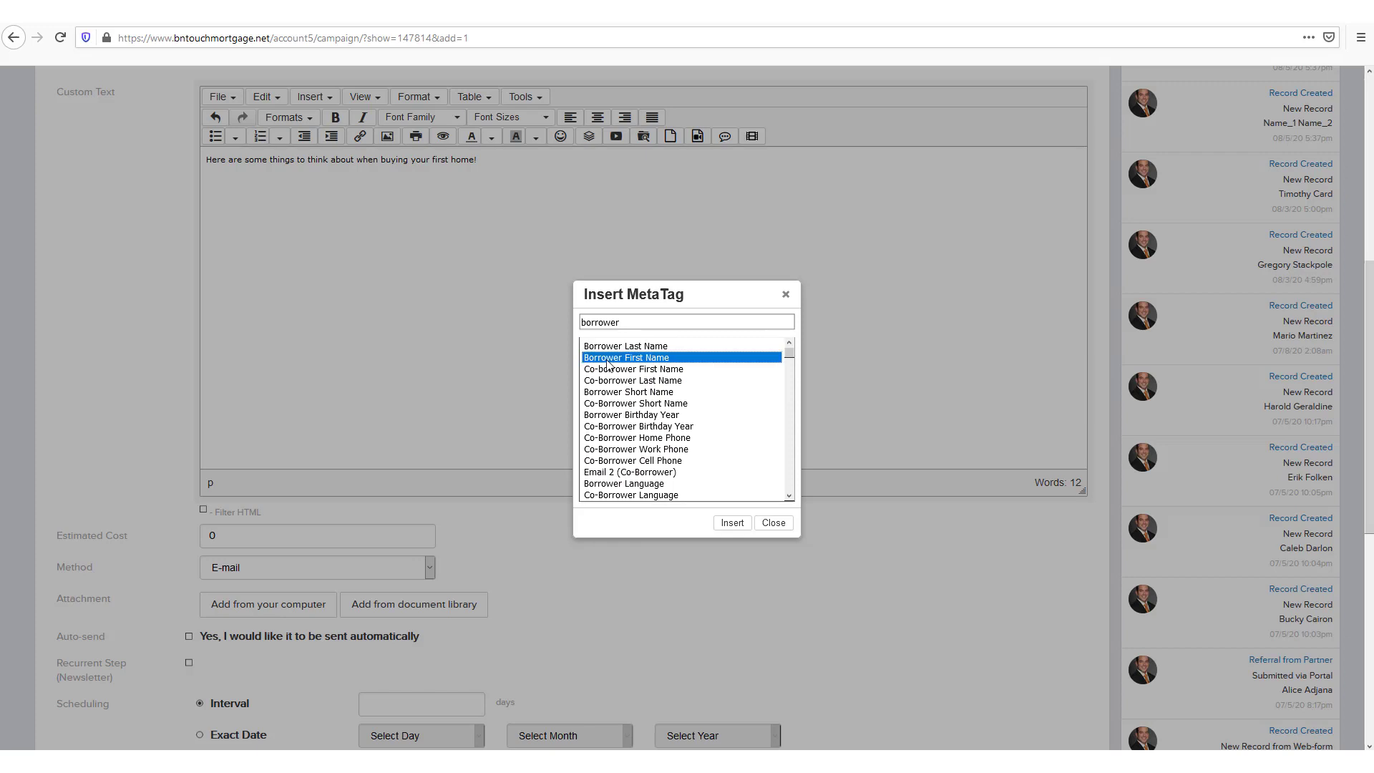
left_click(772, 522)
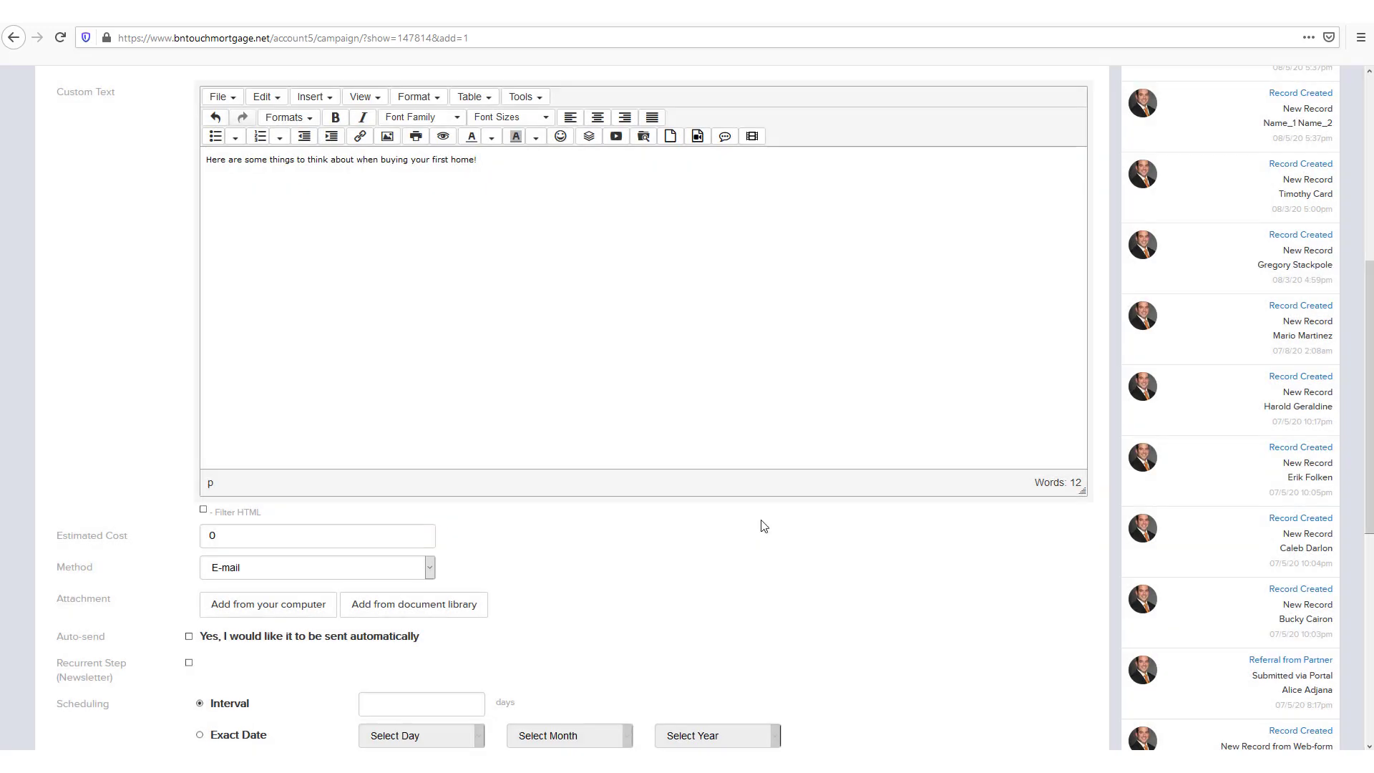
mouse_move(175, 558)
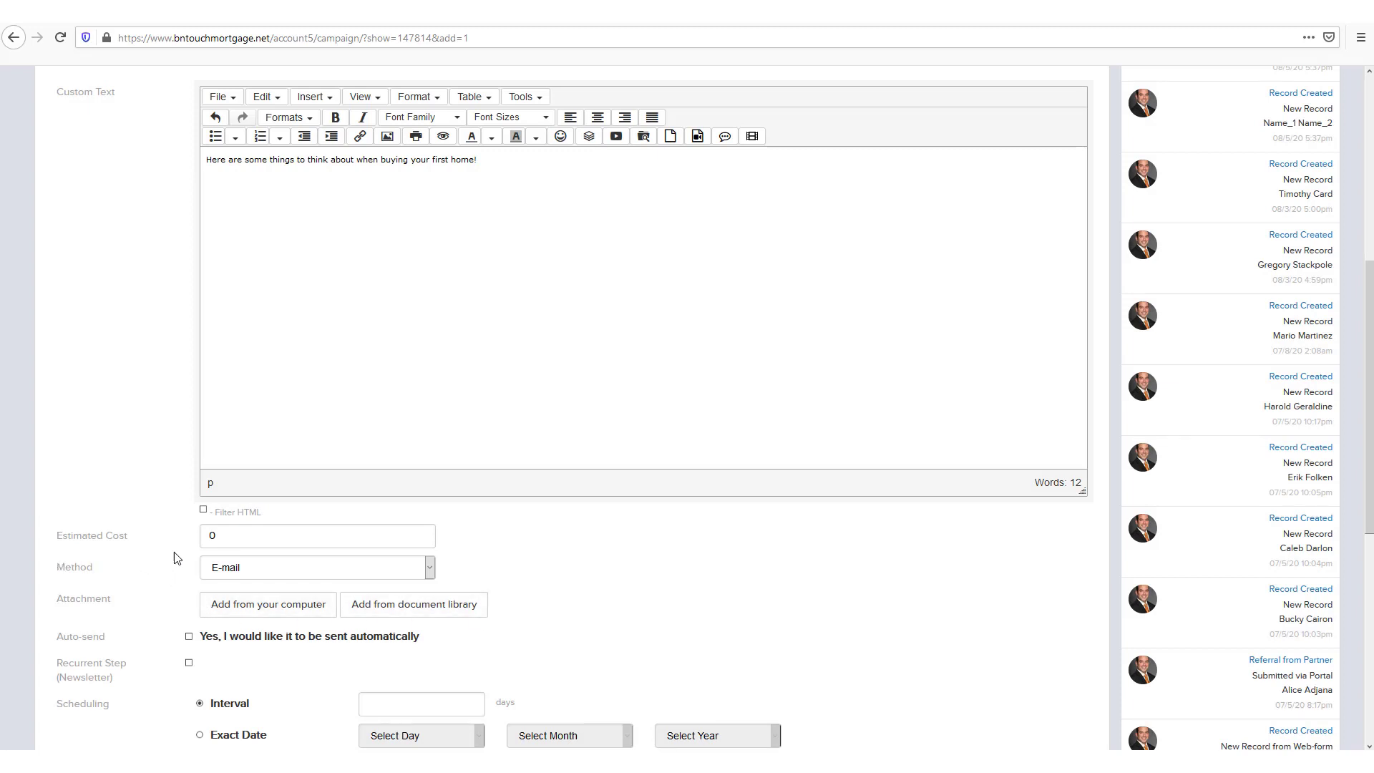
mouse_move(144, 584)
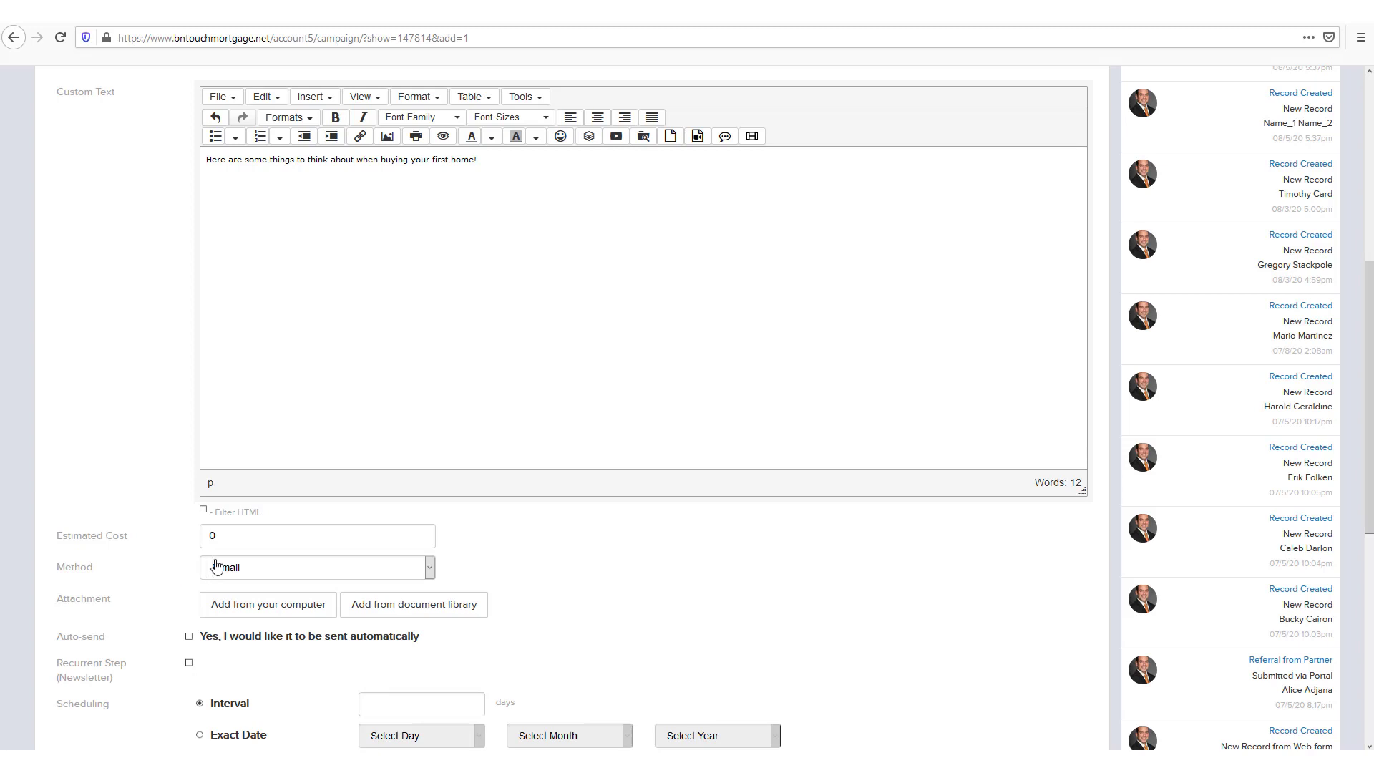
Enable Auto-send so the email step is sent automatically
left_click(317, 567)
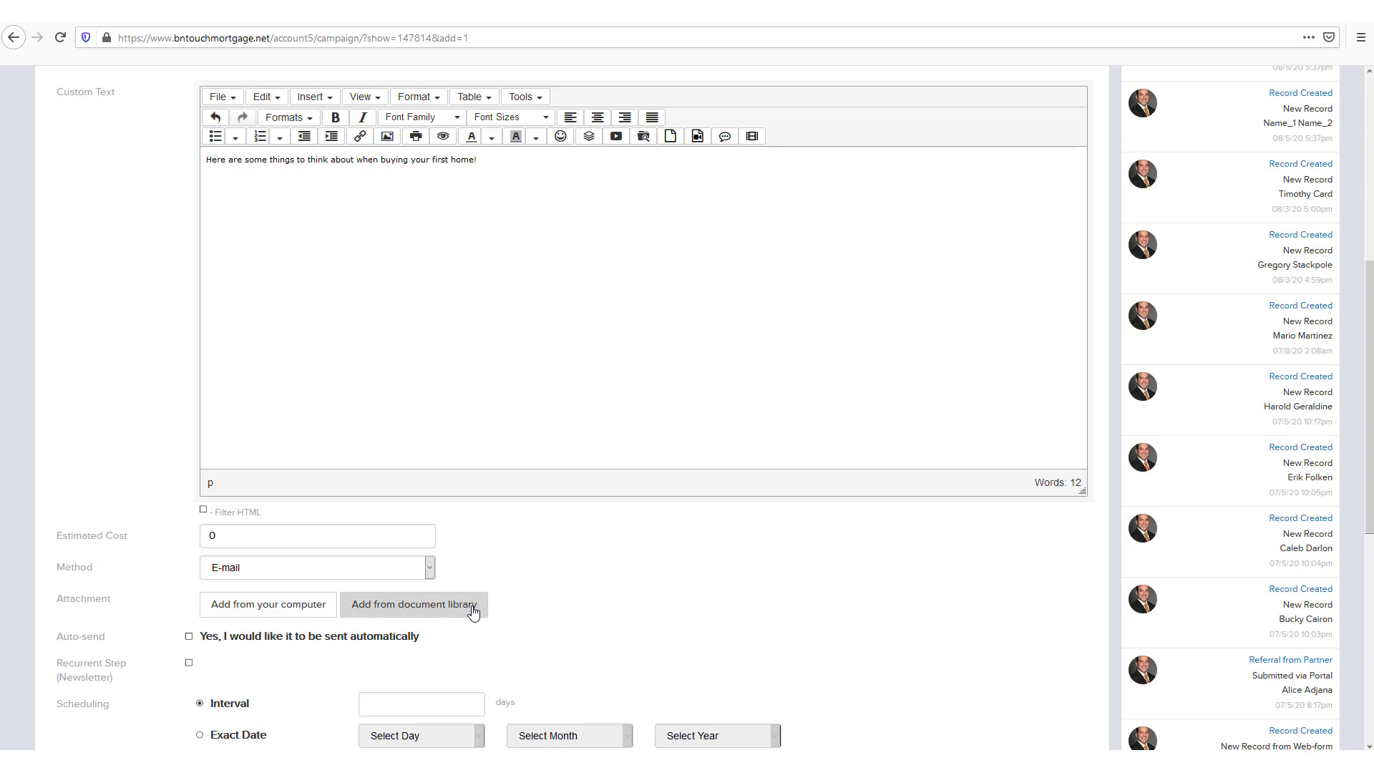
mouse_move(230, 681)
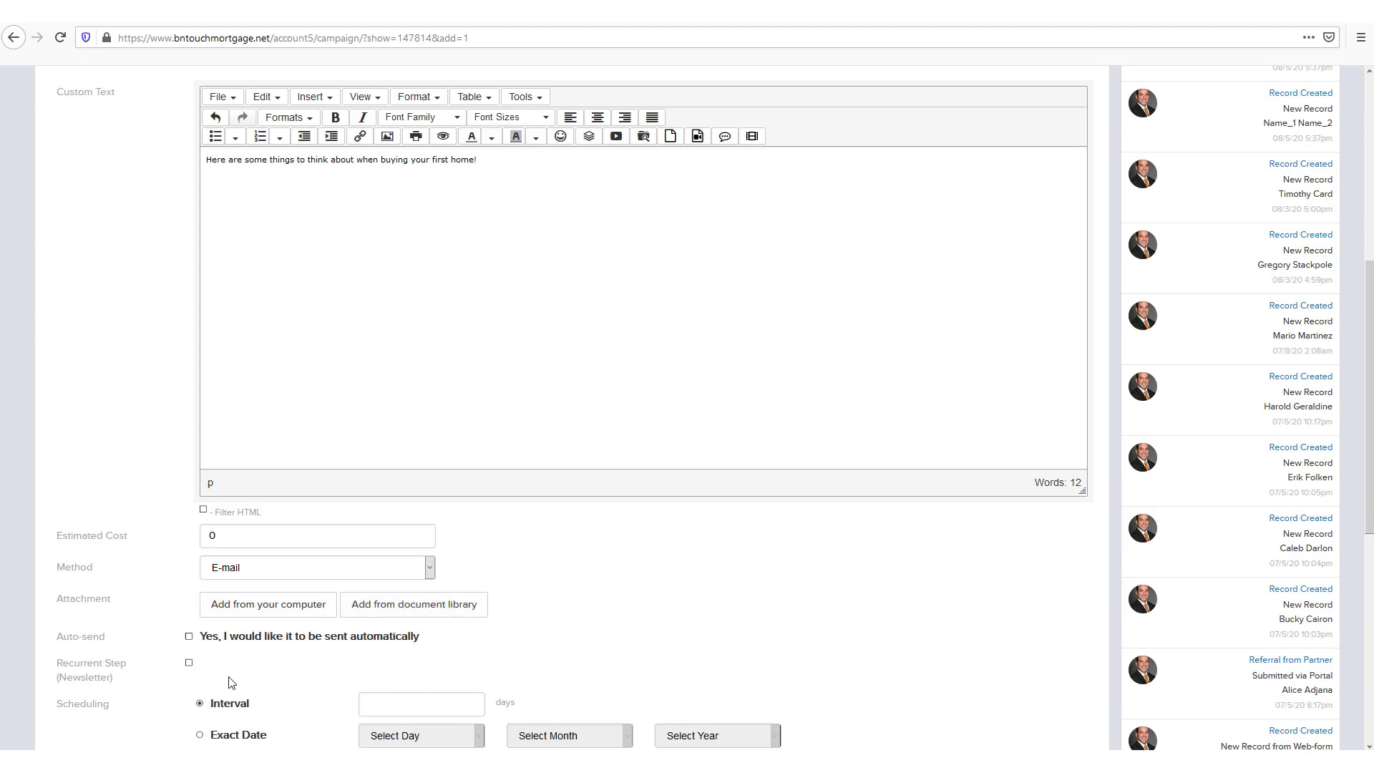
left_click(189, 636)
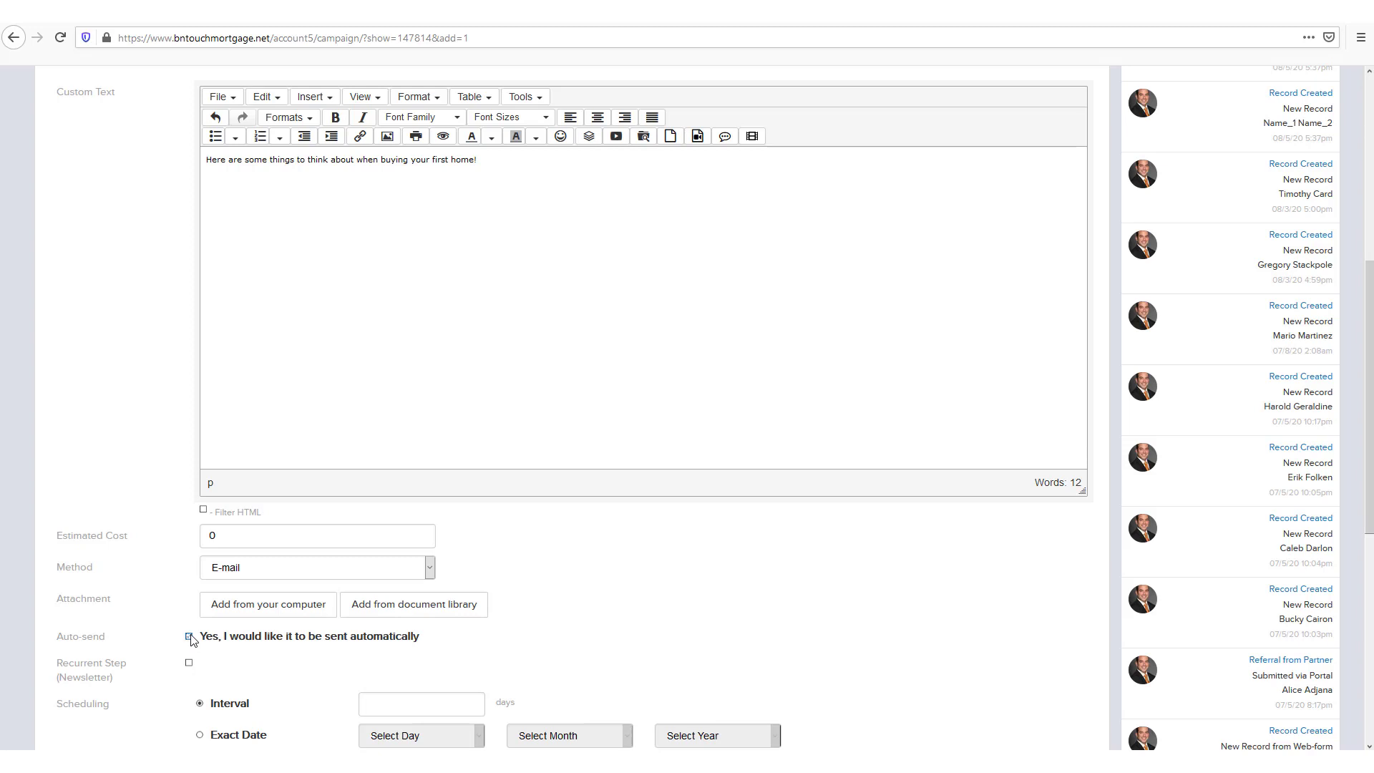
left_click(188, 635)
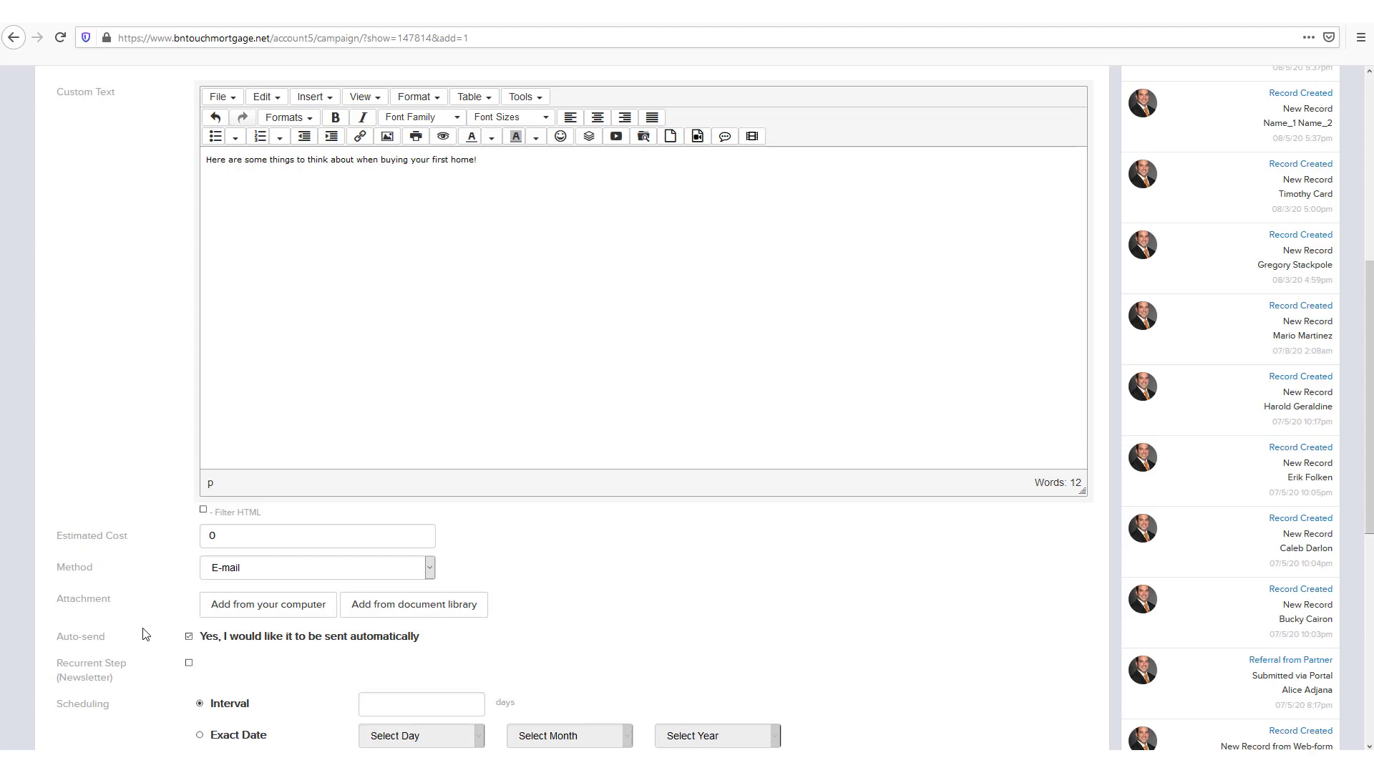
Schedule the step on a 1-day interval with a 10 am send hour
scroll("down", 3)
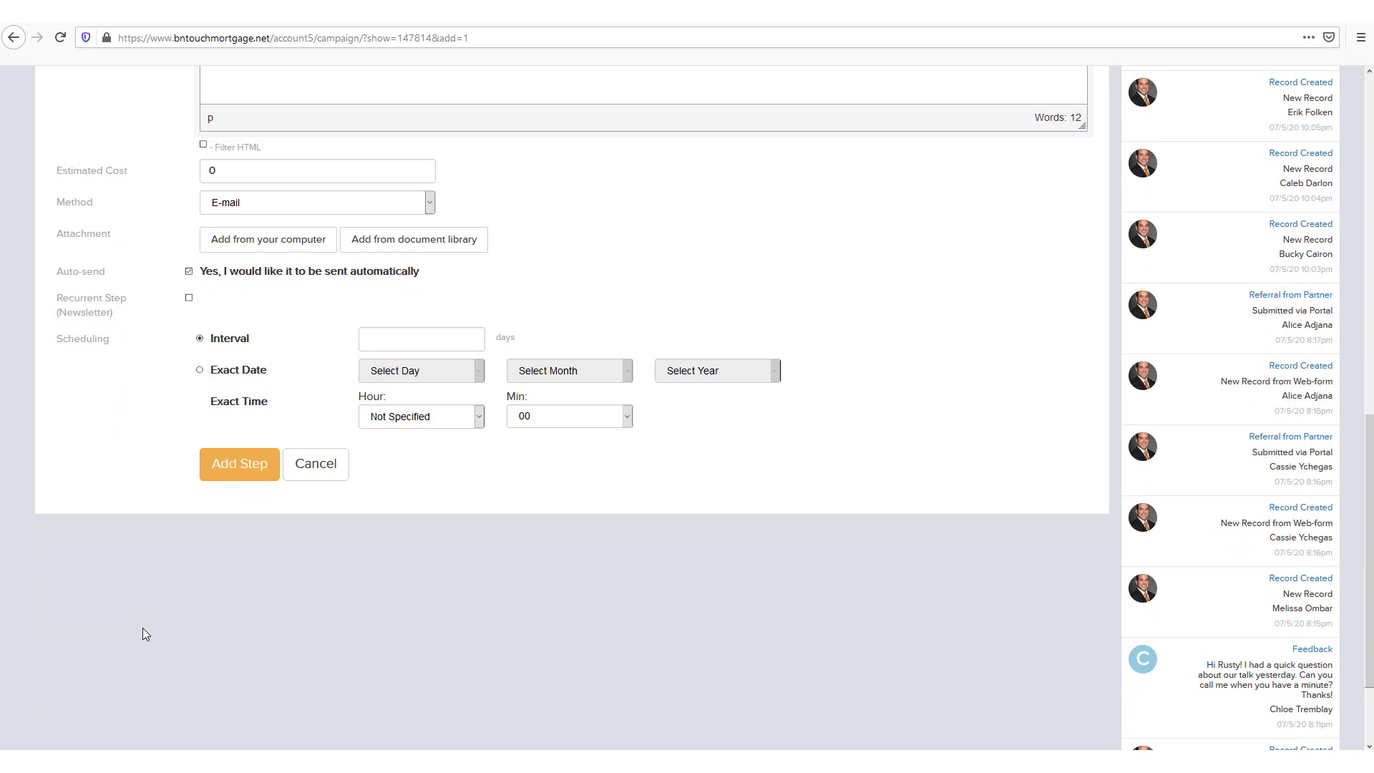
mouse_move(37, 319)
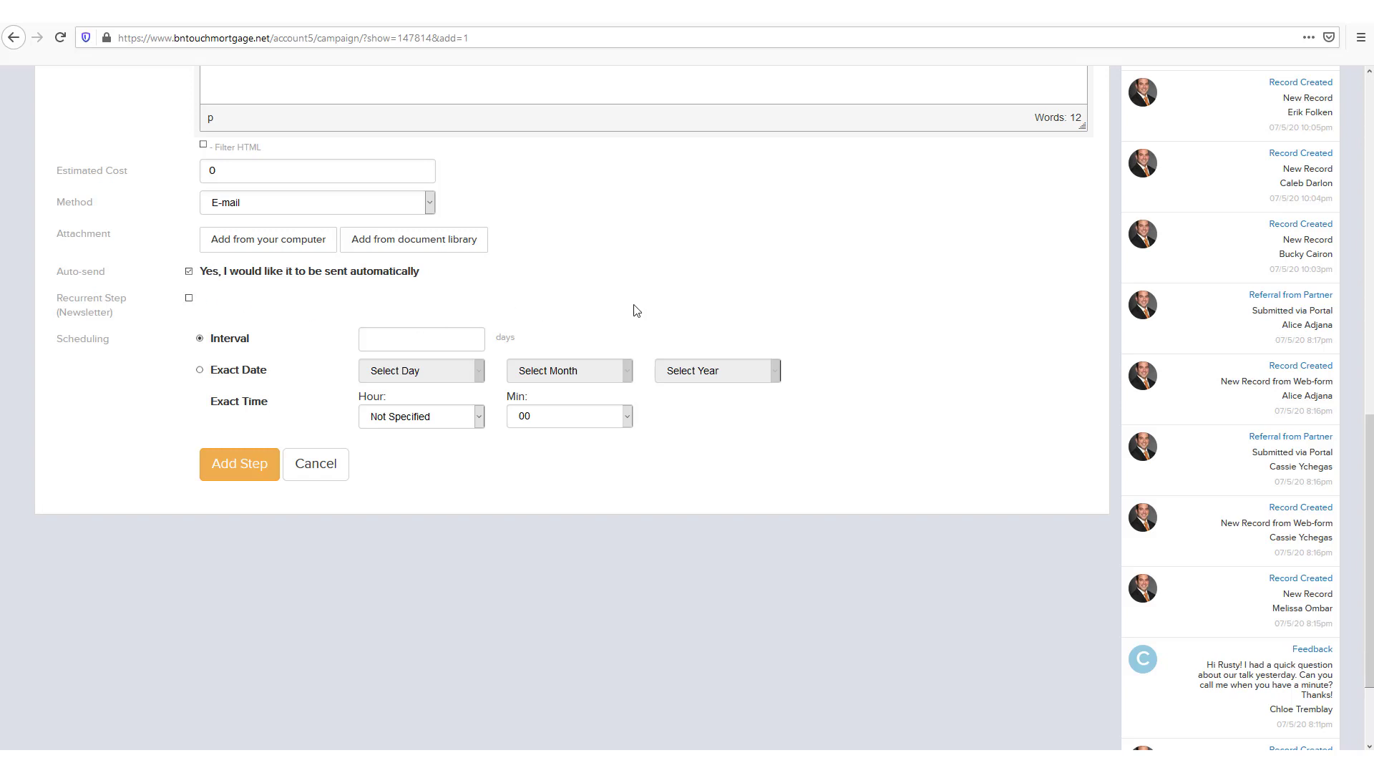
mouse_move(654, 299)
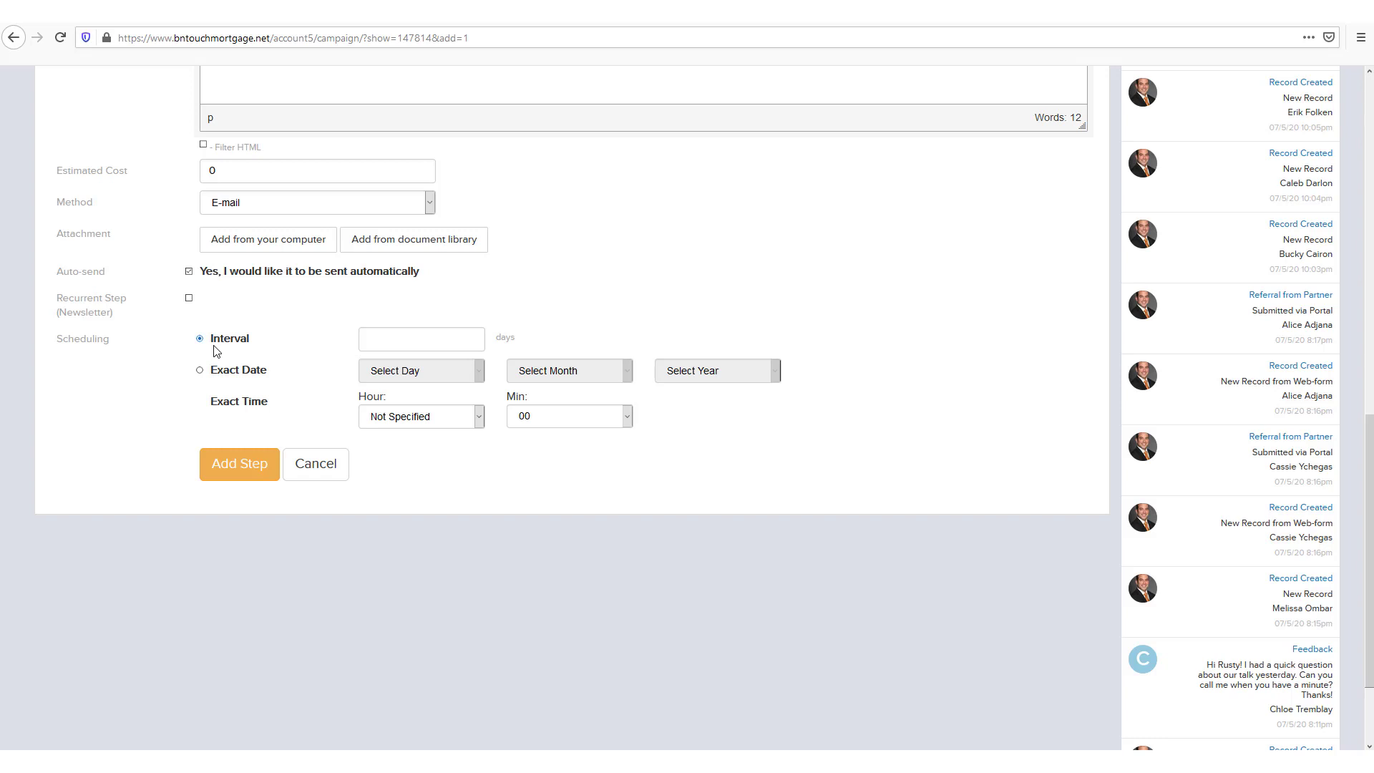
mouse_move(395, 358)
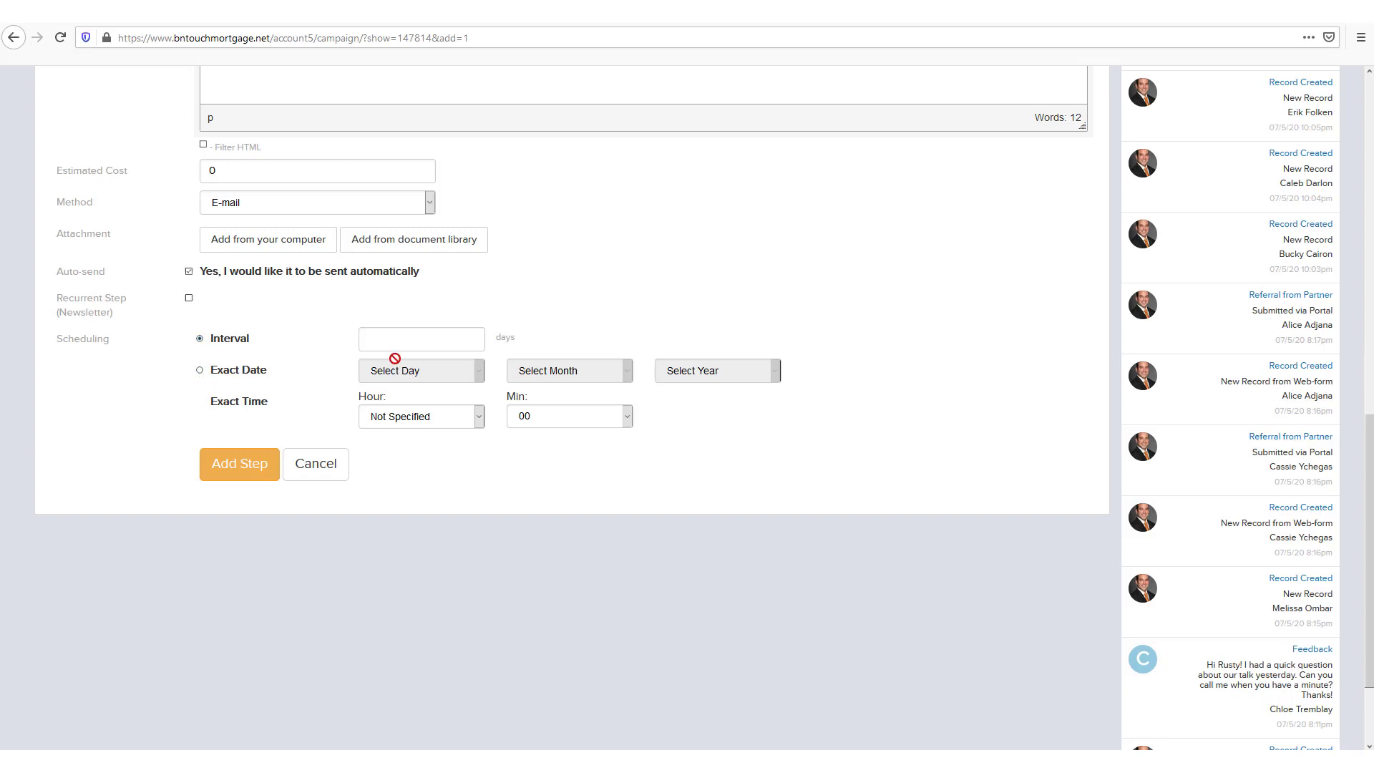
left_click(421, 337)
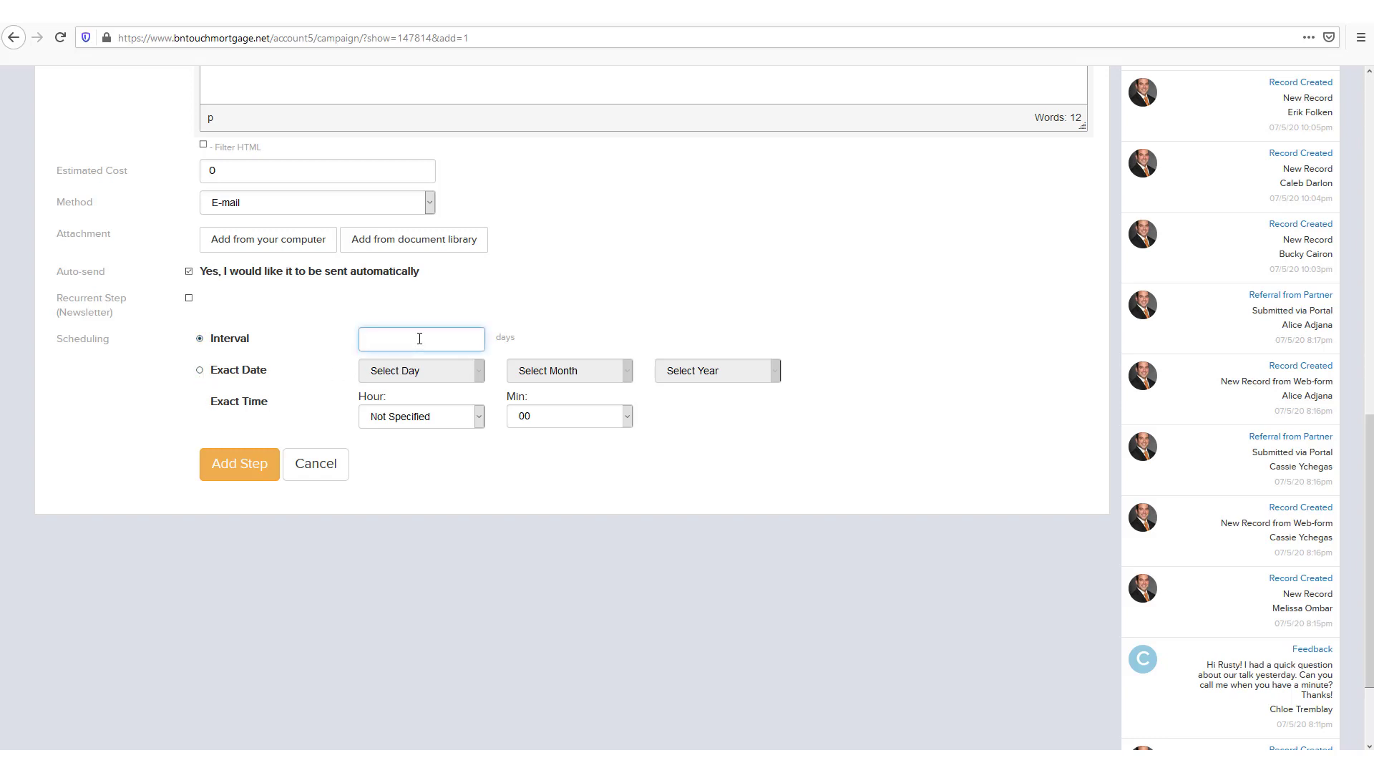
type("1")
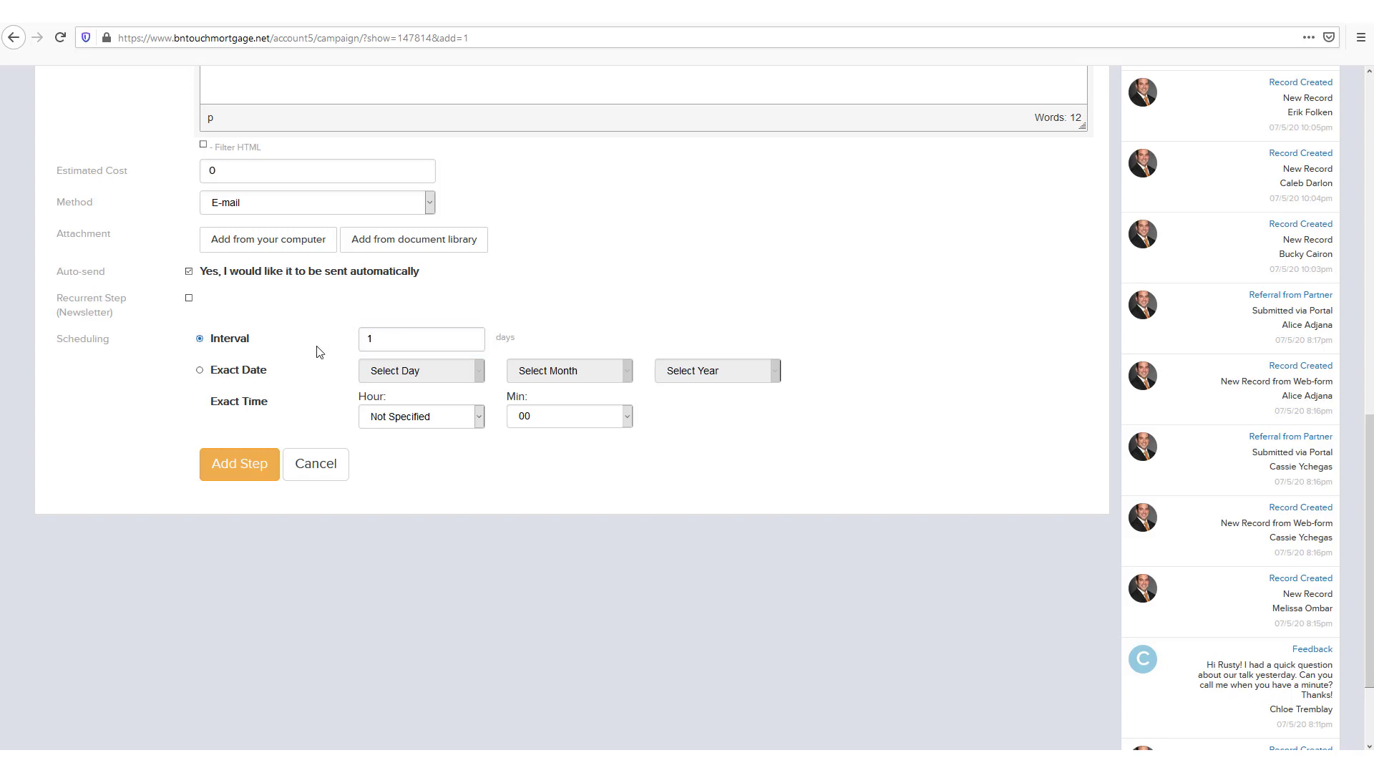
mouse_move(453, 431)
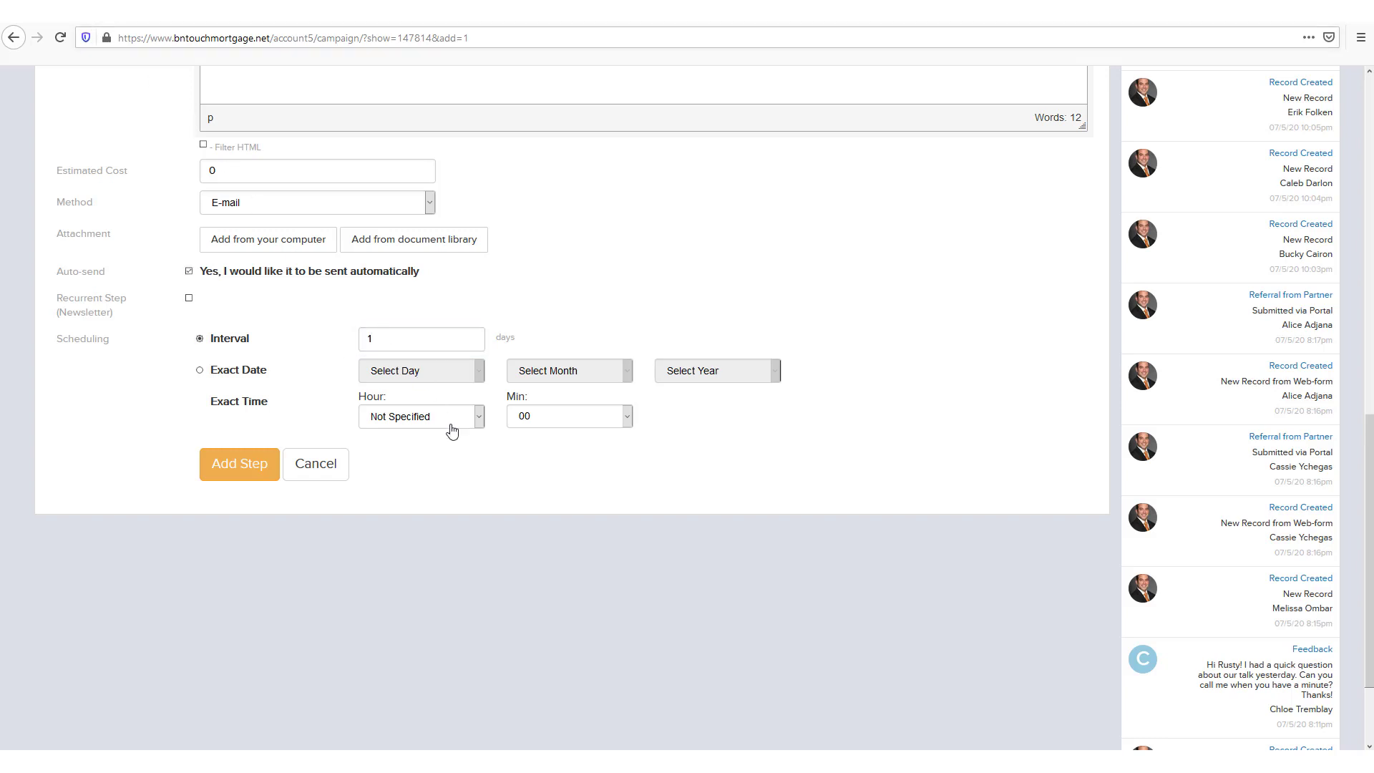
left_click(421, 415)
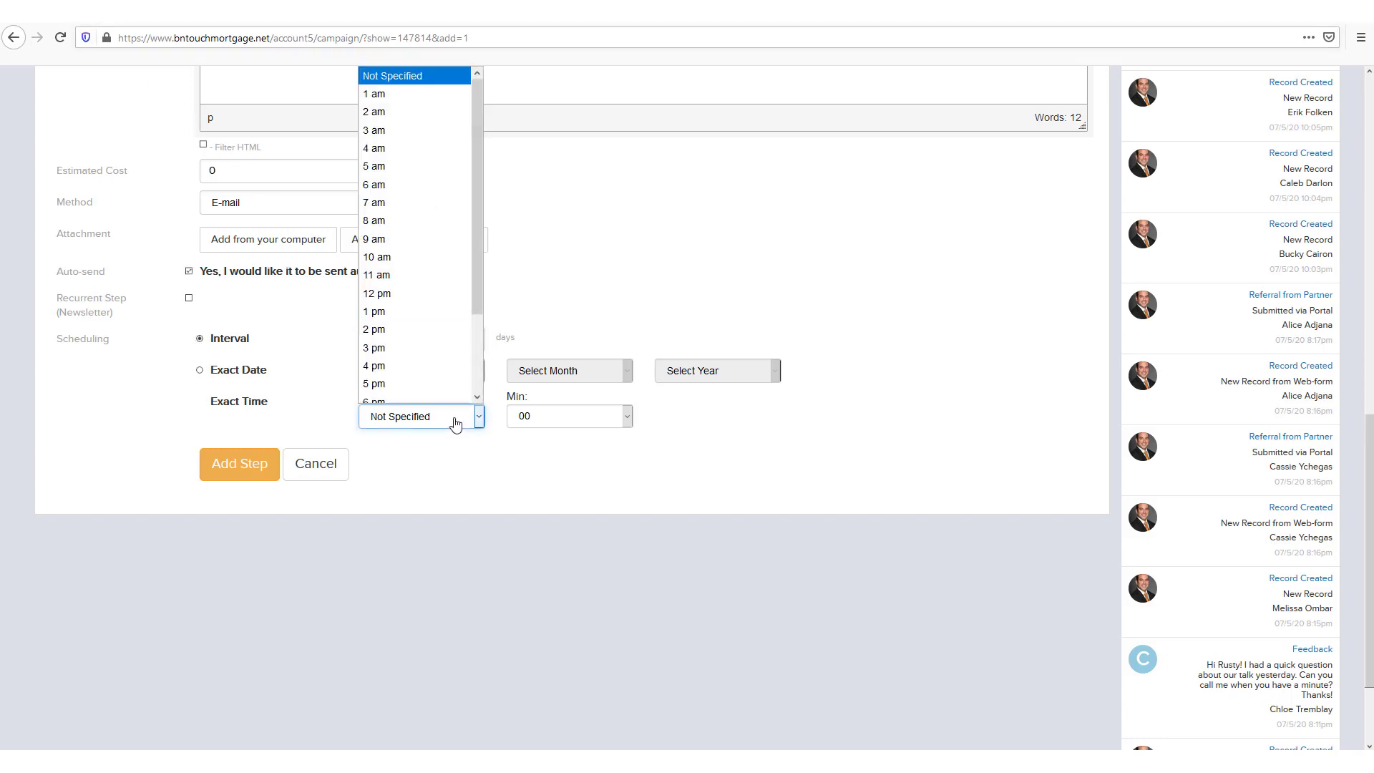
left_click(377, 256)
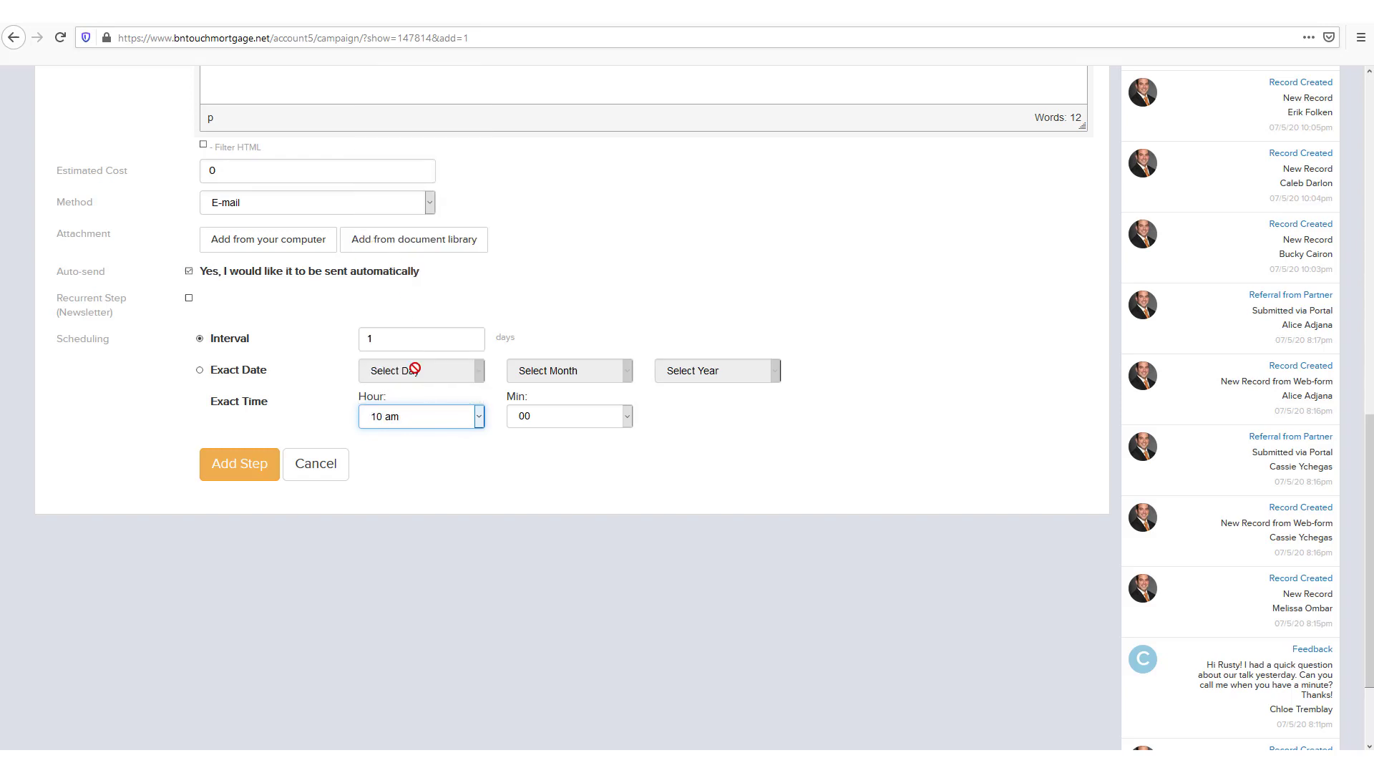
mouse_move(631, 451)
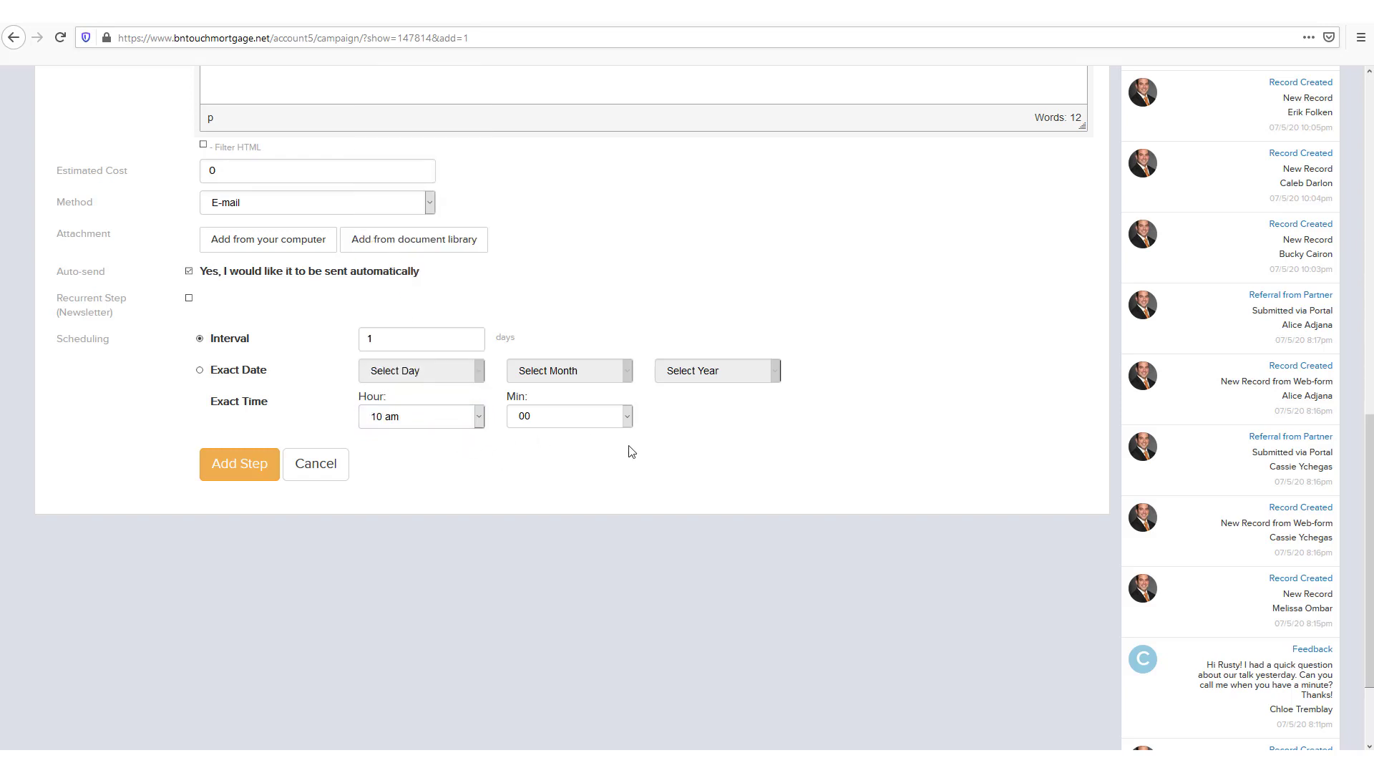
mouse_move(239, 464)
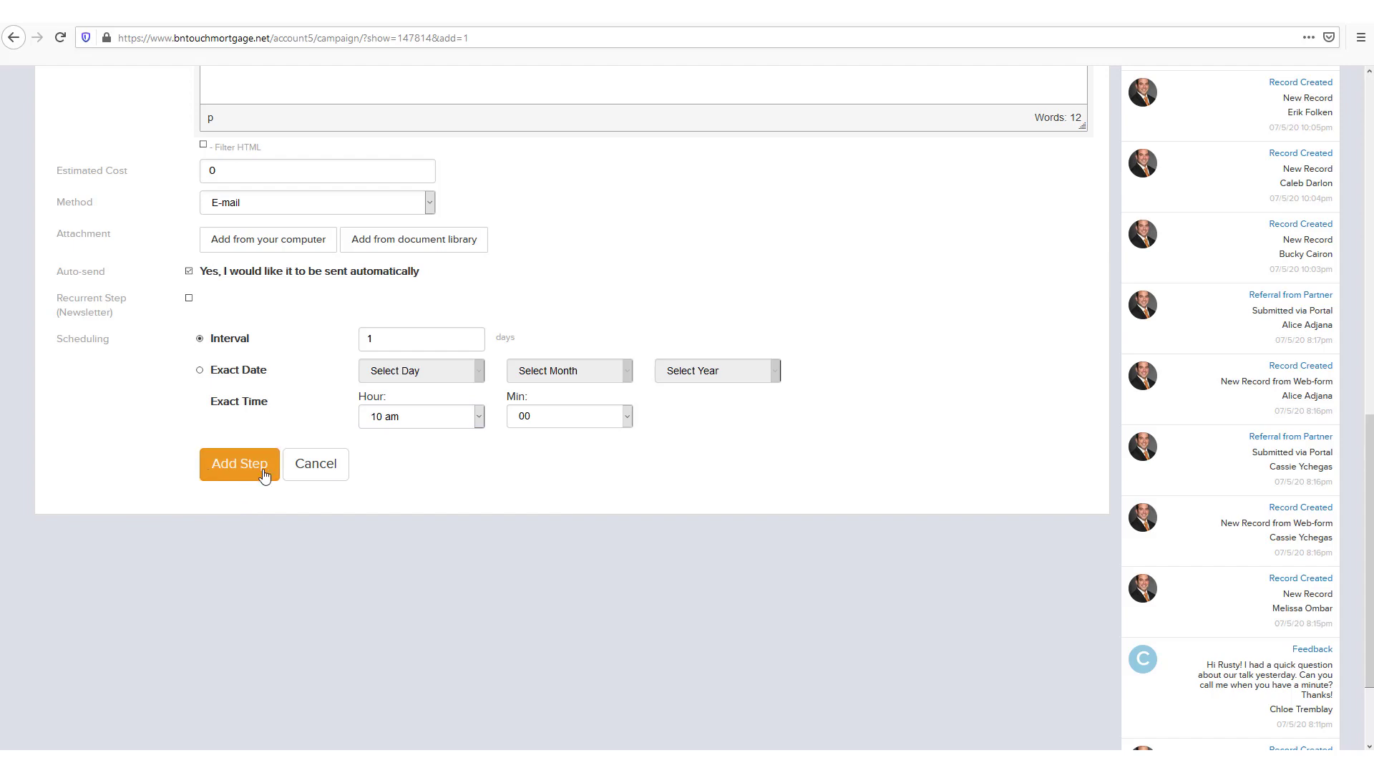
Add the 1-day, 10 am email step to the campaign, then reopen it via Actions > Edit and Update Letter
left_click(239, 463)
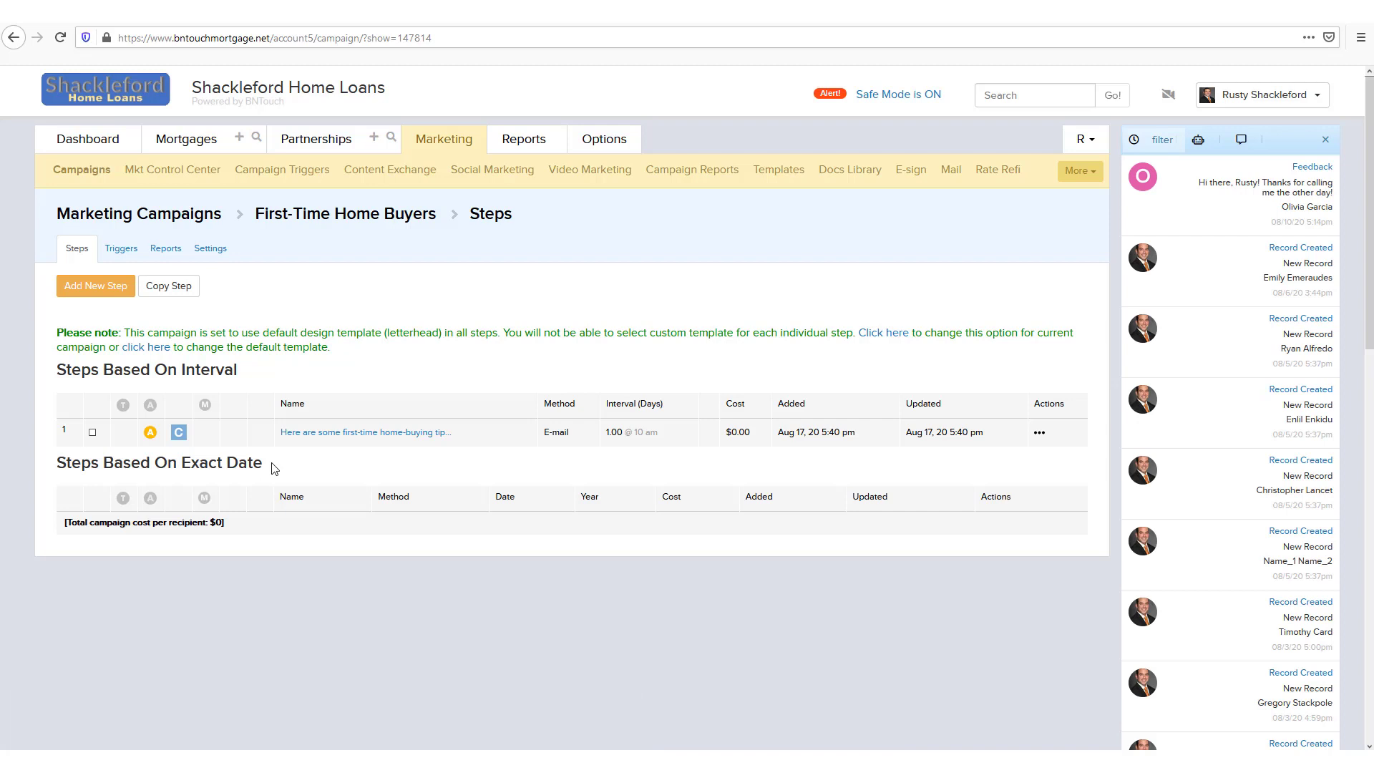
mouse_move(296, 473)
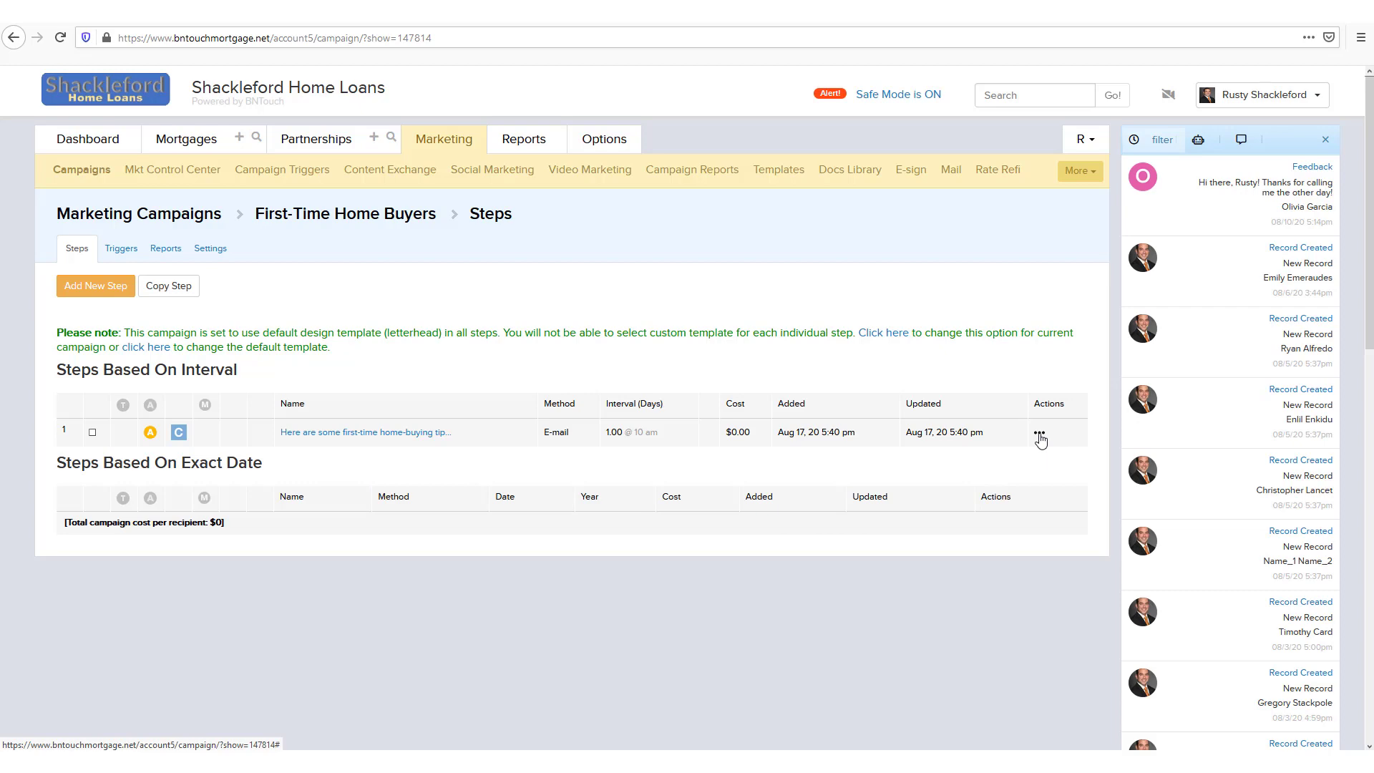
left_click(1039, 431)
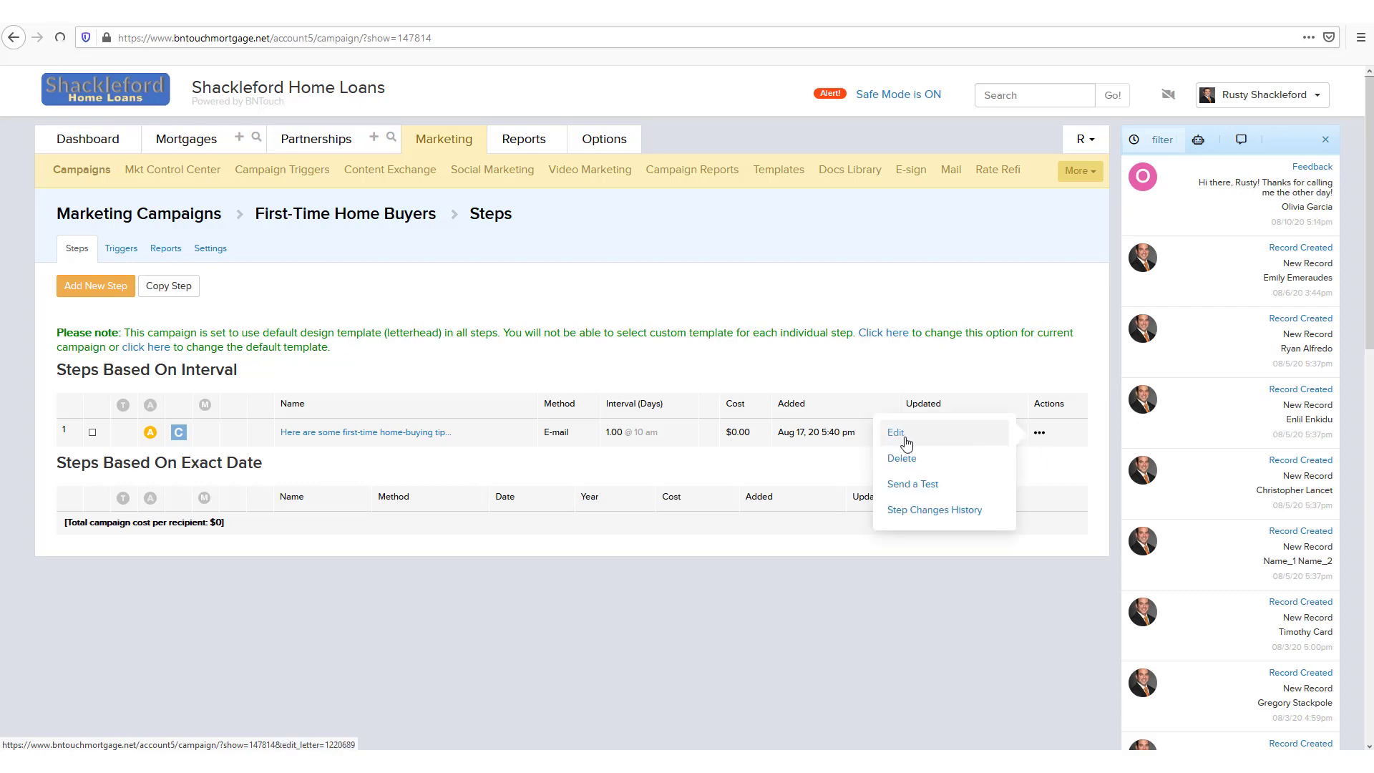
left_click(896, 432)
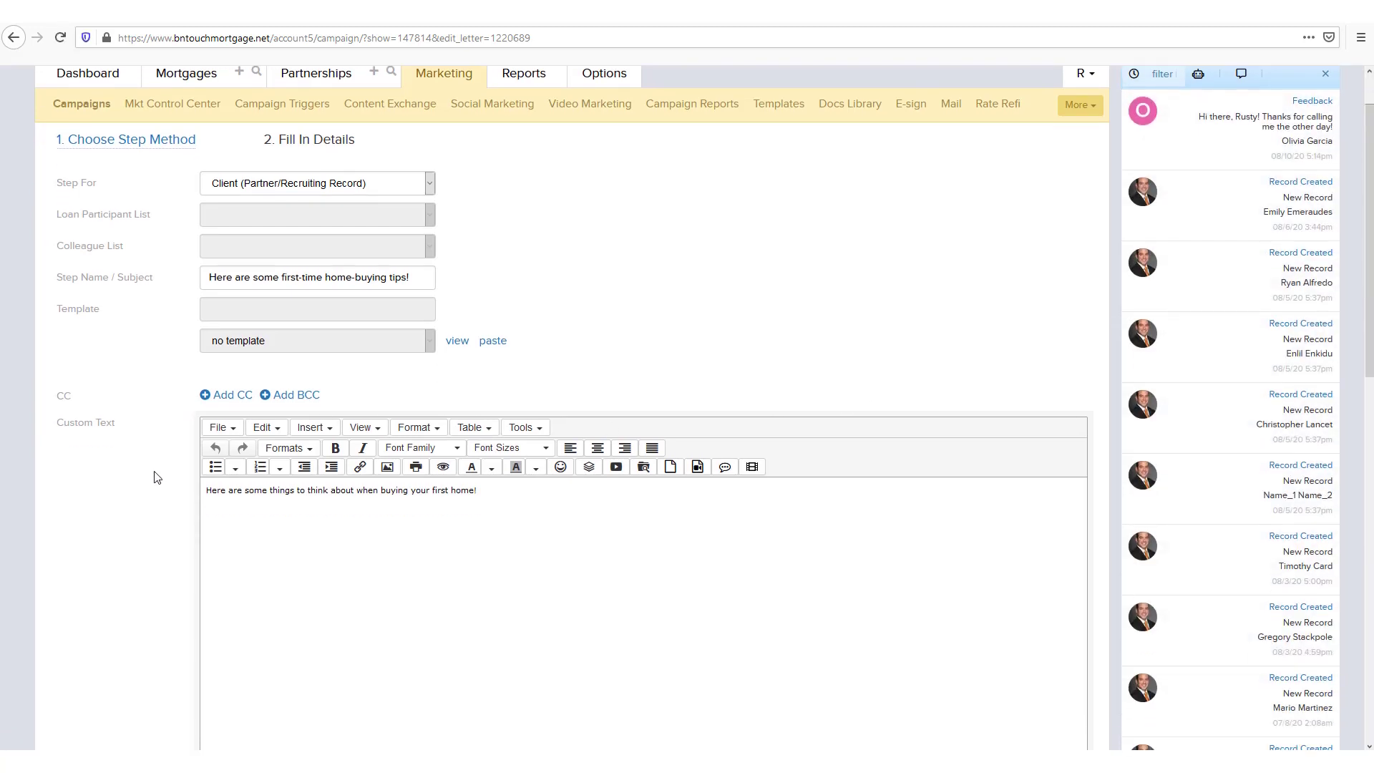
scroll("down", 3)
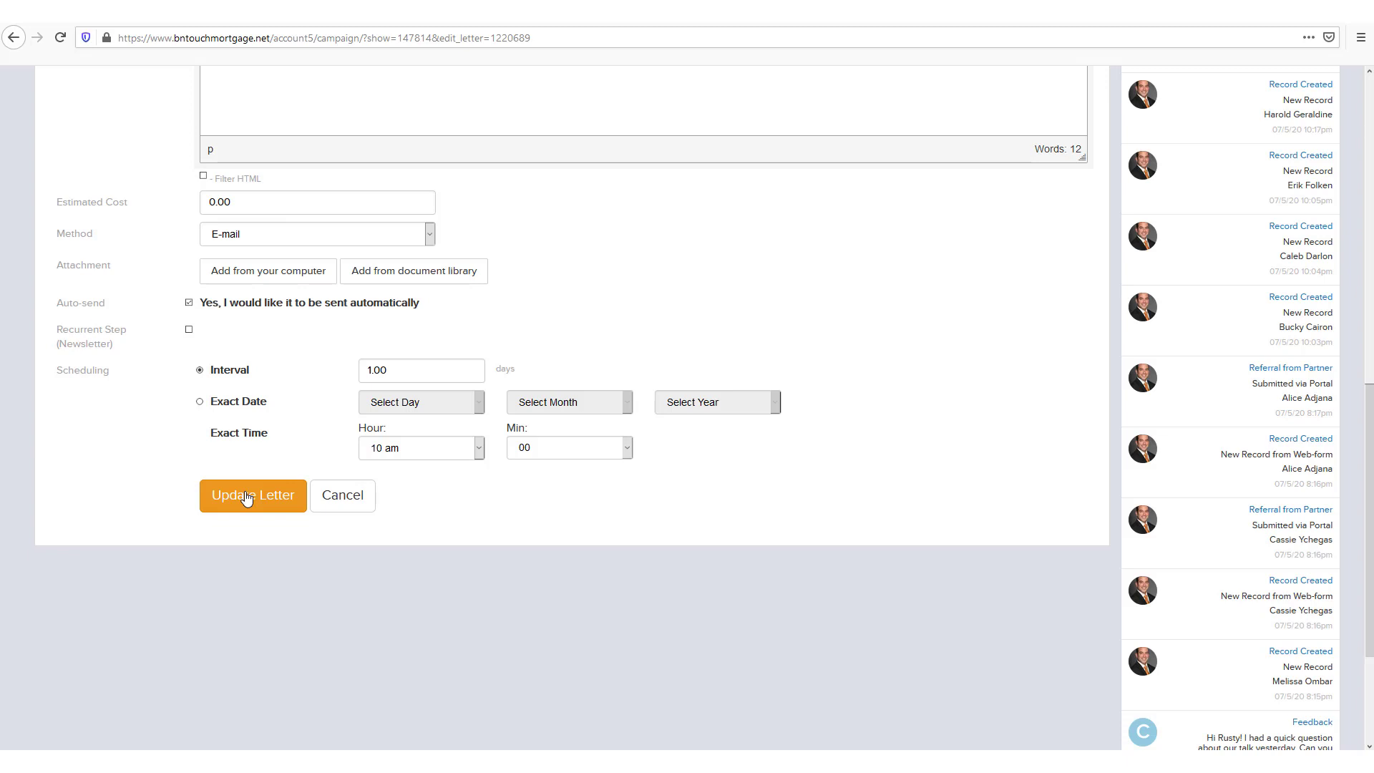
left_click(252, 495)
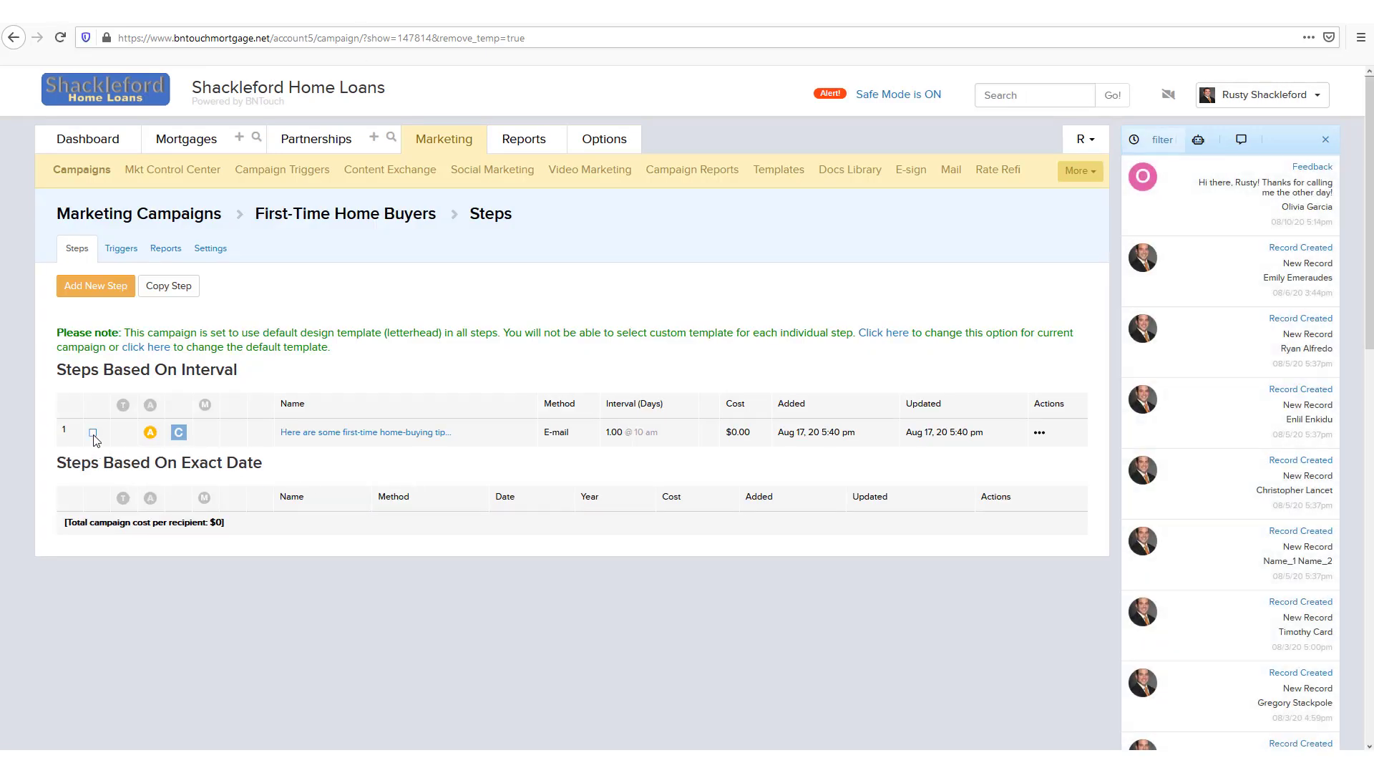
Copy step 1 into the First-Time Home Buyers campaign using Copy Step
left_click(91, 433)
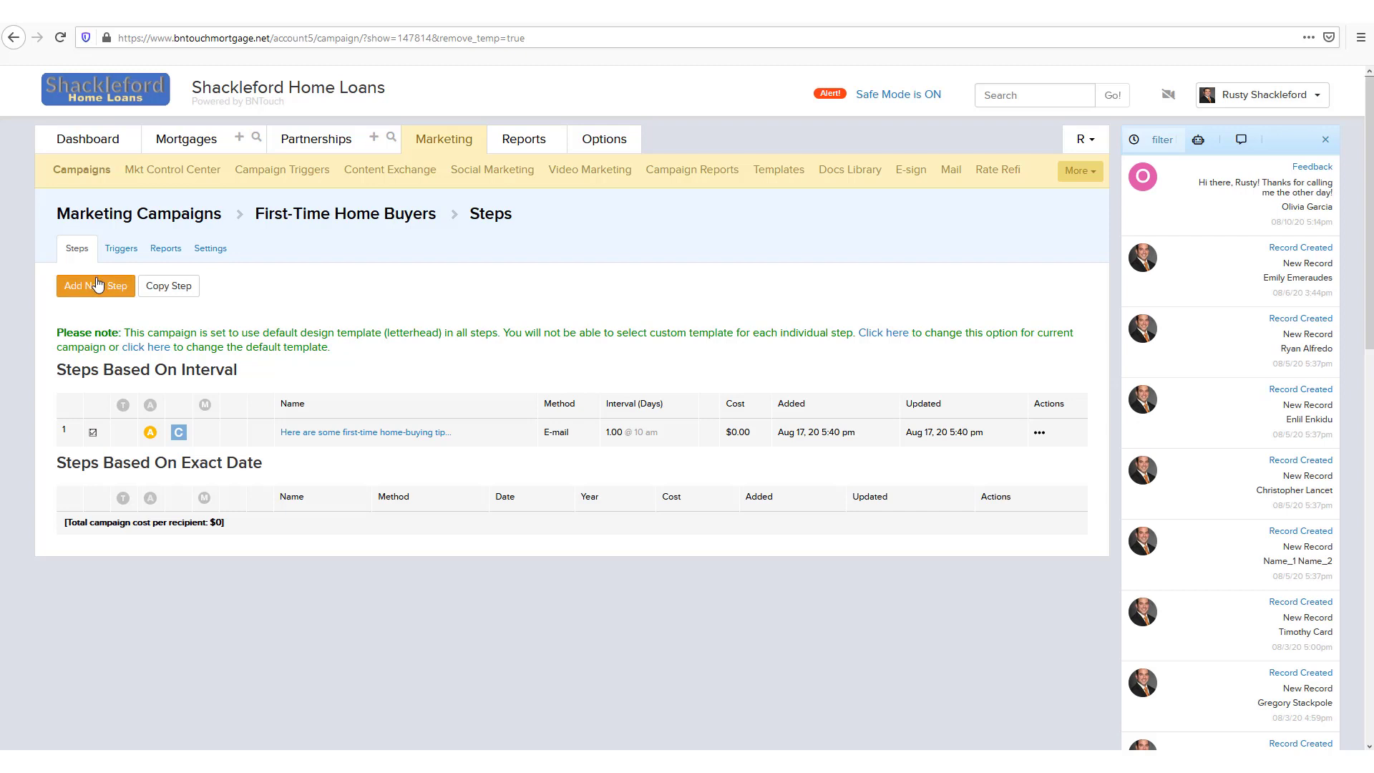
left_click(169, 286)
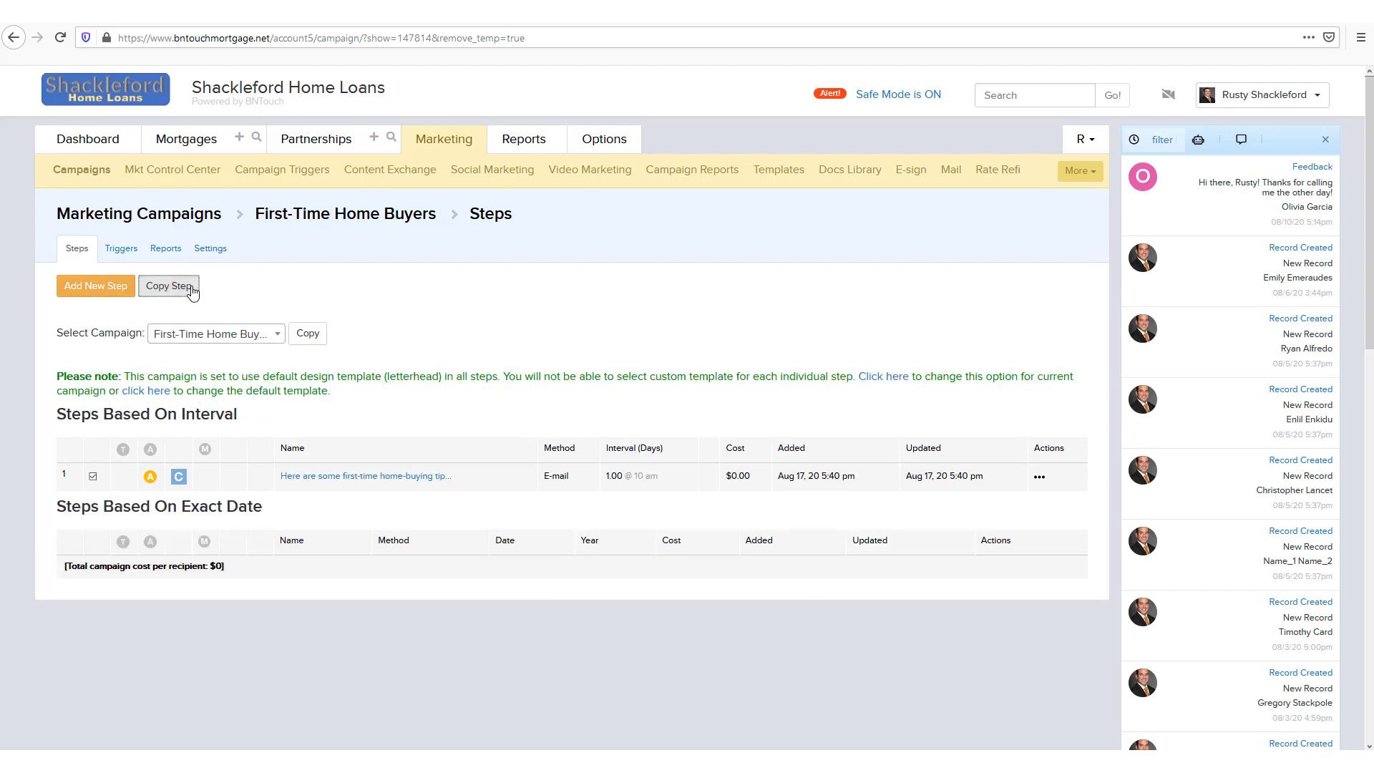
left_click(217, 333)
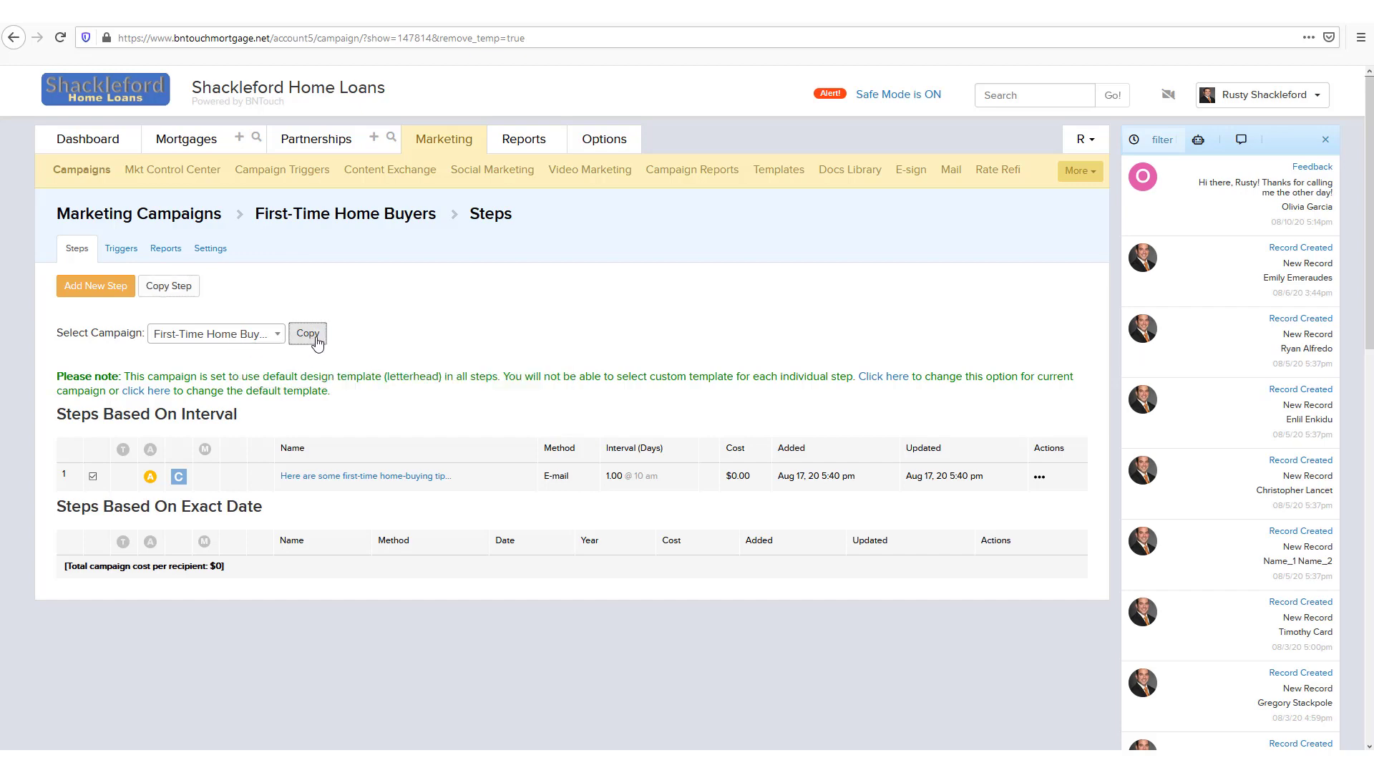
left_click(306, 333)
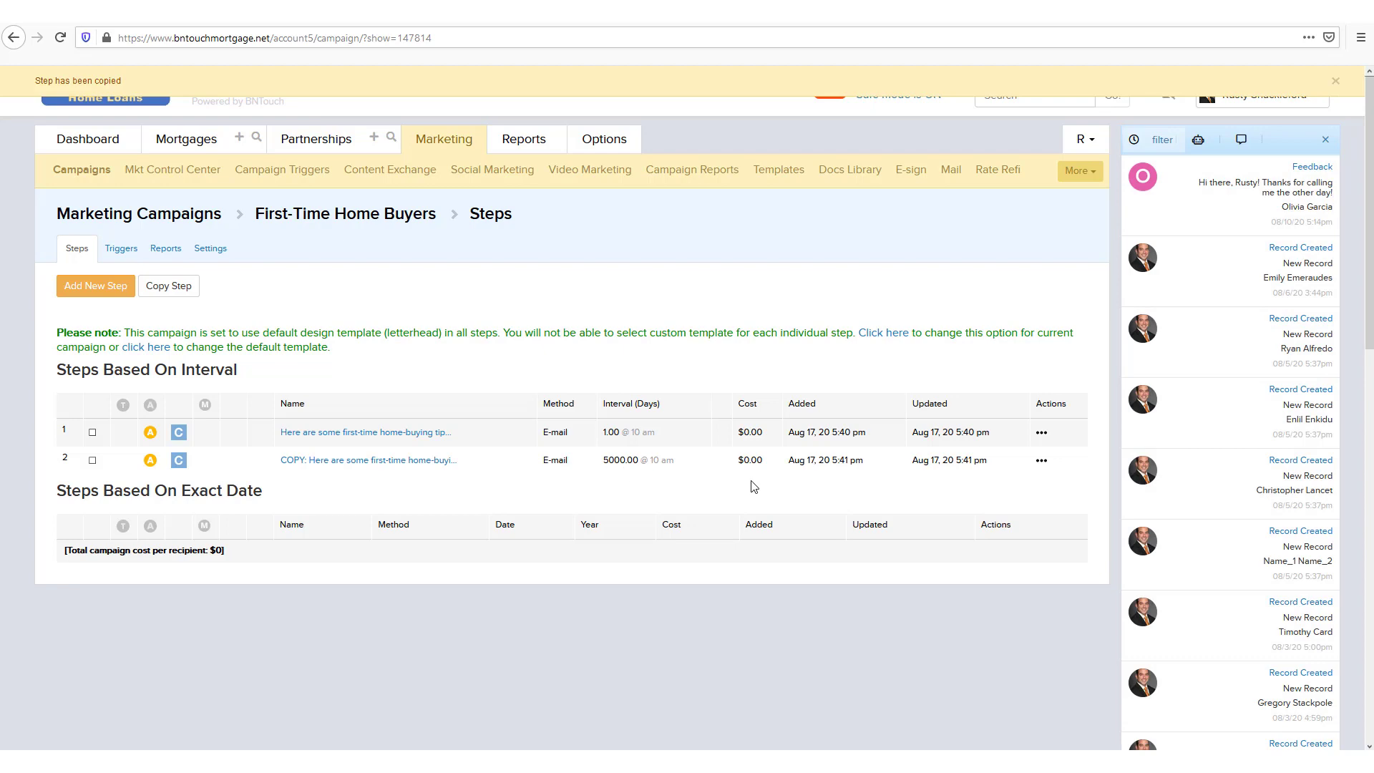
Edit the COPY step via its Actions menu and select part of its name
left_click(1042, 460)
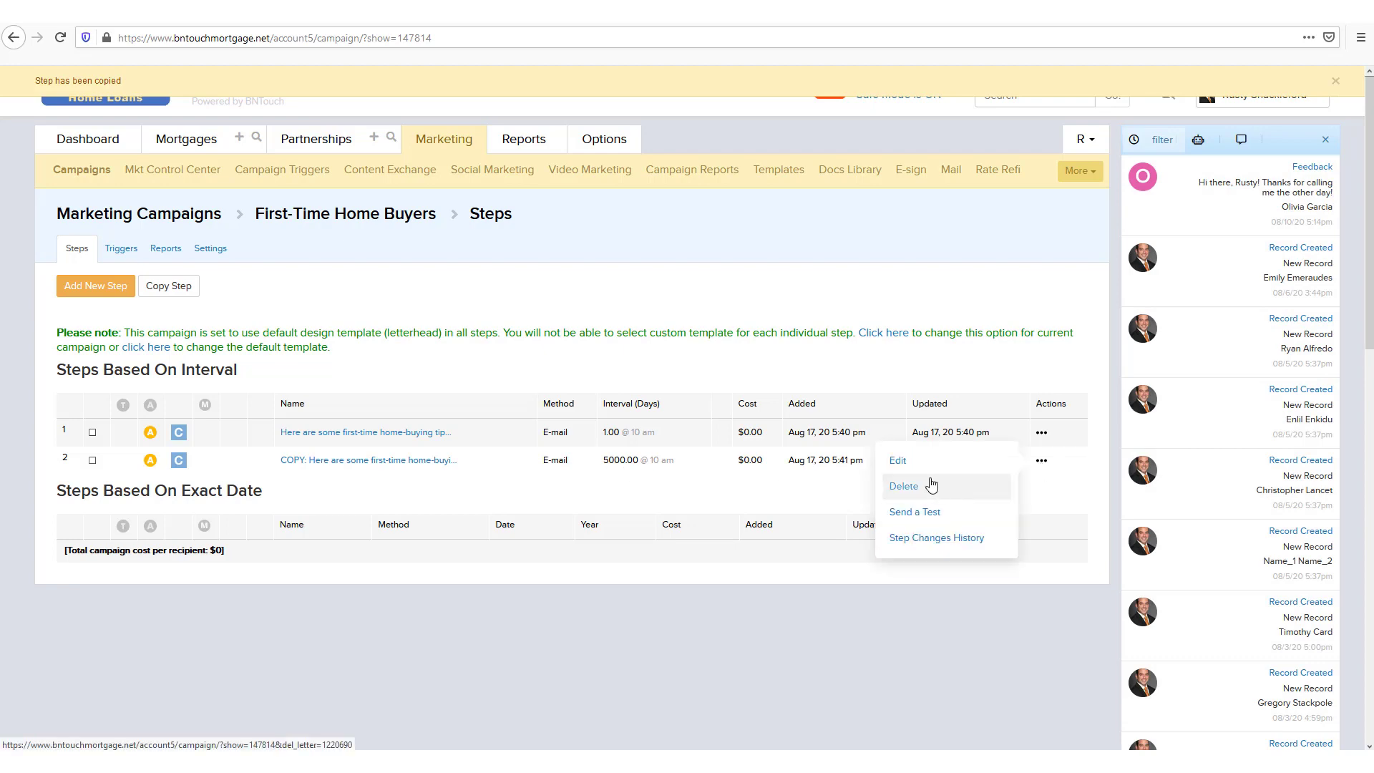
left_click(898, 459)
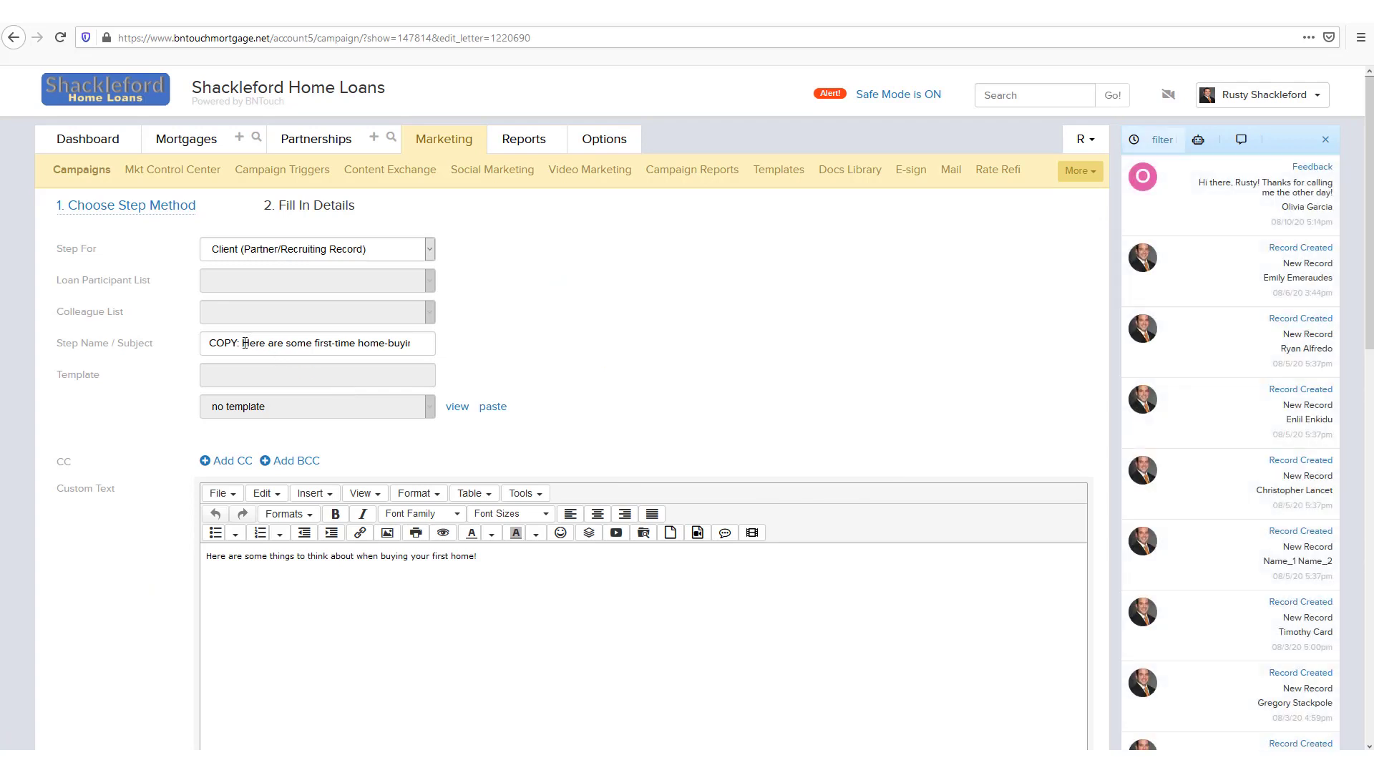
double_click(222, 343)
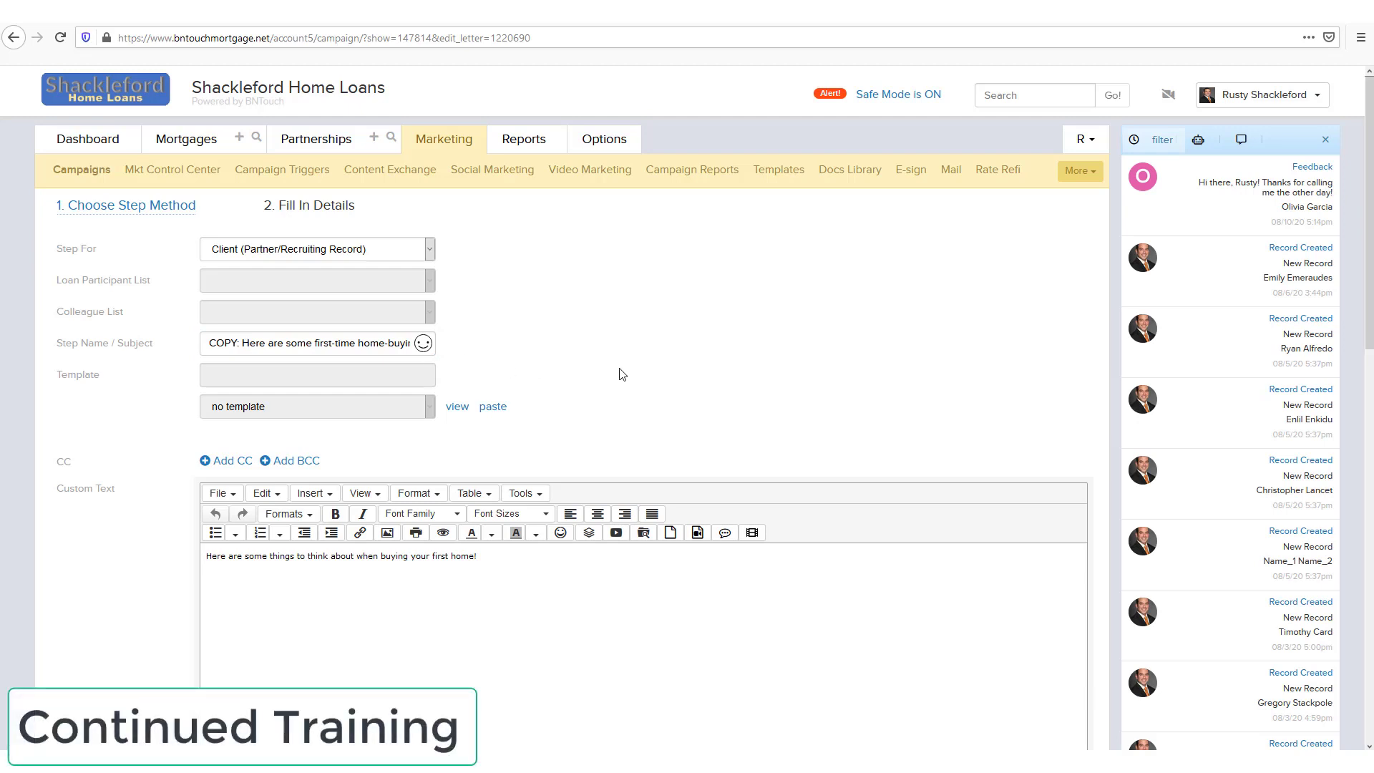
mouse_move(588, 343)
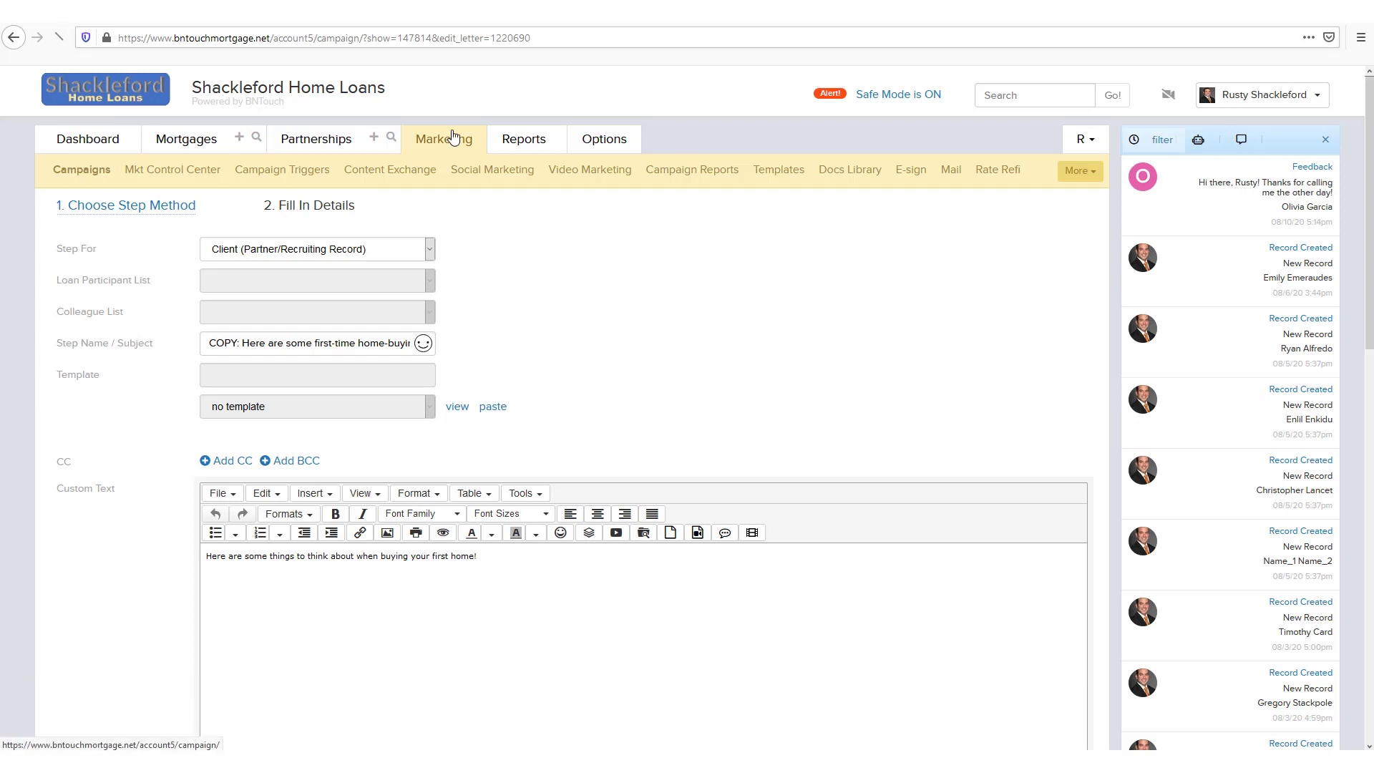
Return to the Marketing campaign list, where First-Time Home Buyers shows 2 steps
left_click(80, 169)
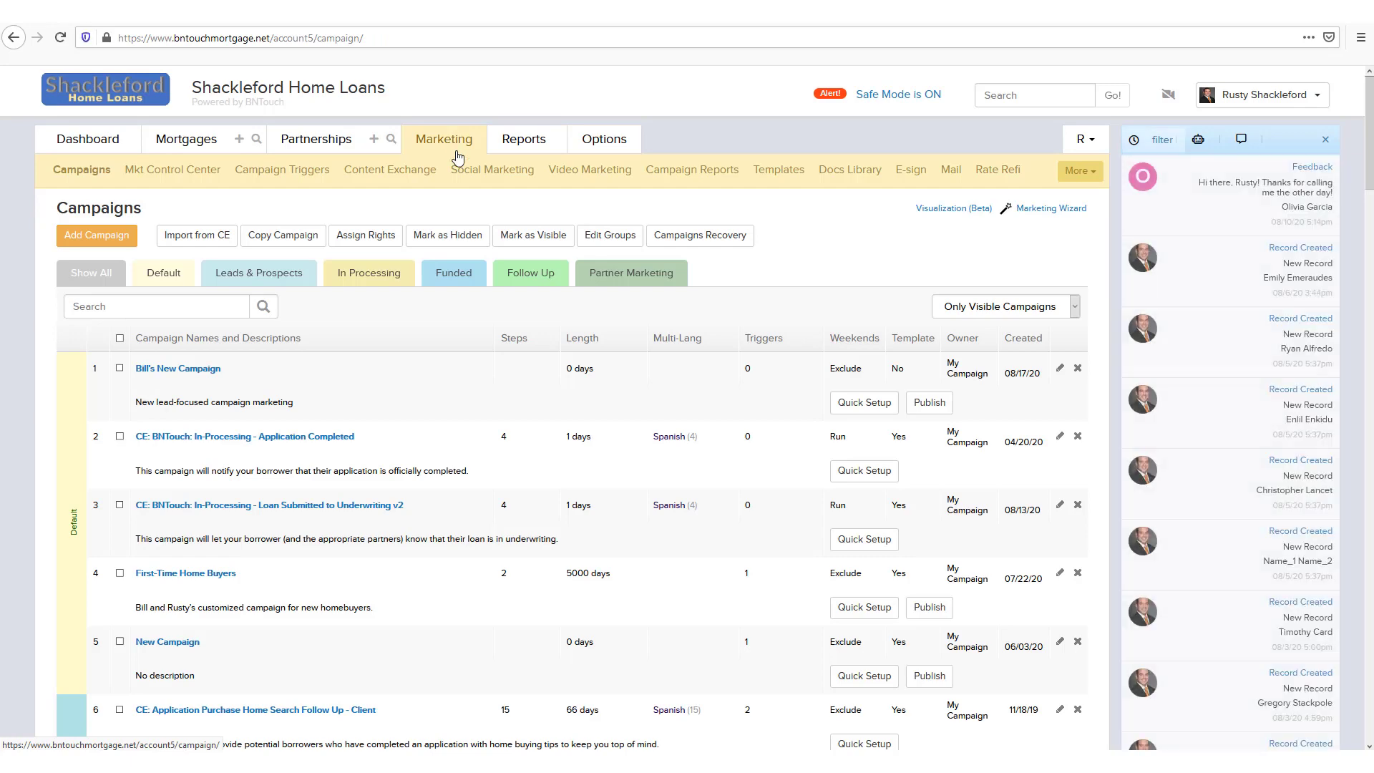